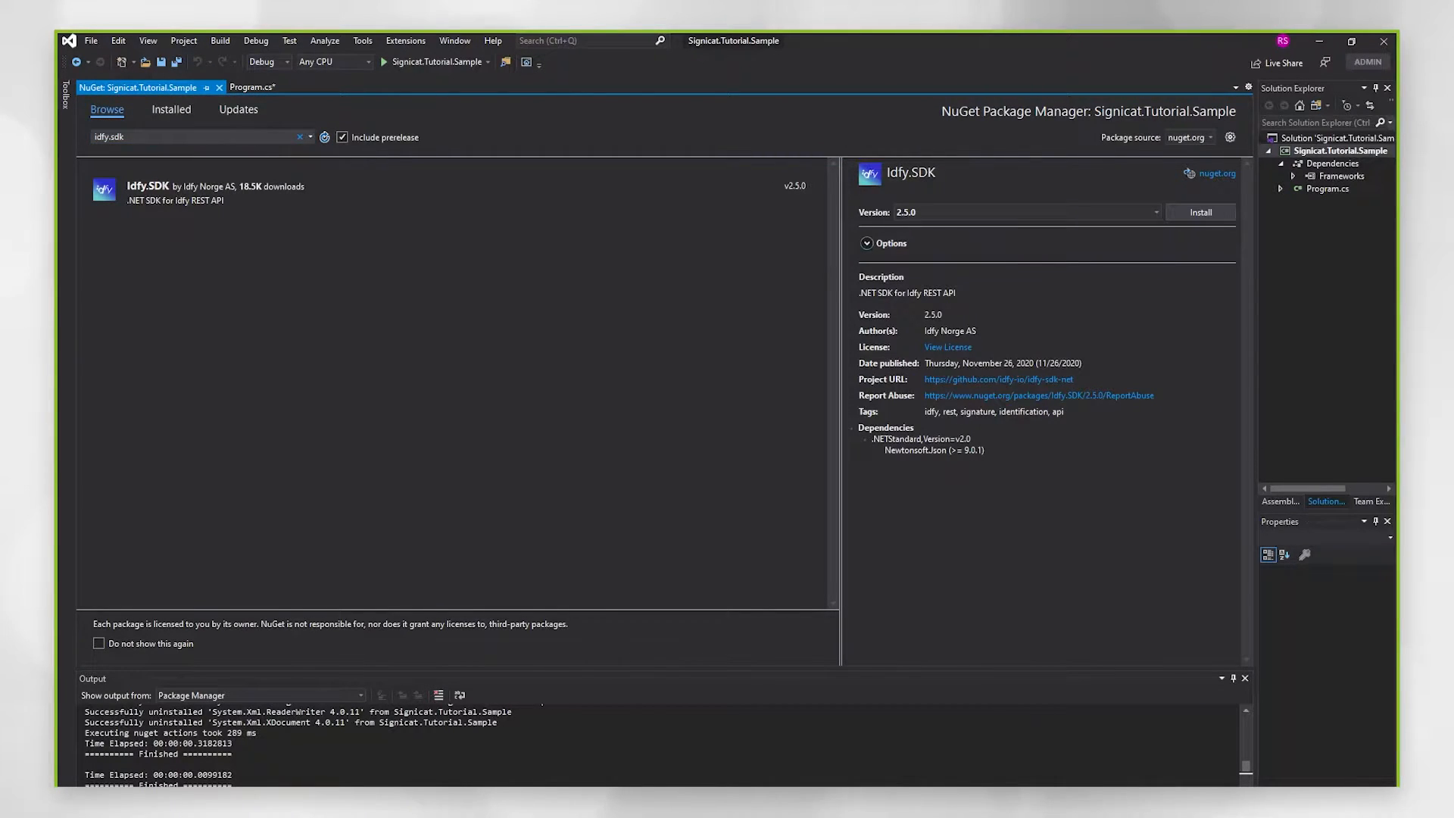
Install the Idfy.SDK 2.5.0 NuGet package into Signicat.Tutorial.Sample, accepting its licences
{"action": "left_click", "coordinate": [1200, 212]}
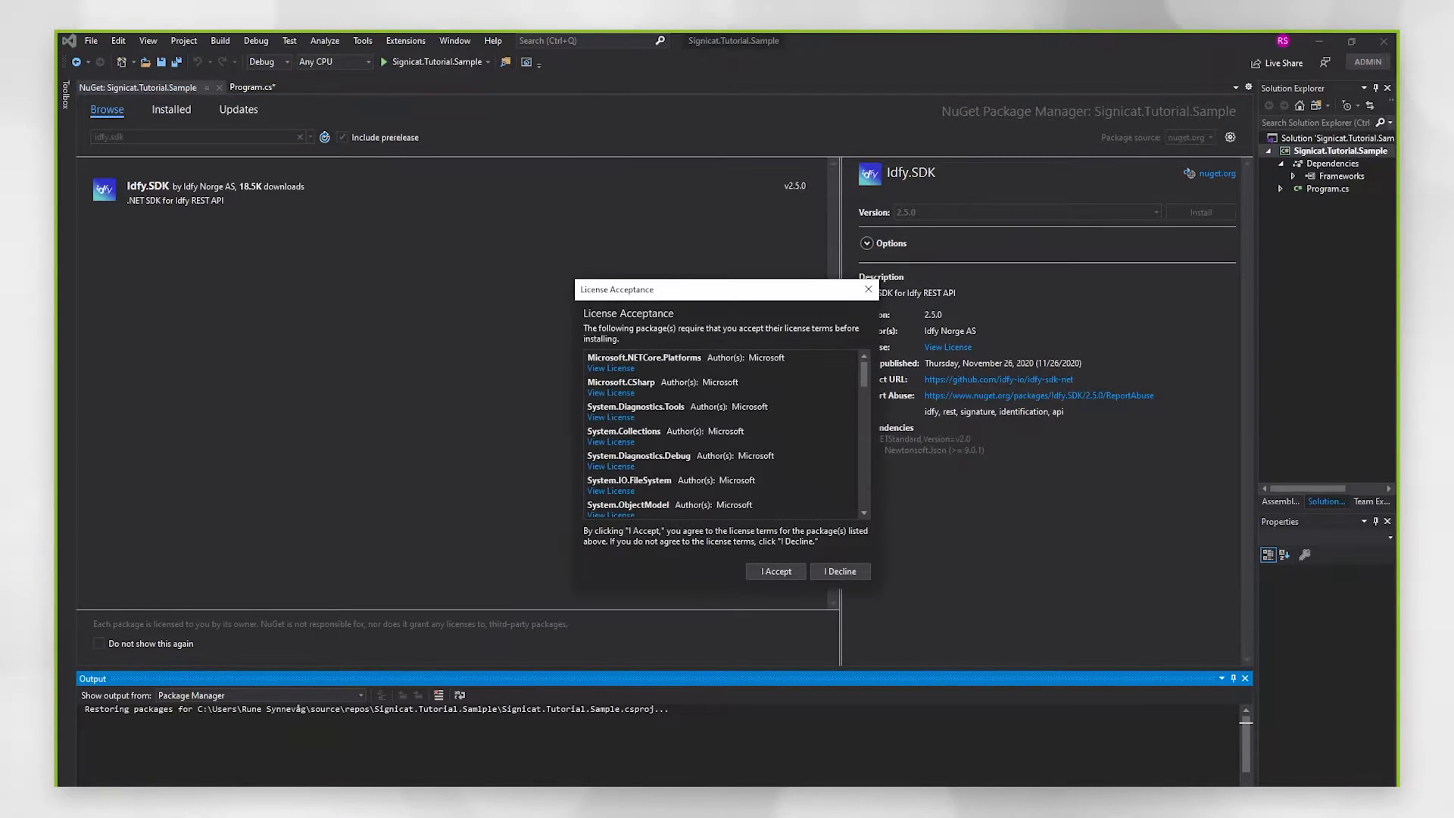
{"action": "left_click", "coordinate": [776, 571]}
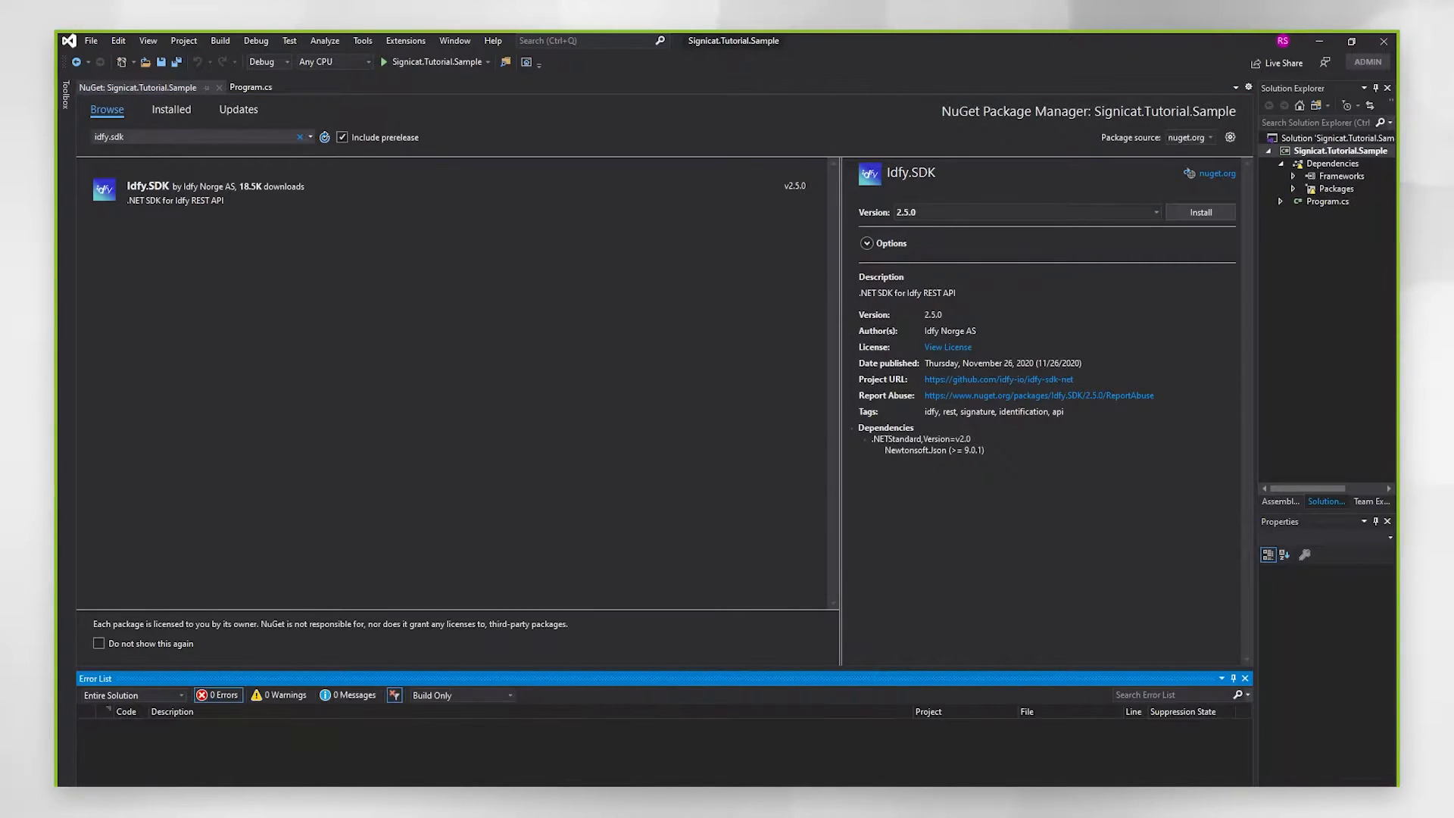
{"action": "left_click", "coordinate": [1200, 212]}
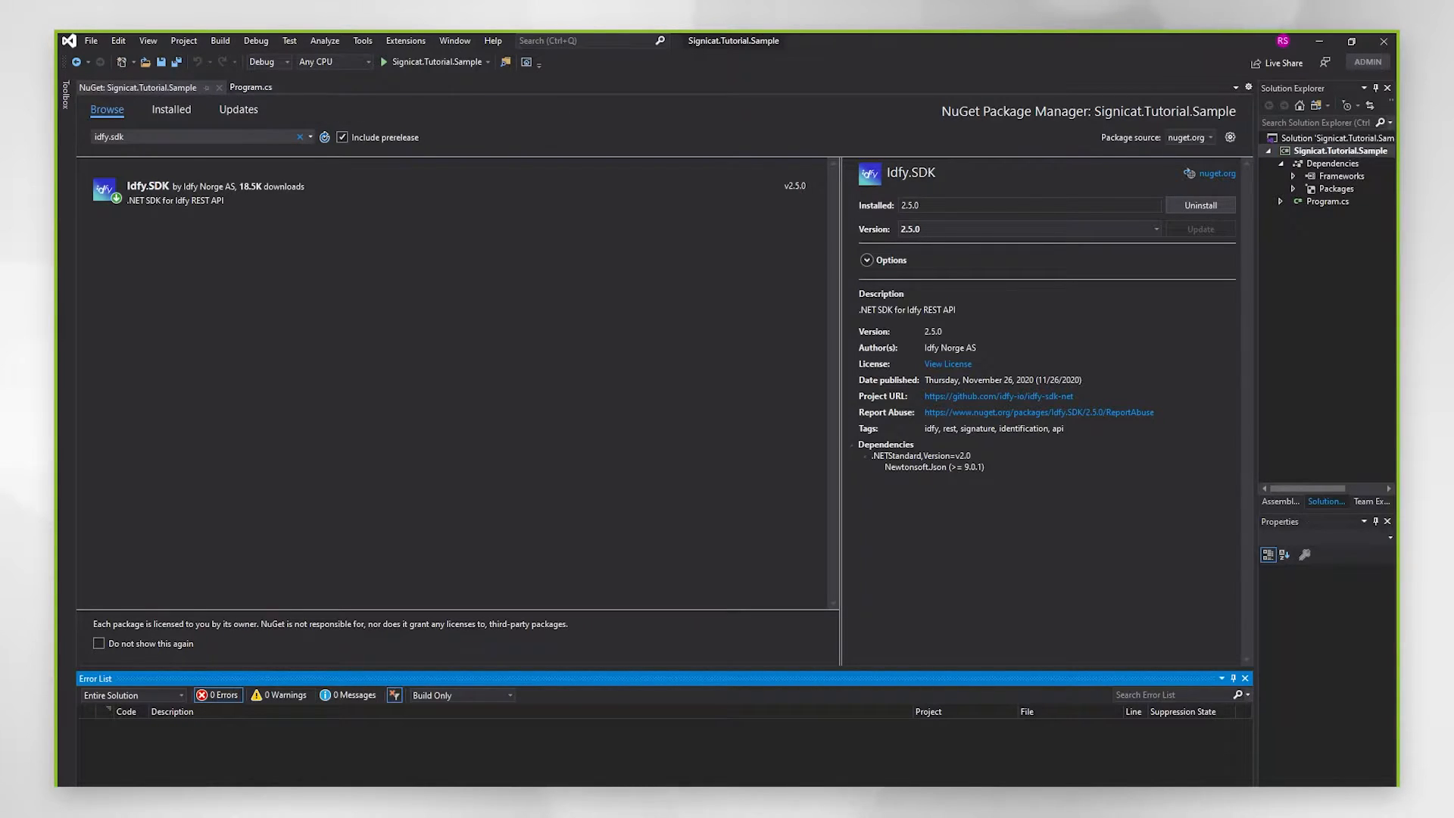
Return to the Program.cs source file with its empty async Main method
{"action": "left_click", "coordinate": [1332, 150]}
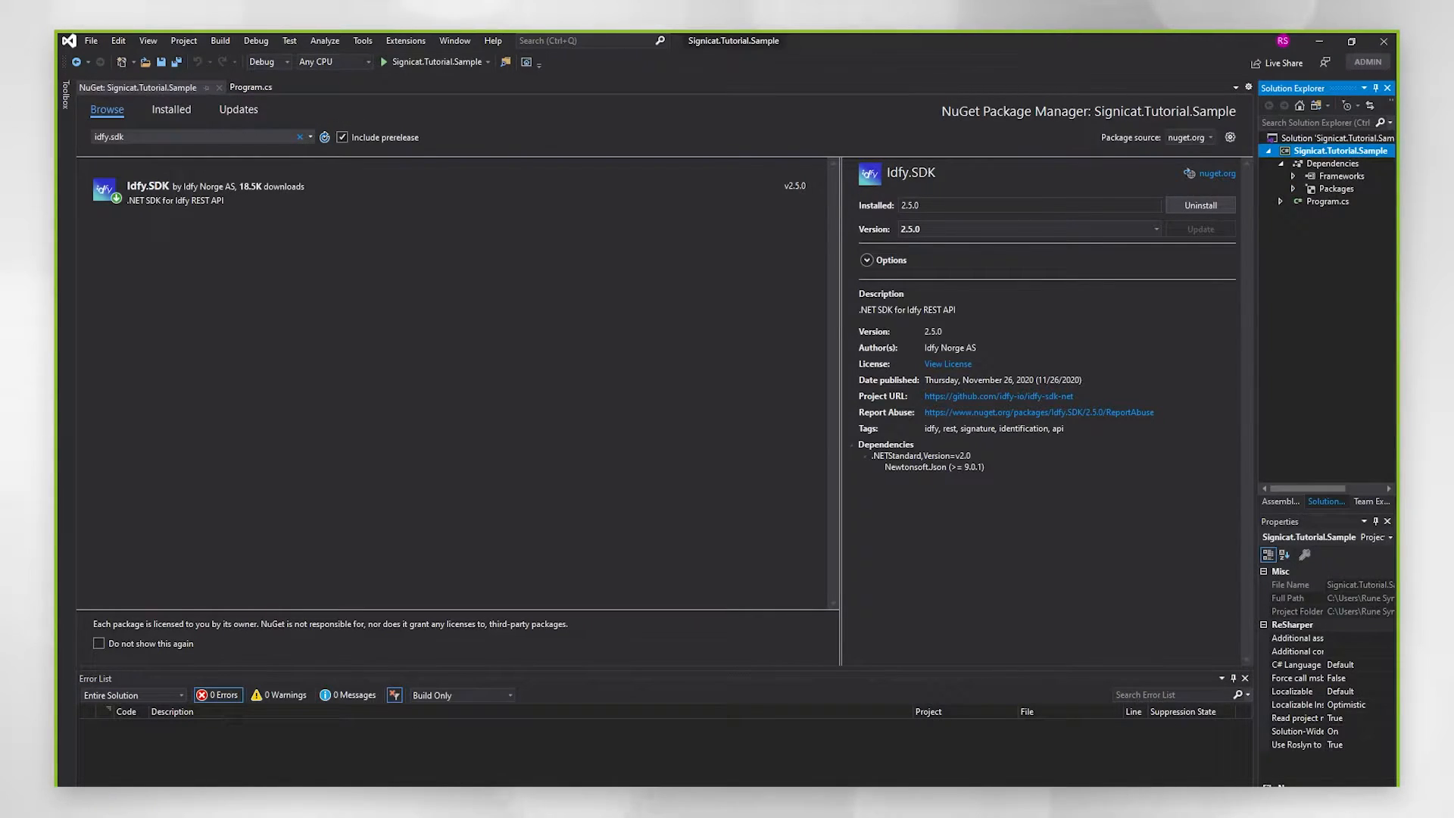
{"action": "left_click", "coordinate": [253, 87]}
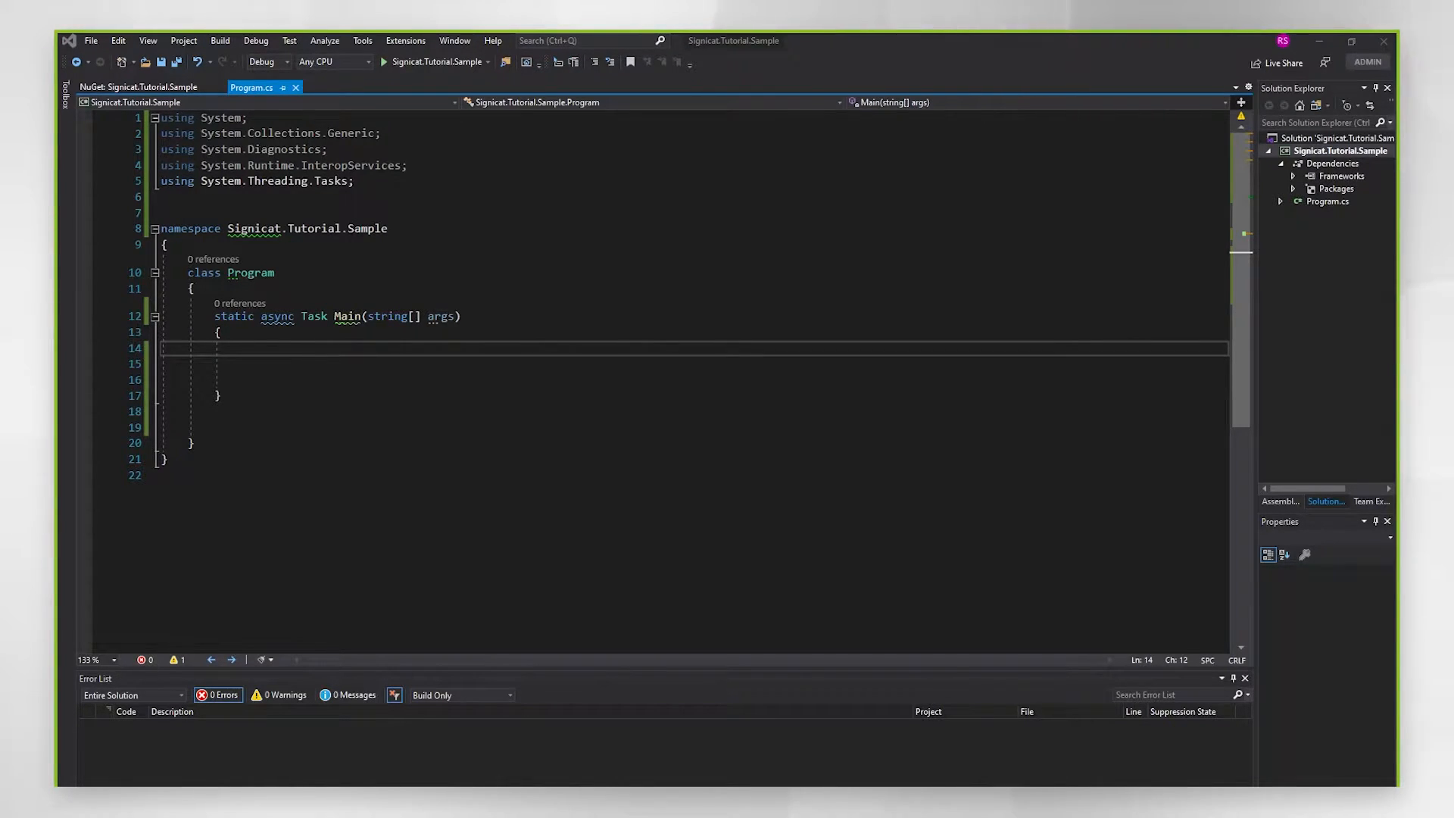
Declare var client = new IdentificationV2Service() in Main with empty constructor arguments
{"action": "type", "text": "var client = new IdentificationV2Service"}
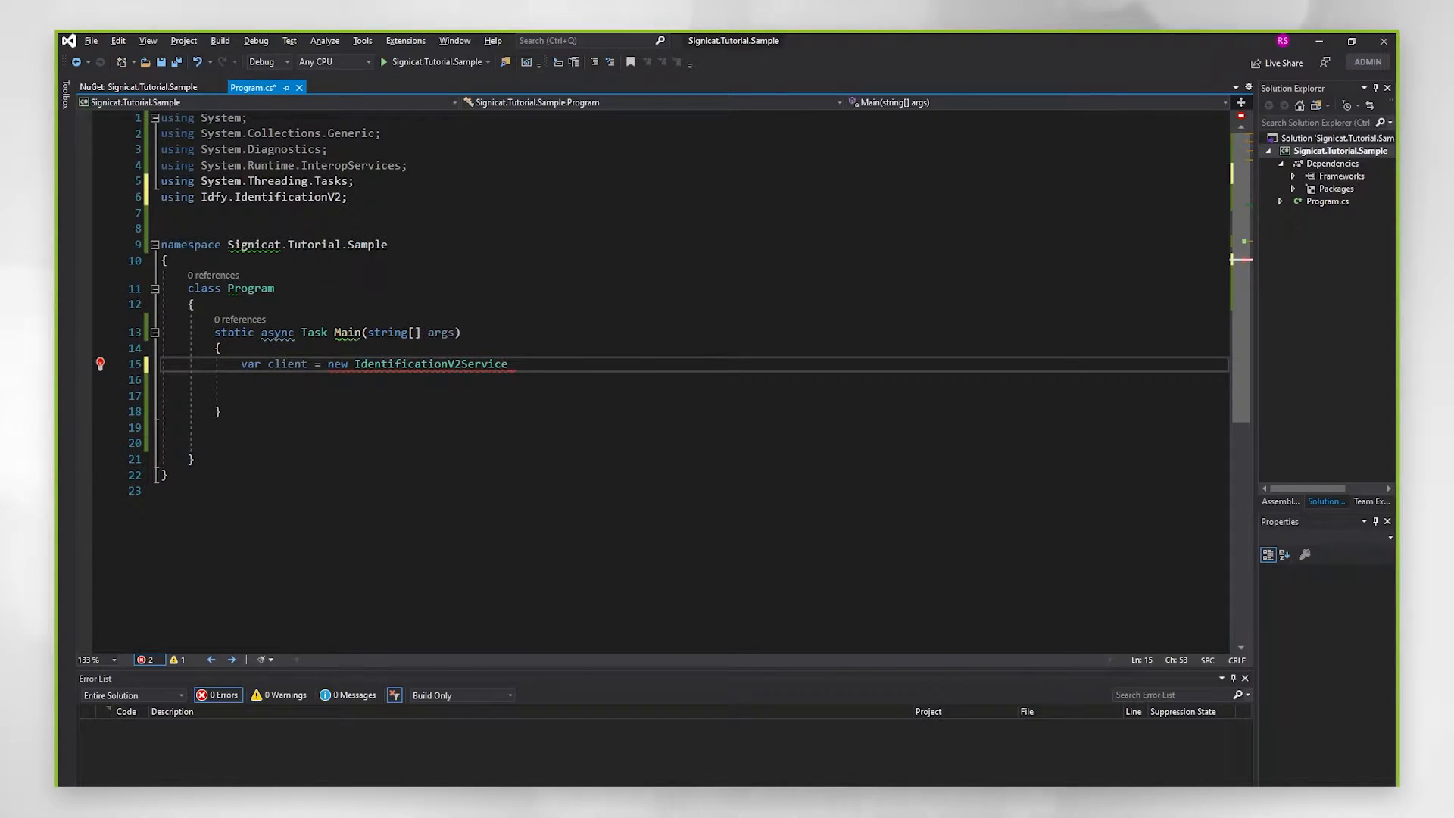
{"action": "double_click", "coordinate": [430, 363]}
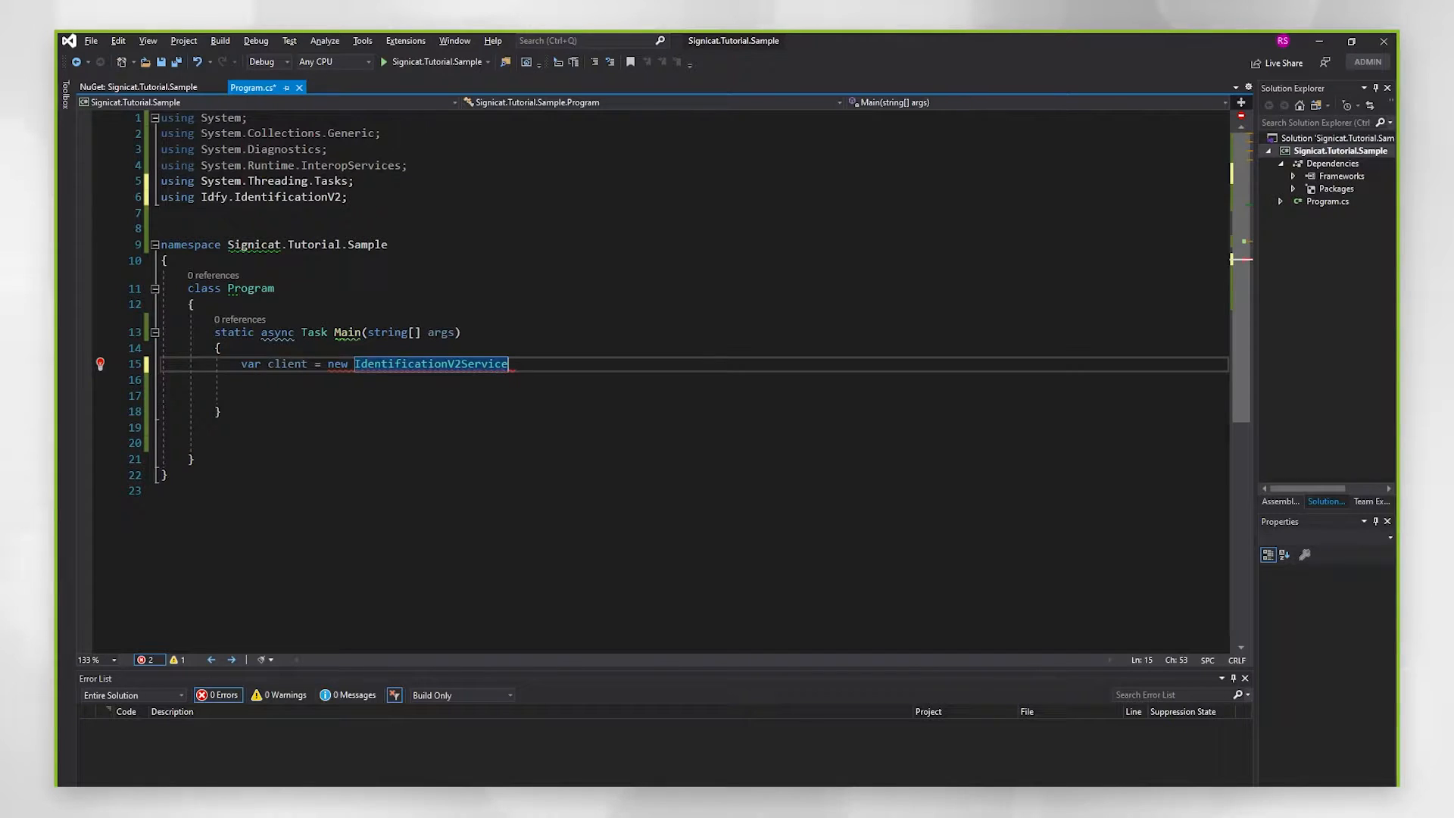
{"action": "type", "text": "()"}
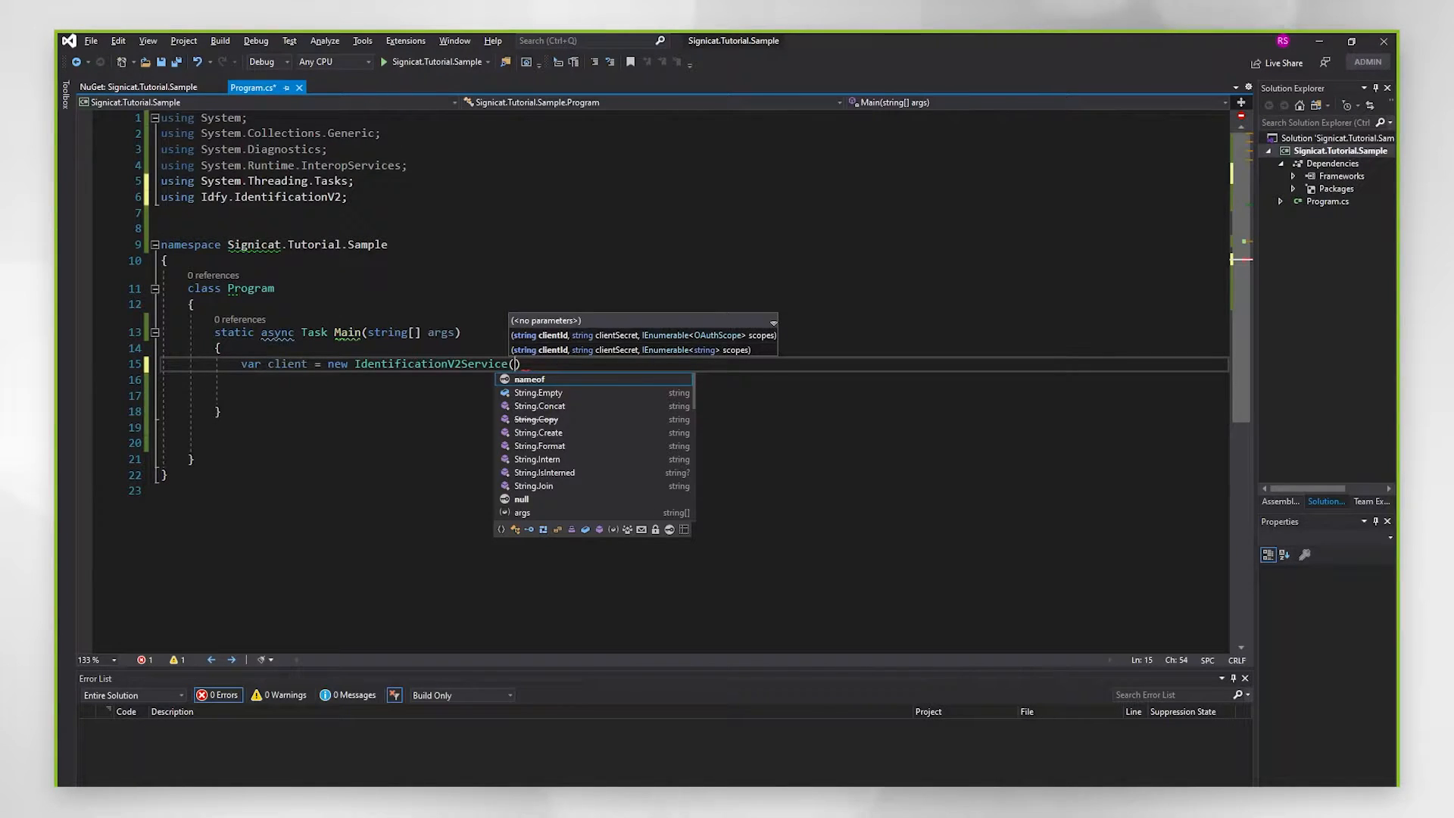
{"action": "key", "text": "Escape"}
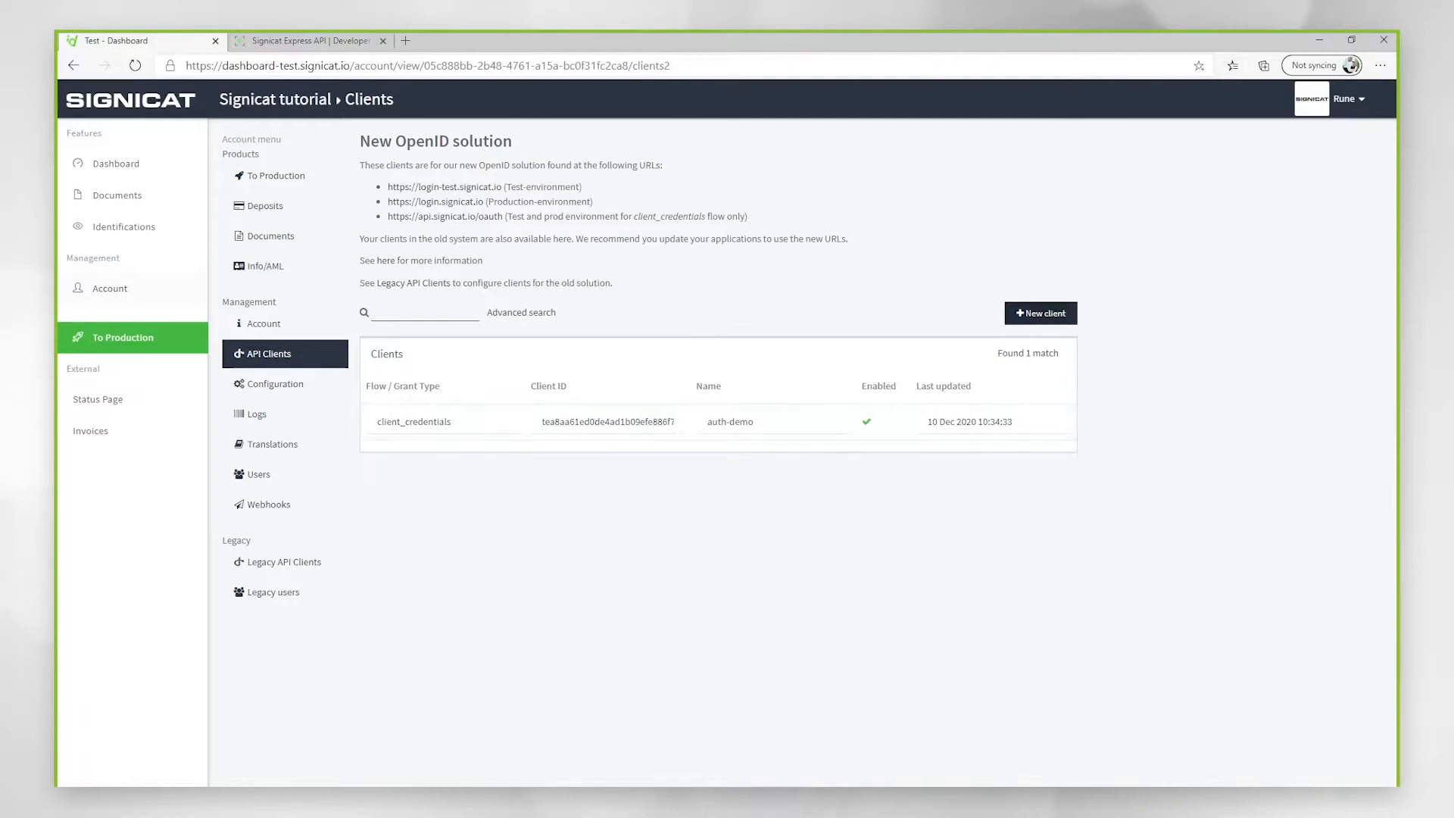
Create the auth-sample API client, copying its generated secret into the code as a string argument
{"action": "left_click", "coordinate": [1040, 312]}
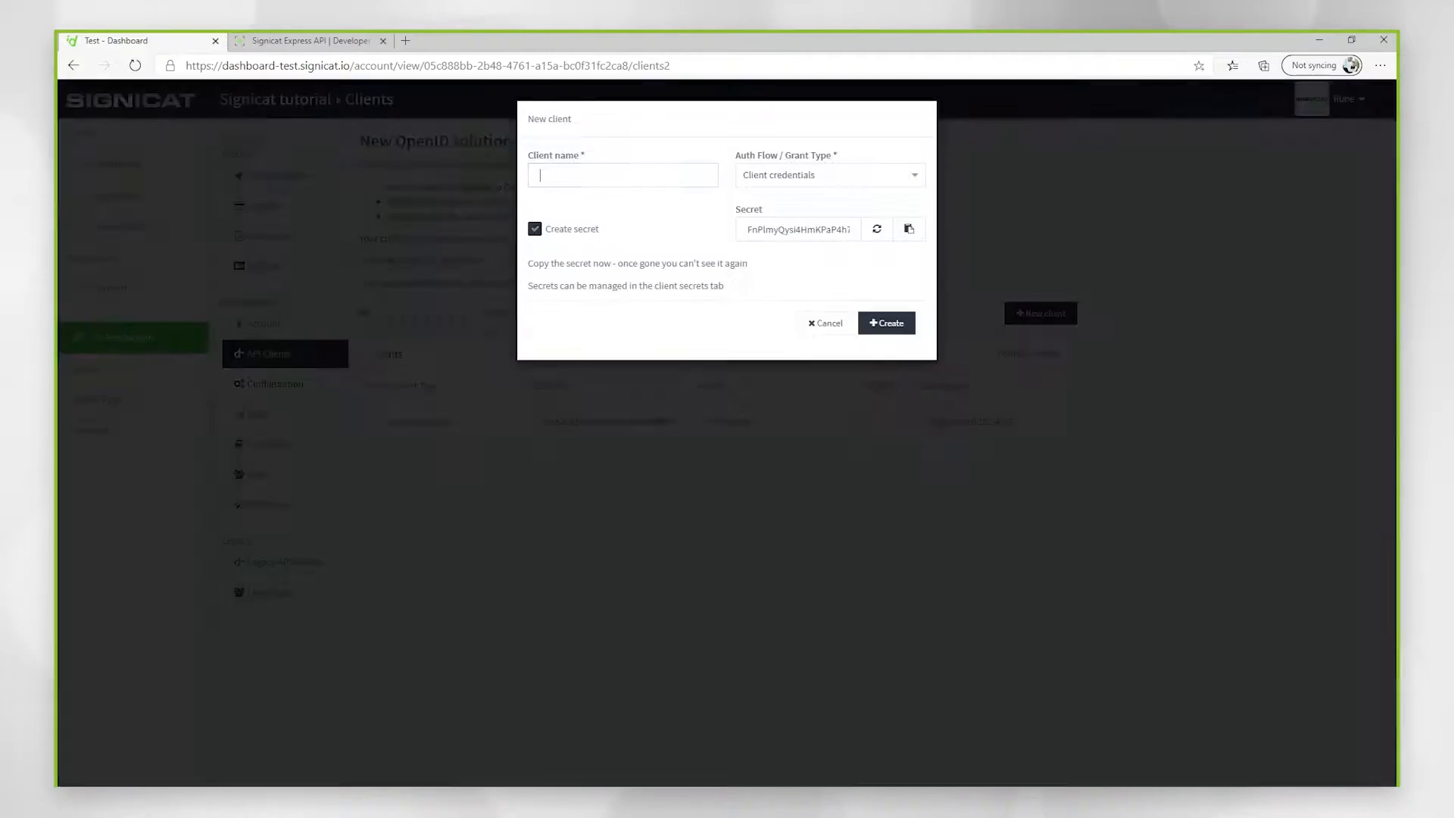
{"action": "type", "text": "auto"}
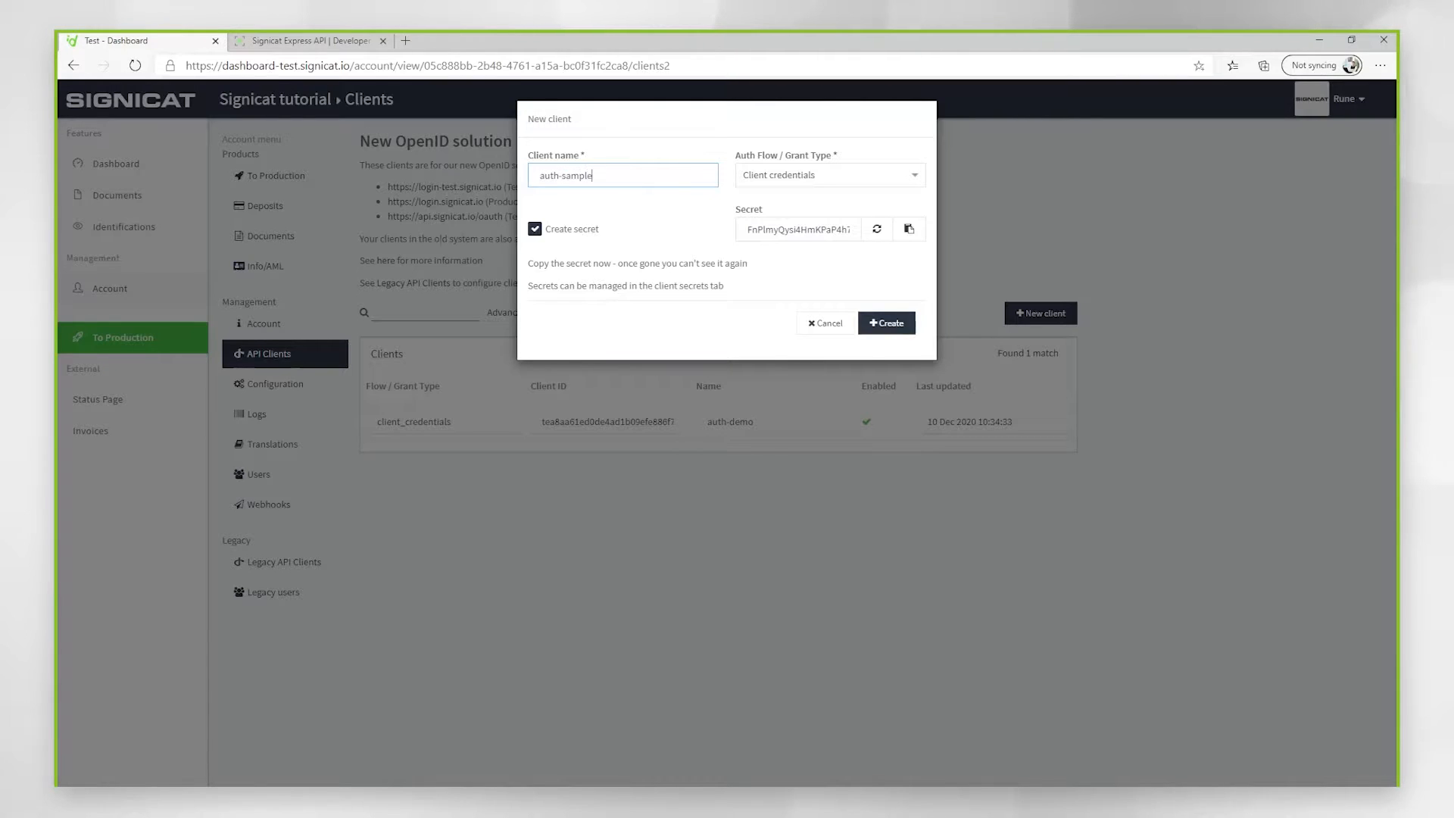
{"action": "double_click", "coordinate": [797, 229]}
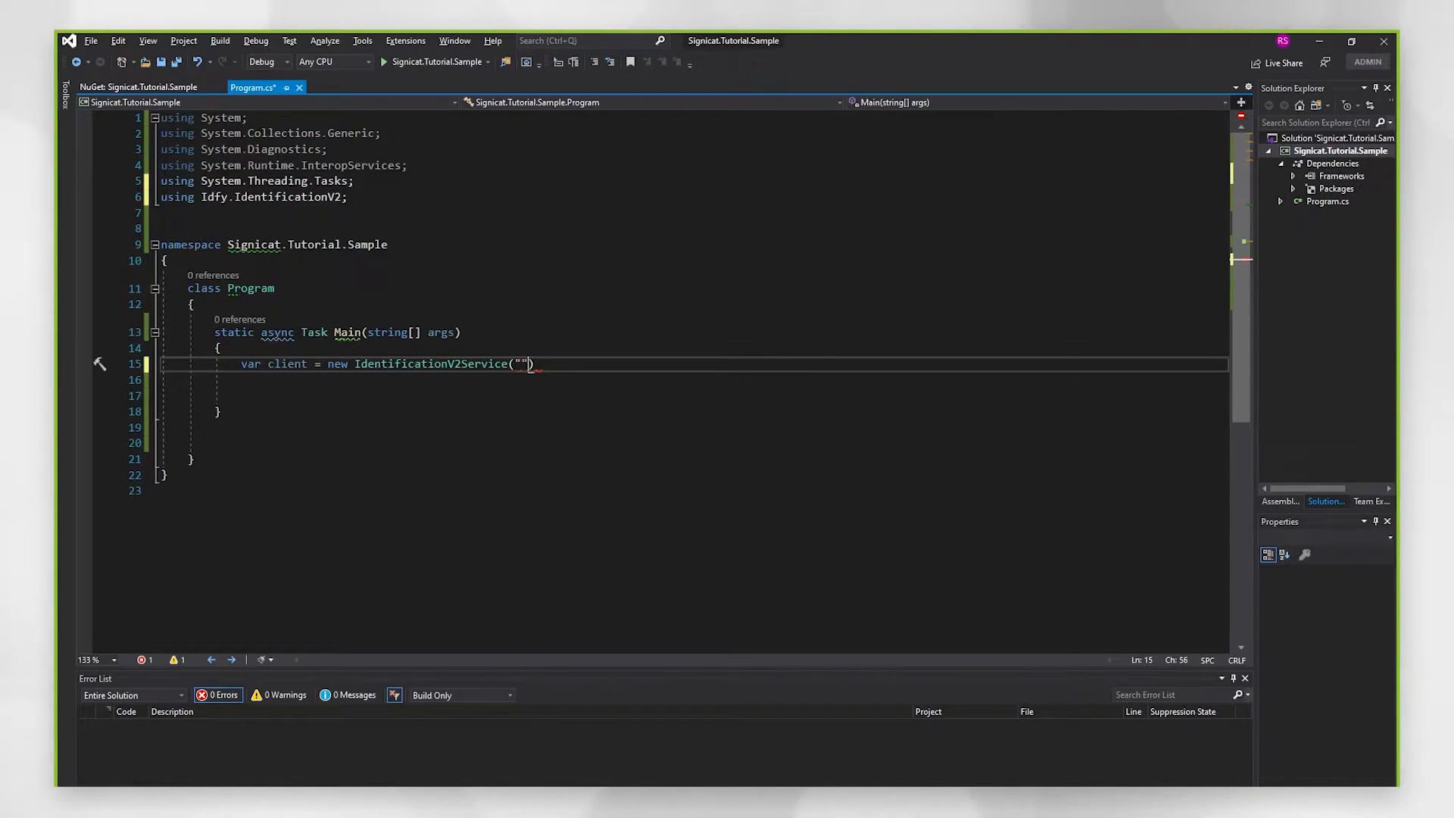
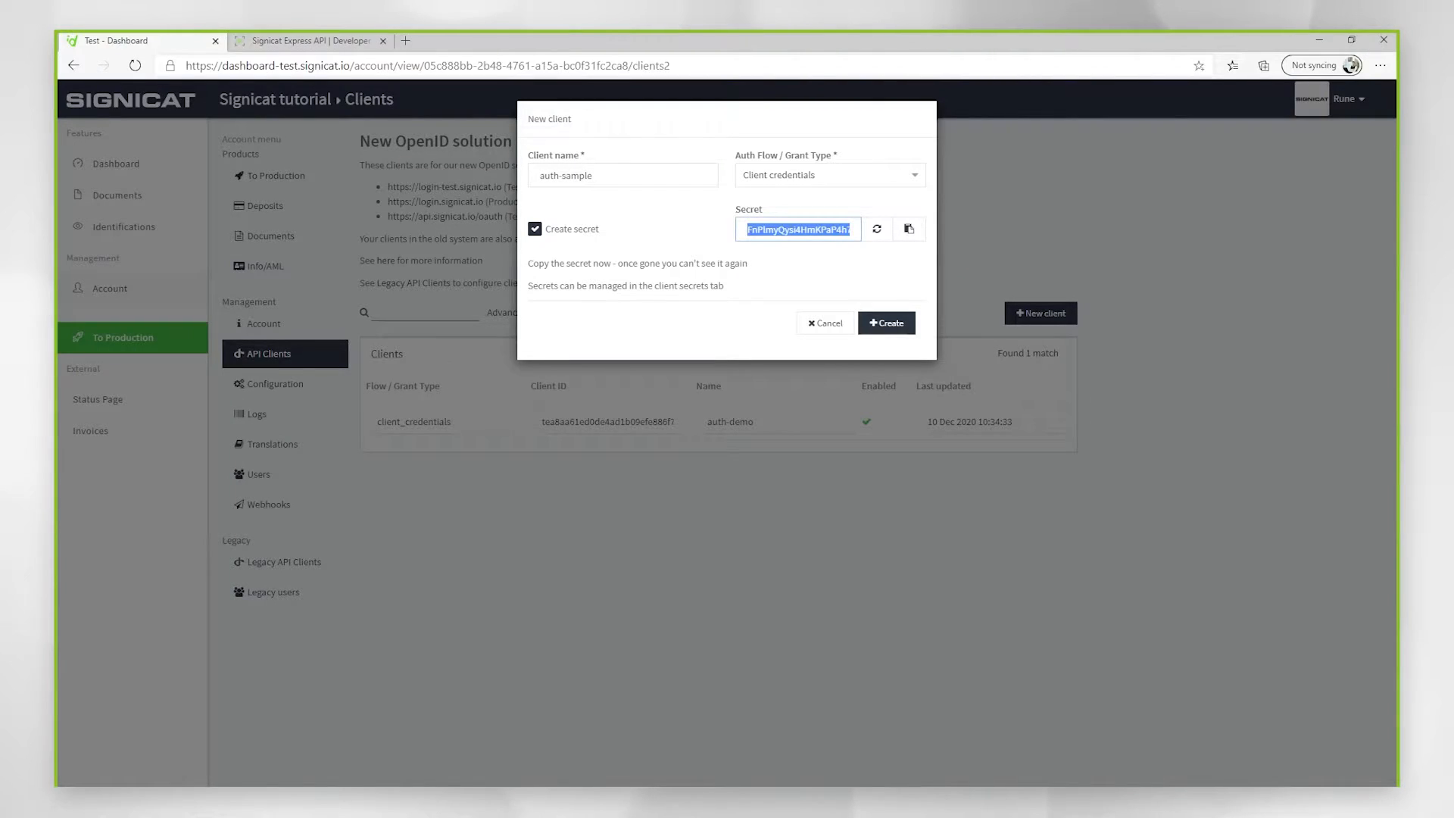
{"action": "left_click", "coordinate": [886, 322]}
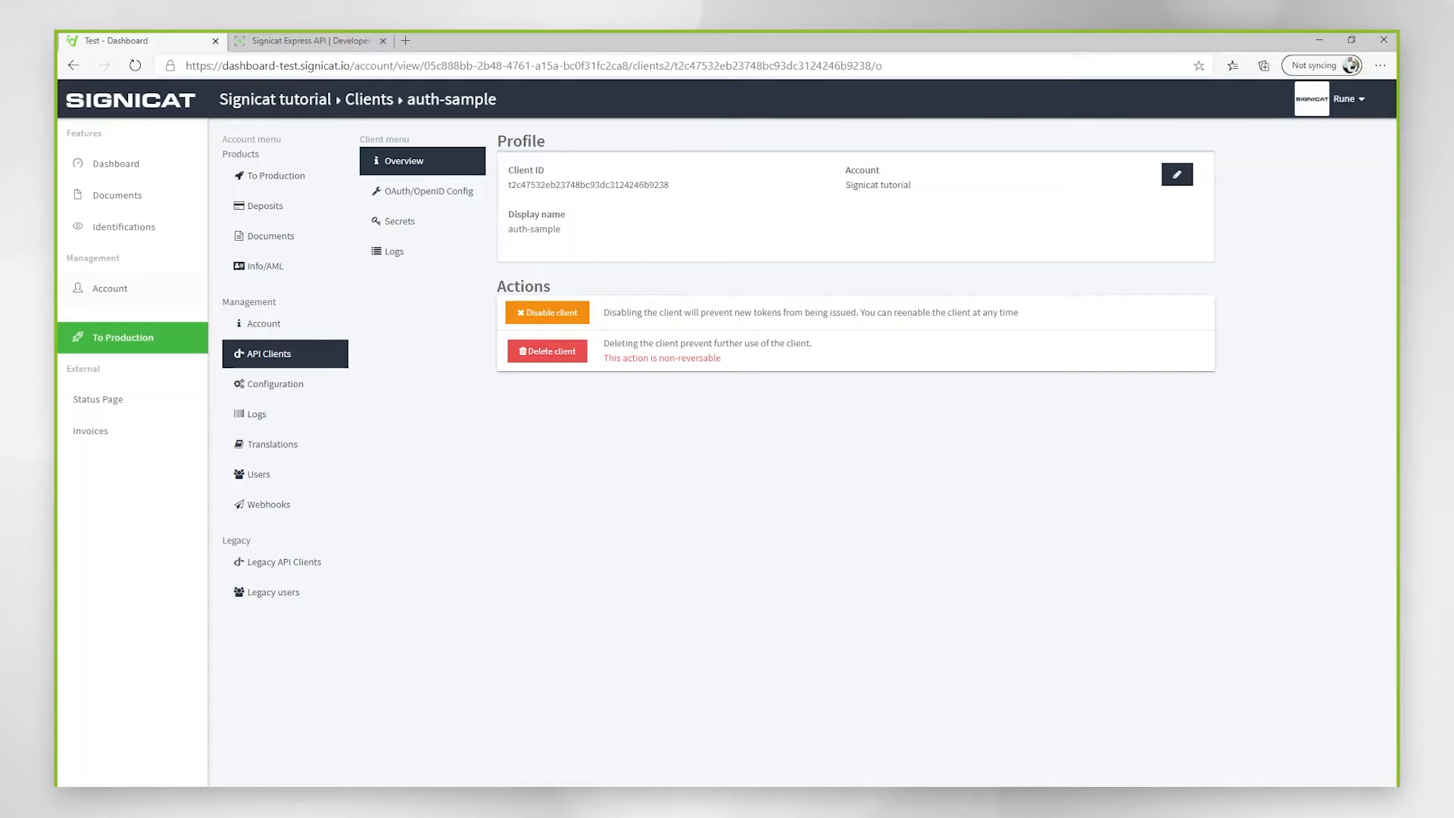
Edit the client's OAuth/OpenID configuration to grant the identify API scope
{"action": "left_click", "coordinate": [427, 191]}
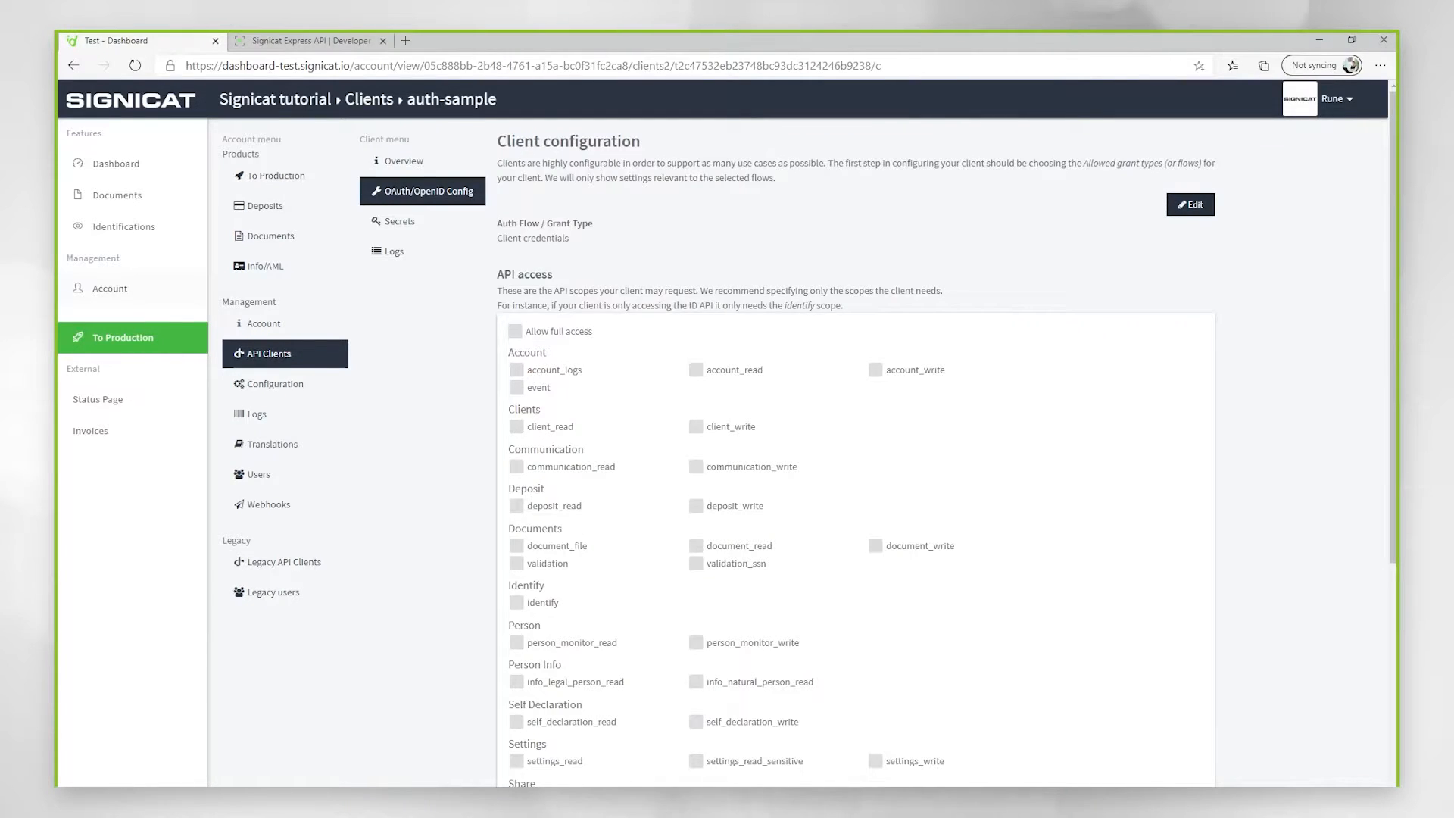
{"action": "left_click", "coordinate": [1191, 205]}
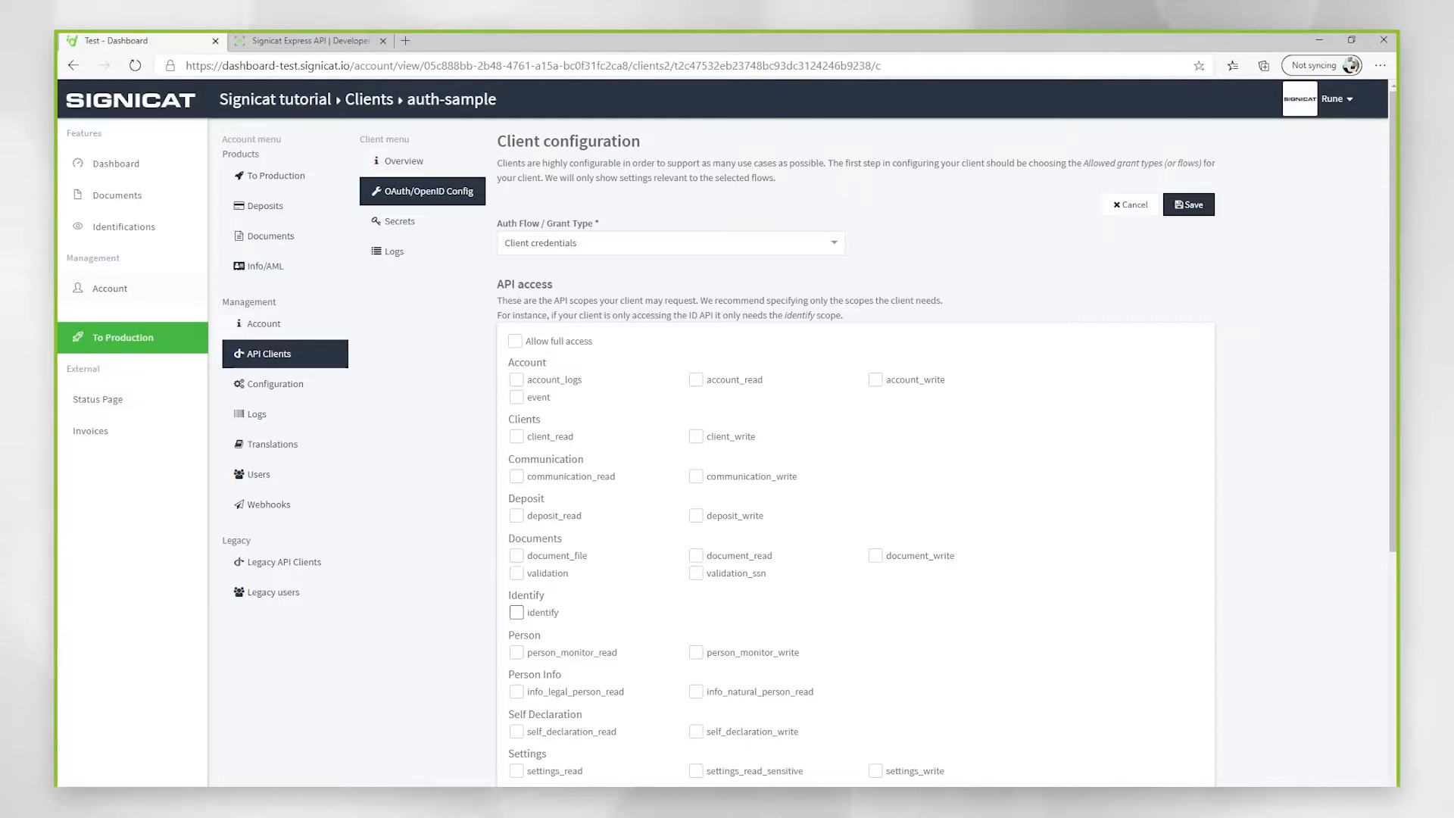
{"action": "left_click", "coordinate": [1189, 205]}
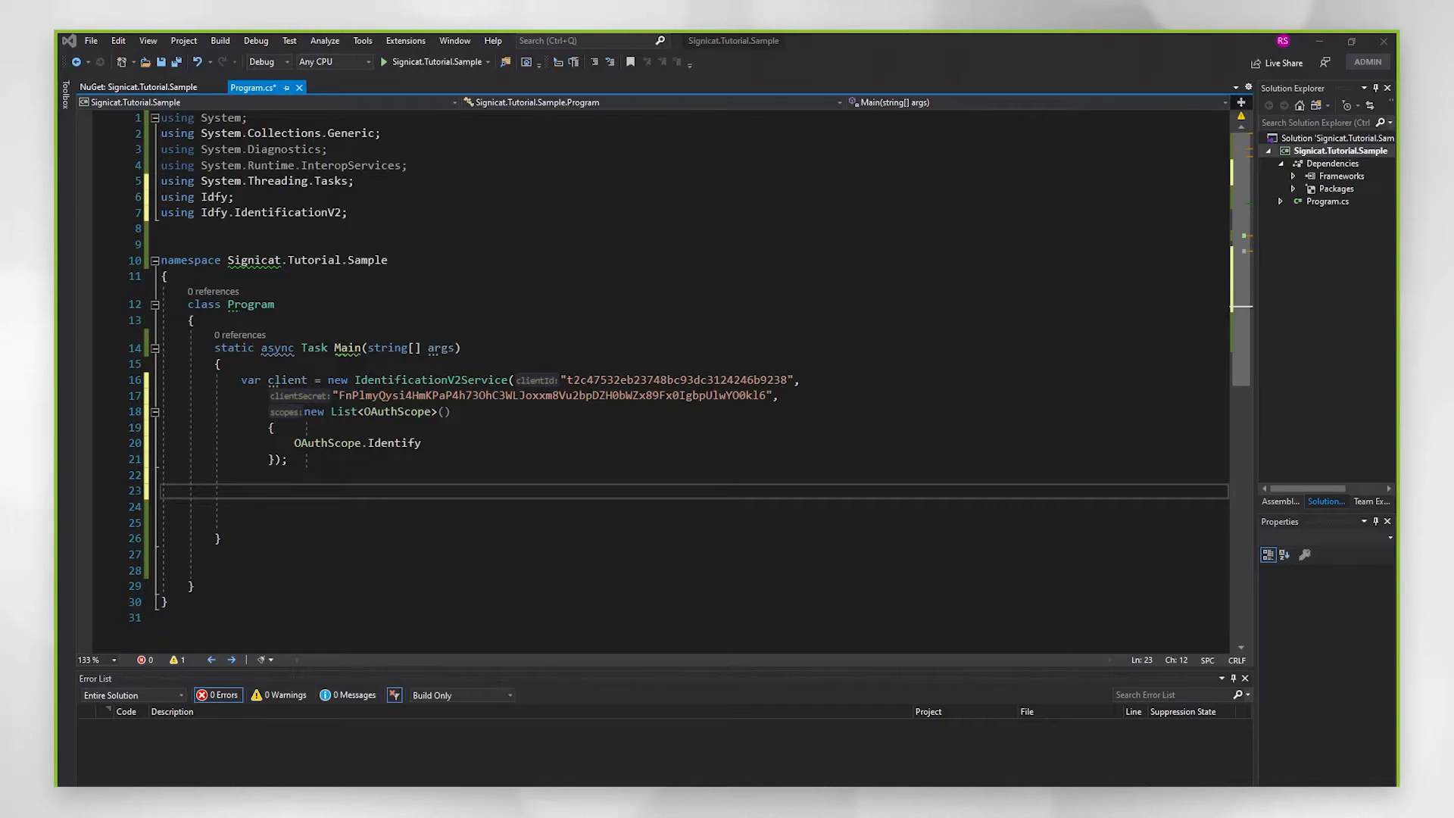
Call await client.CreateSessionAsync with AllowedProviders listing NoBankidMobile and NoBankidNetcentric
{"action": "type", "text": "var session=new"}
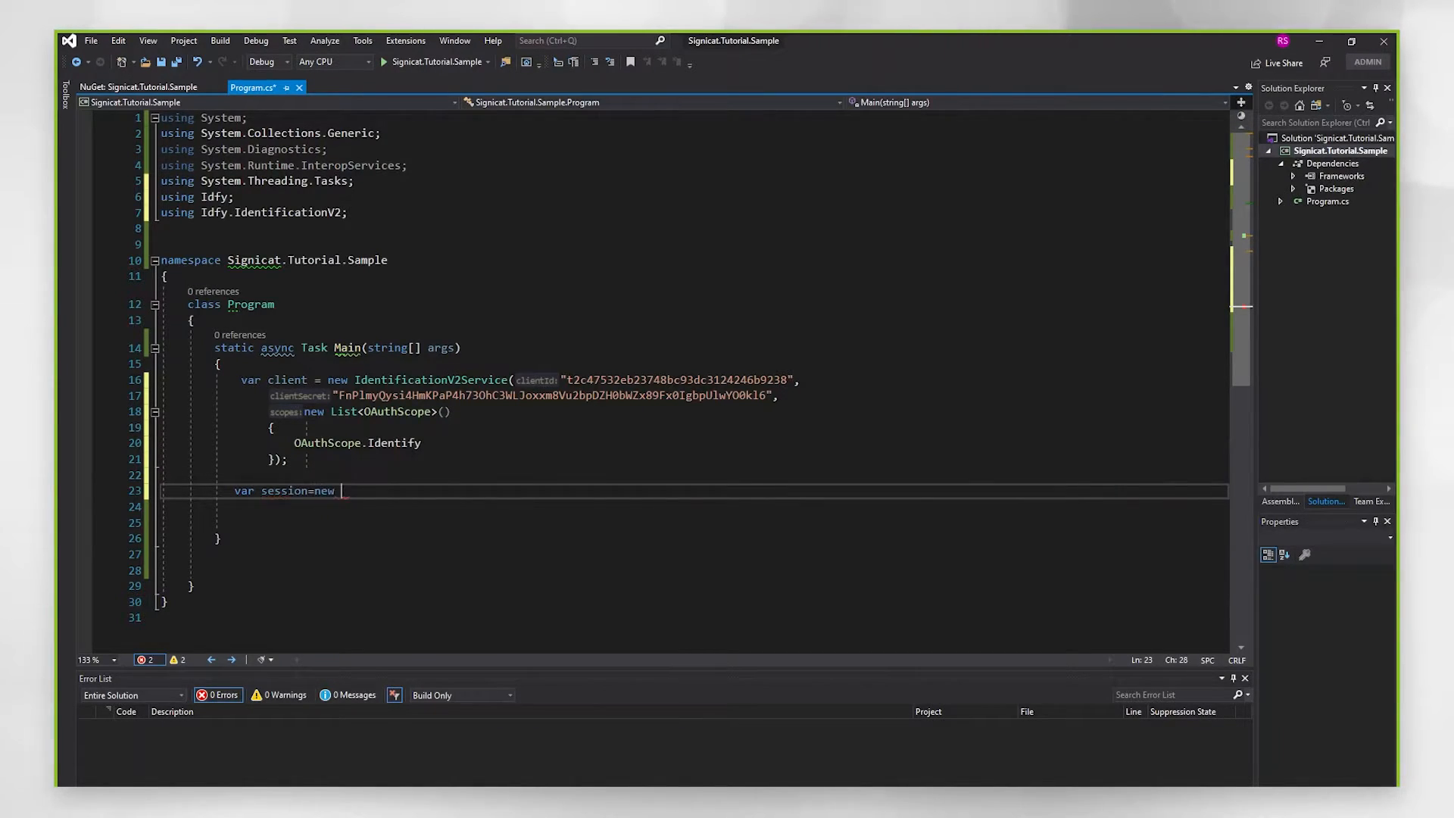
{"action": "type", "text": "c"}
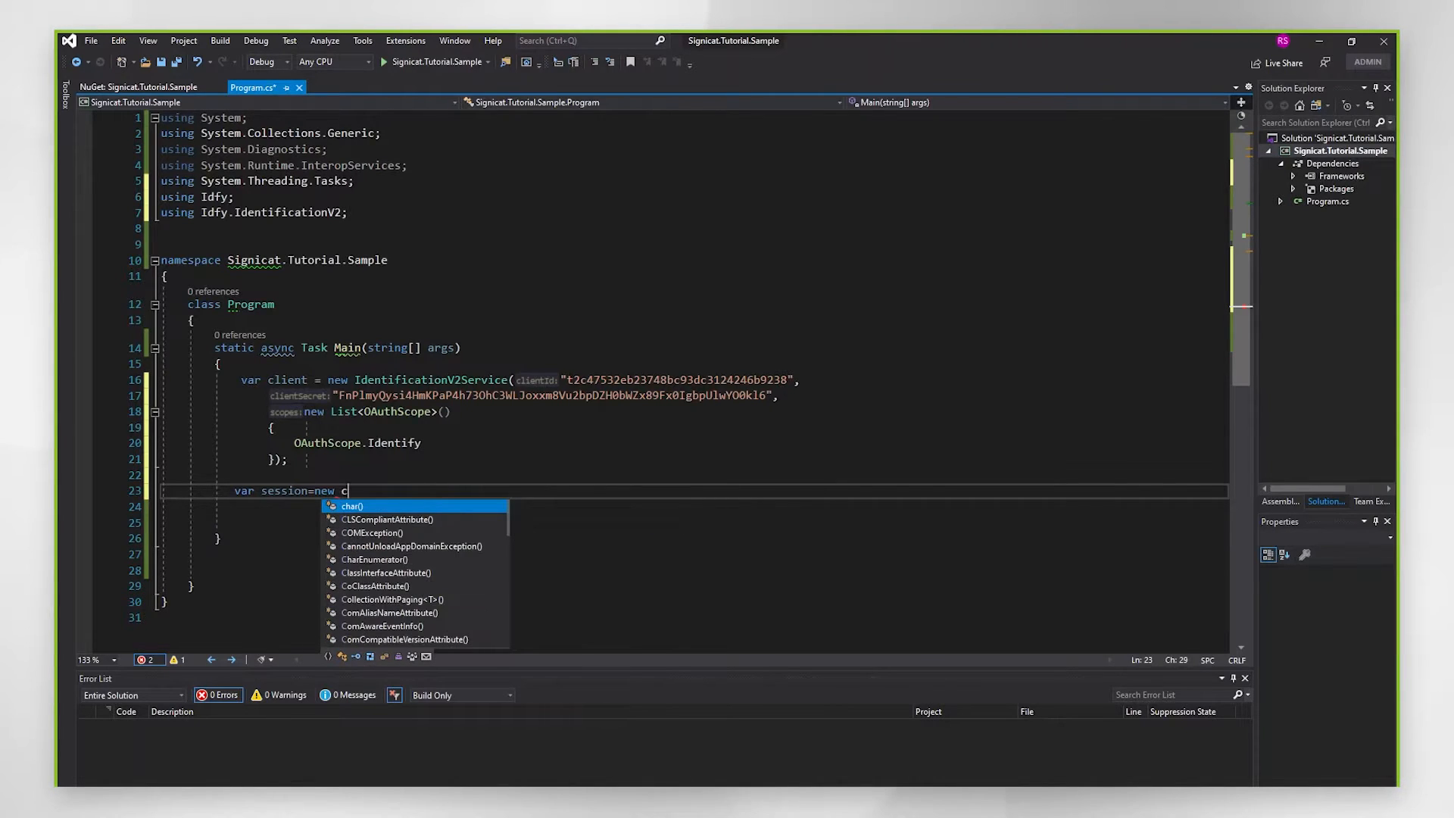
{"action": "type", "text": "aw"}
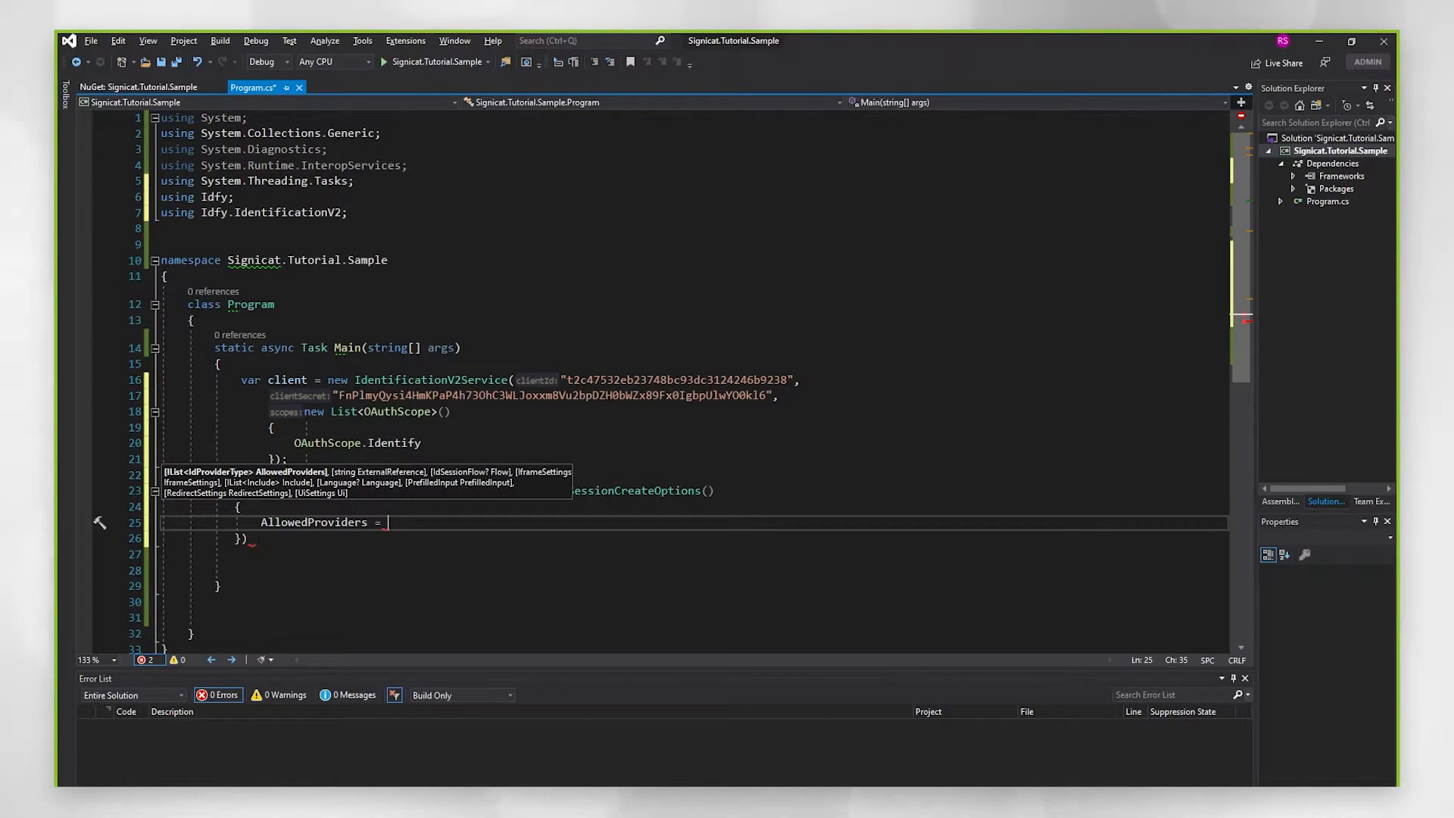
{"action": "type", "text": "new List<IdProviderType>() {"}
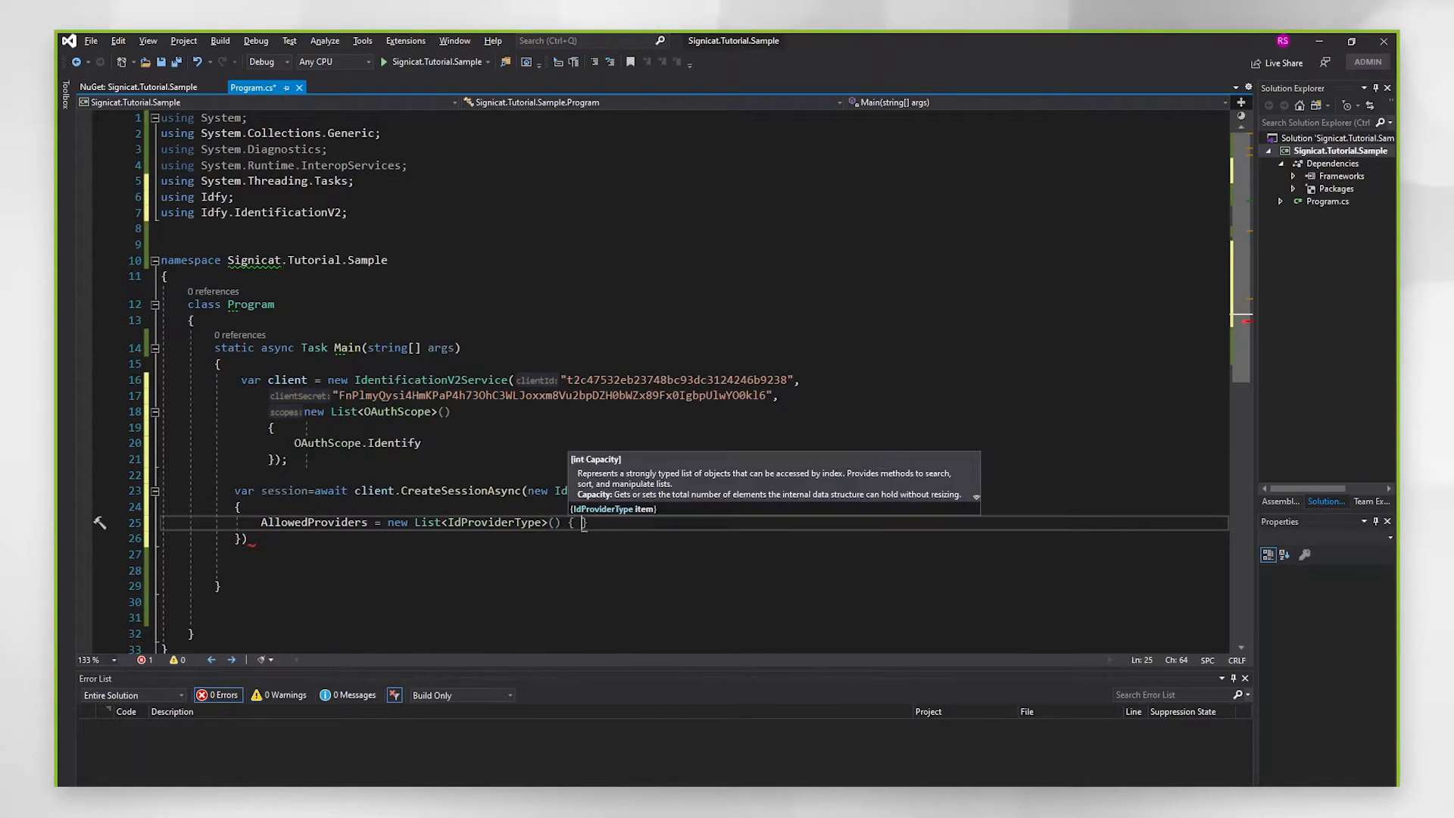
{"action": "type", "text": "IdProviderType.NoBankidMobile,"}
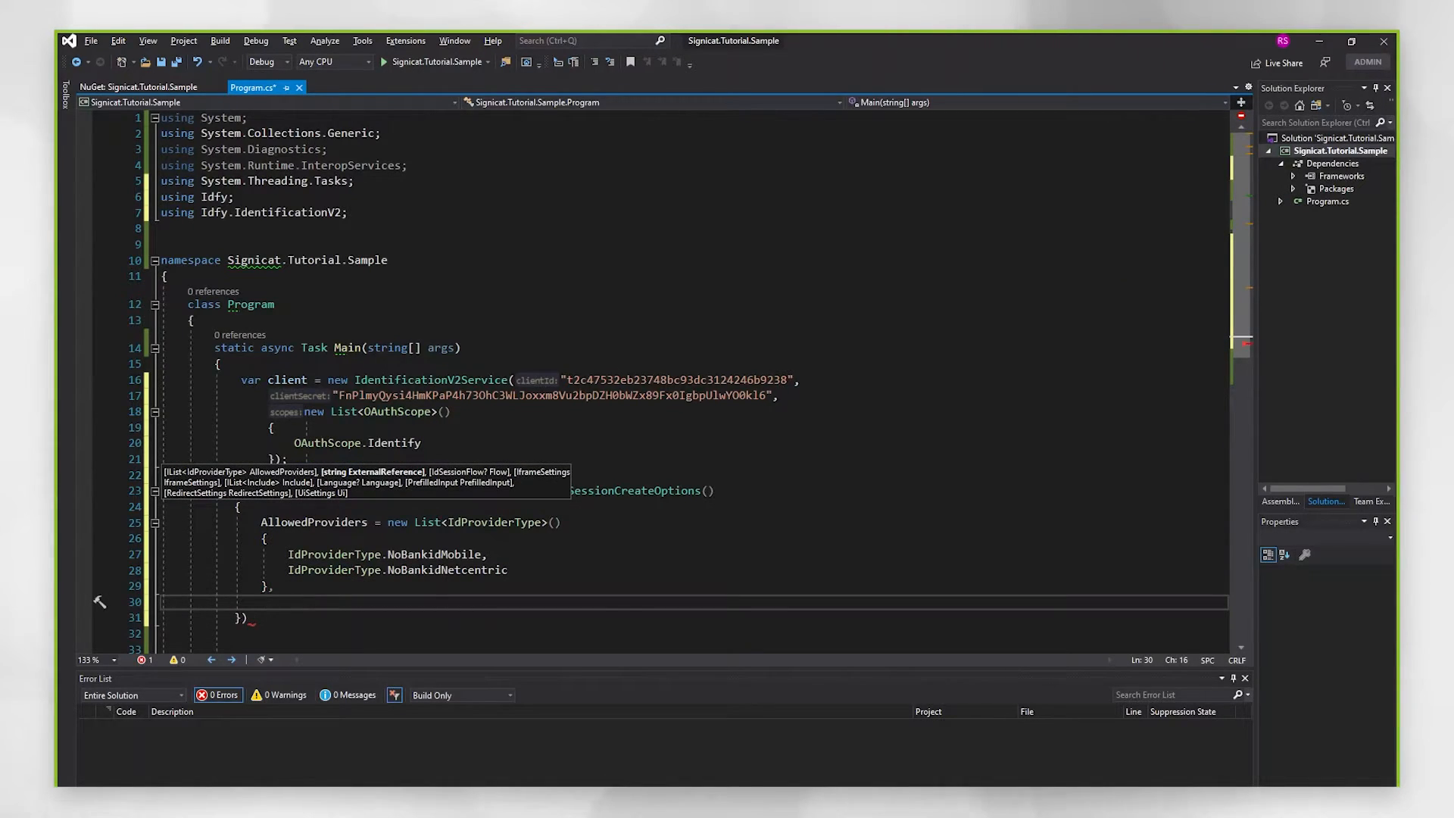
Add RedirectSettings with ErrorUrl signicat.com#error and AbortUrl signicat.com#abort
{"action": "type", "text": "RedirectSettings ="}
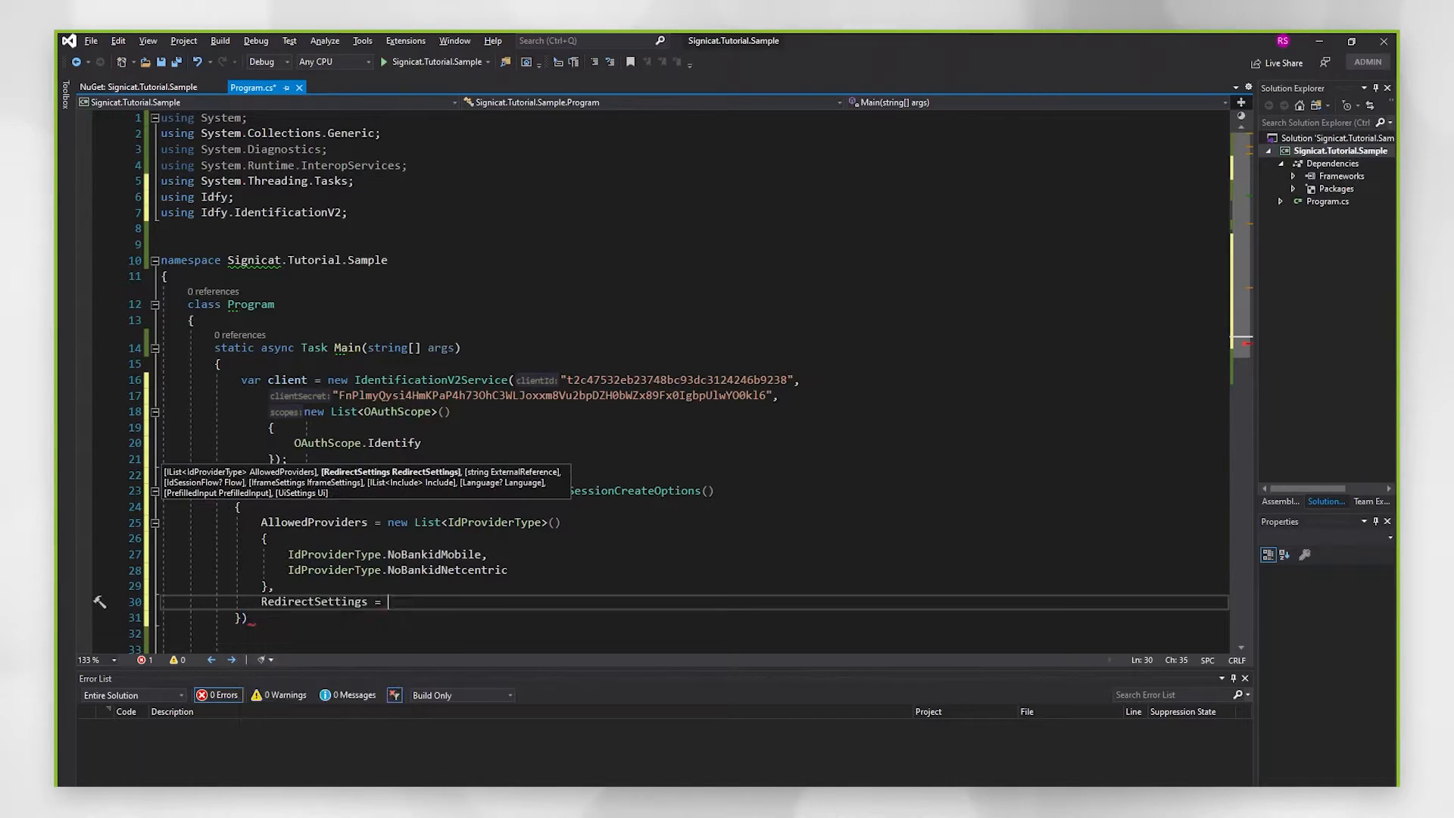
{"action": "type", "text": "new RedirectSettings()"}
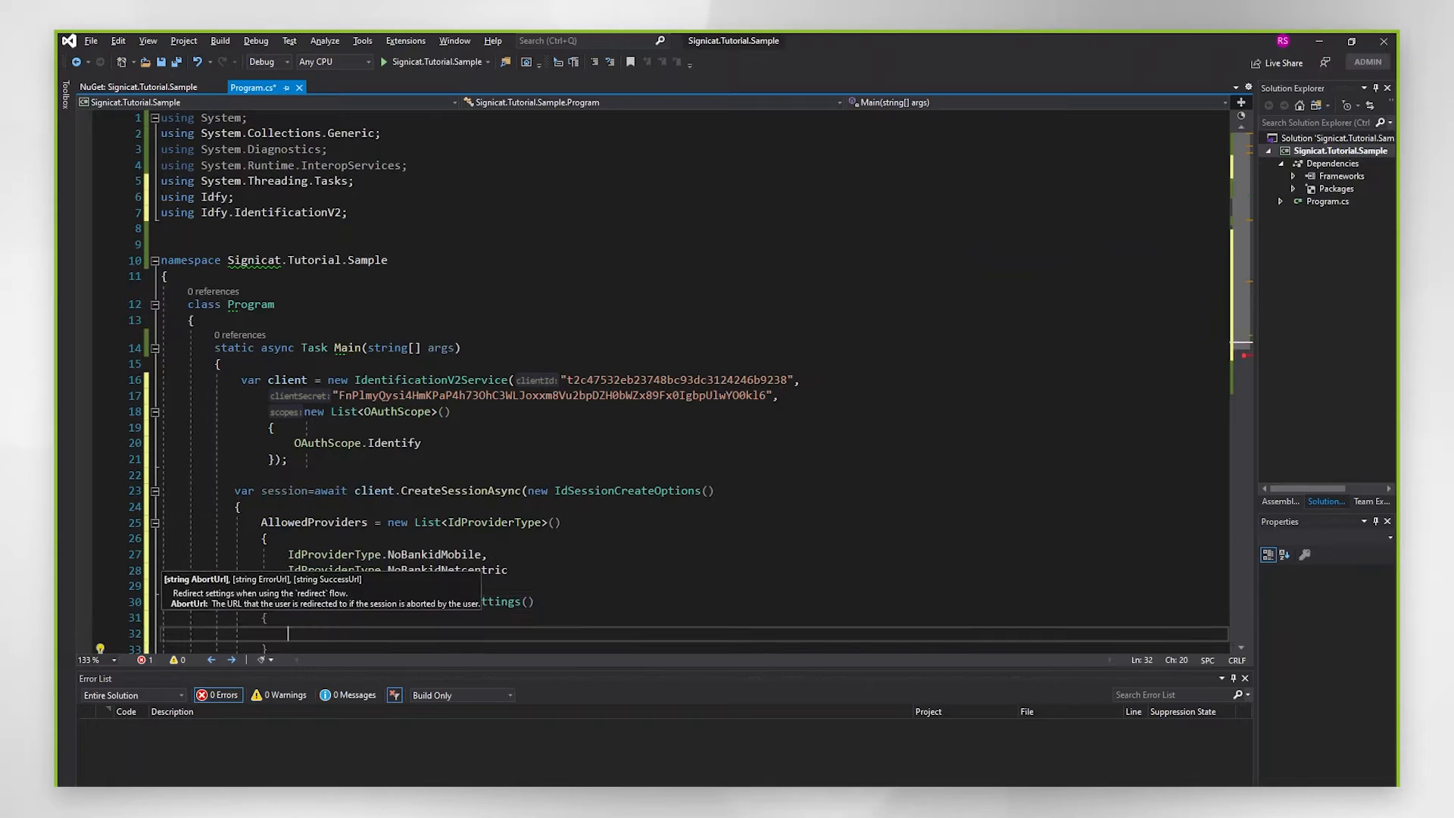
{"action": "type", "text": "ErrorUrl ="}
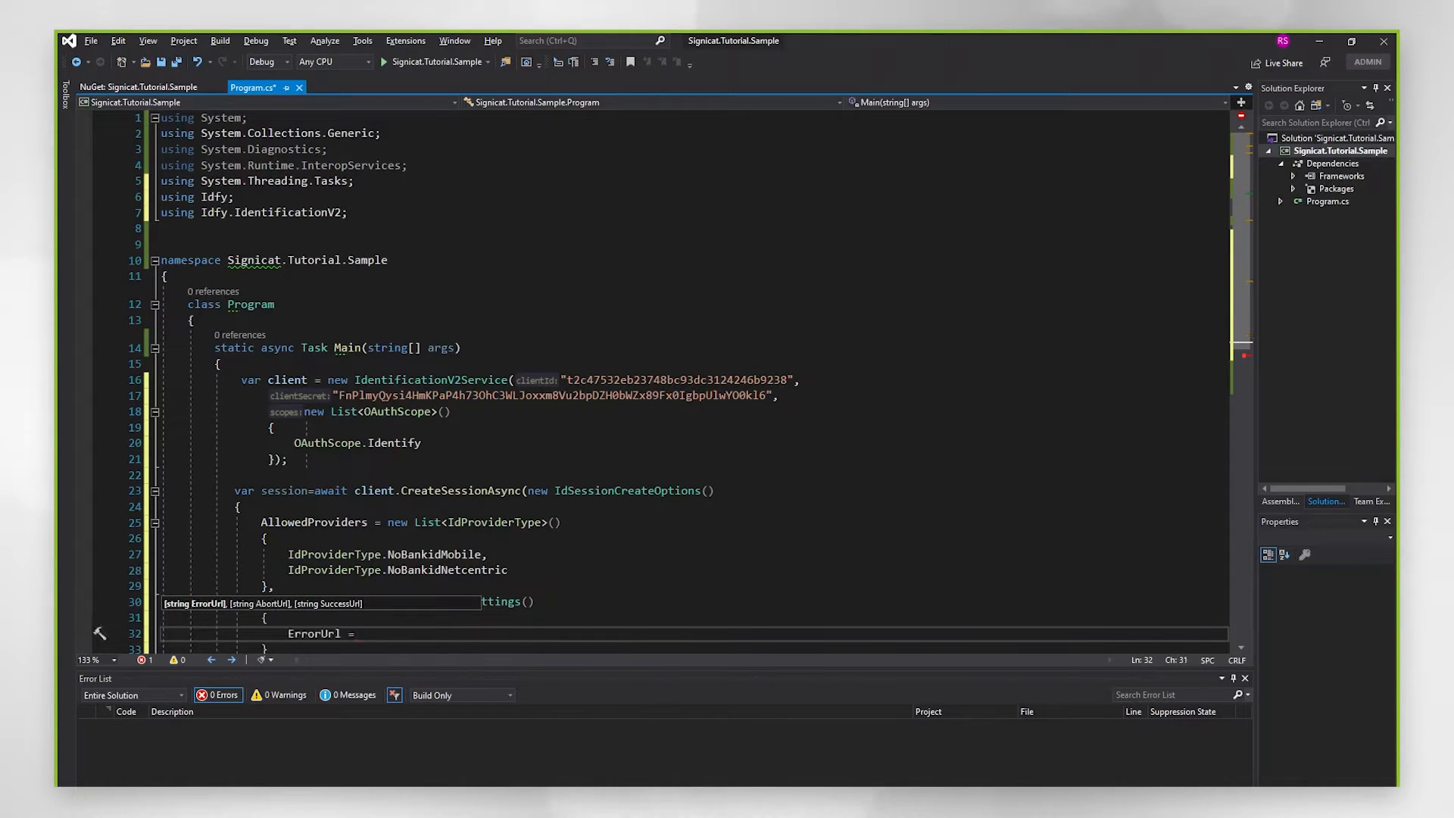
{"action": "type", "text": "\"http\""}
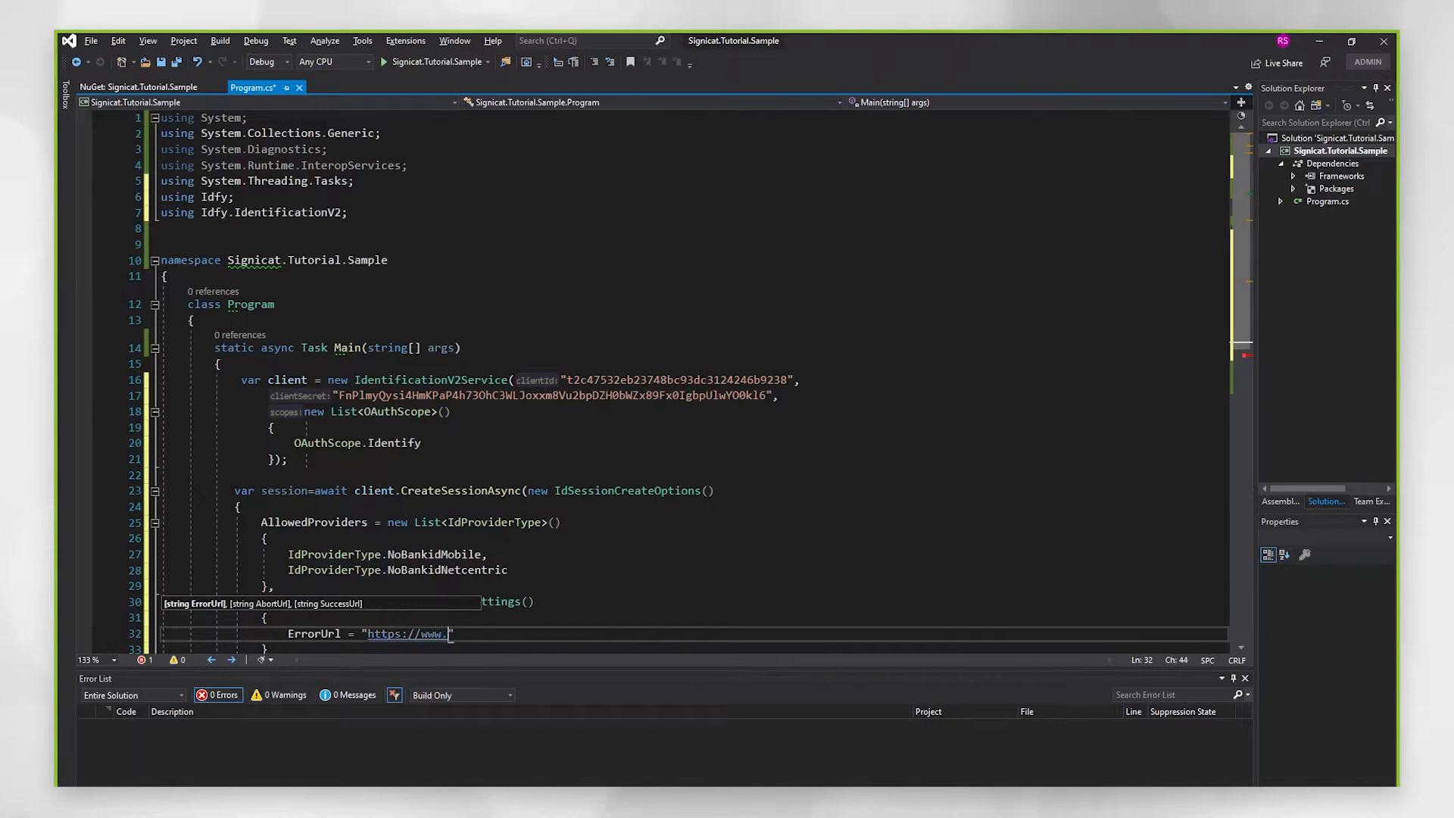
{"action": "type", "text": "signicat.com"}
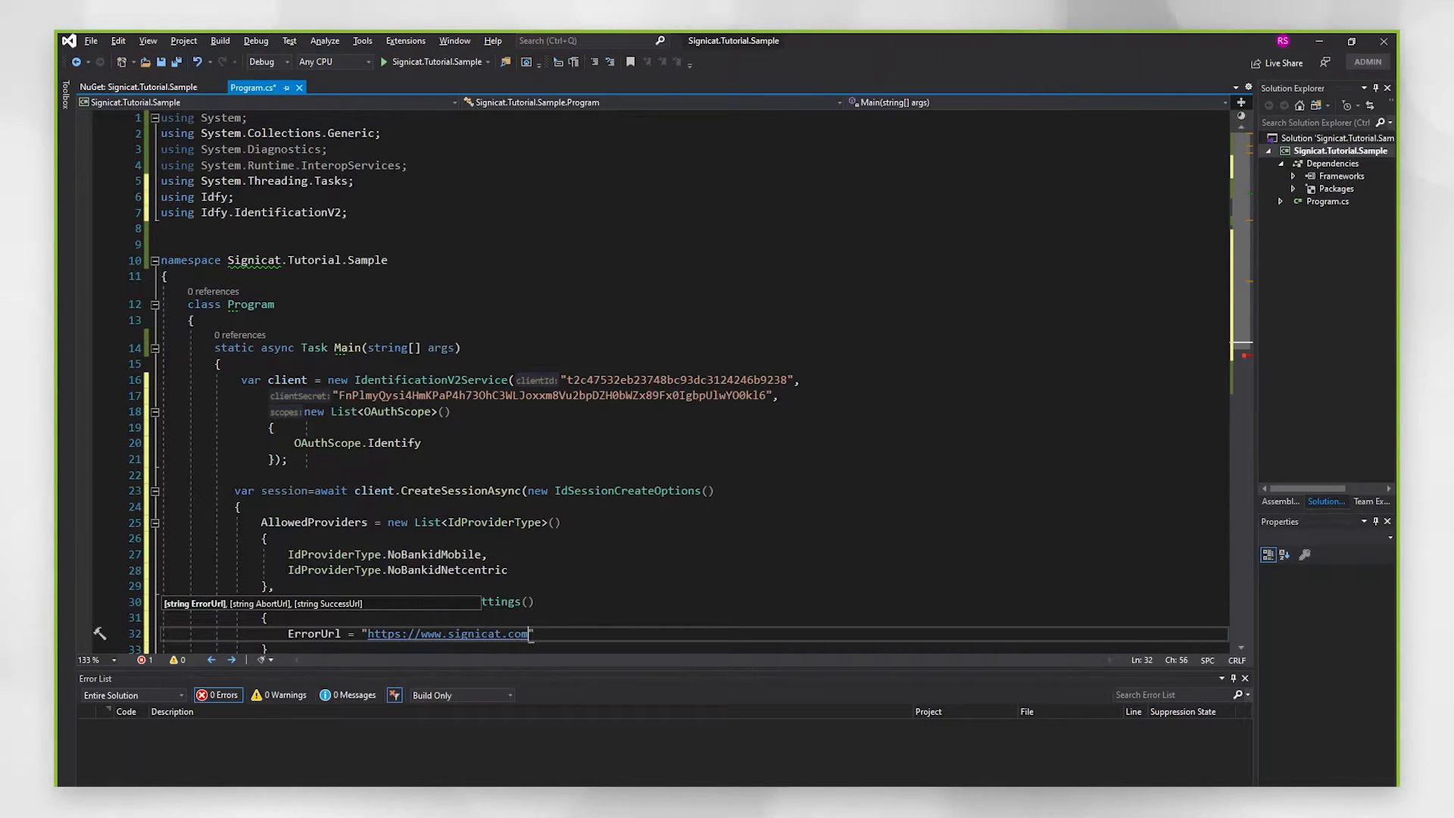
{"action": "type", "text": "#error"}
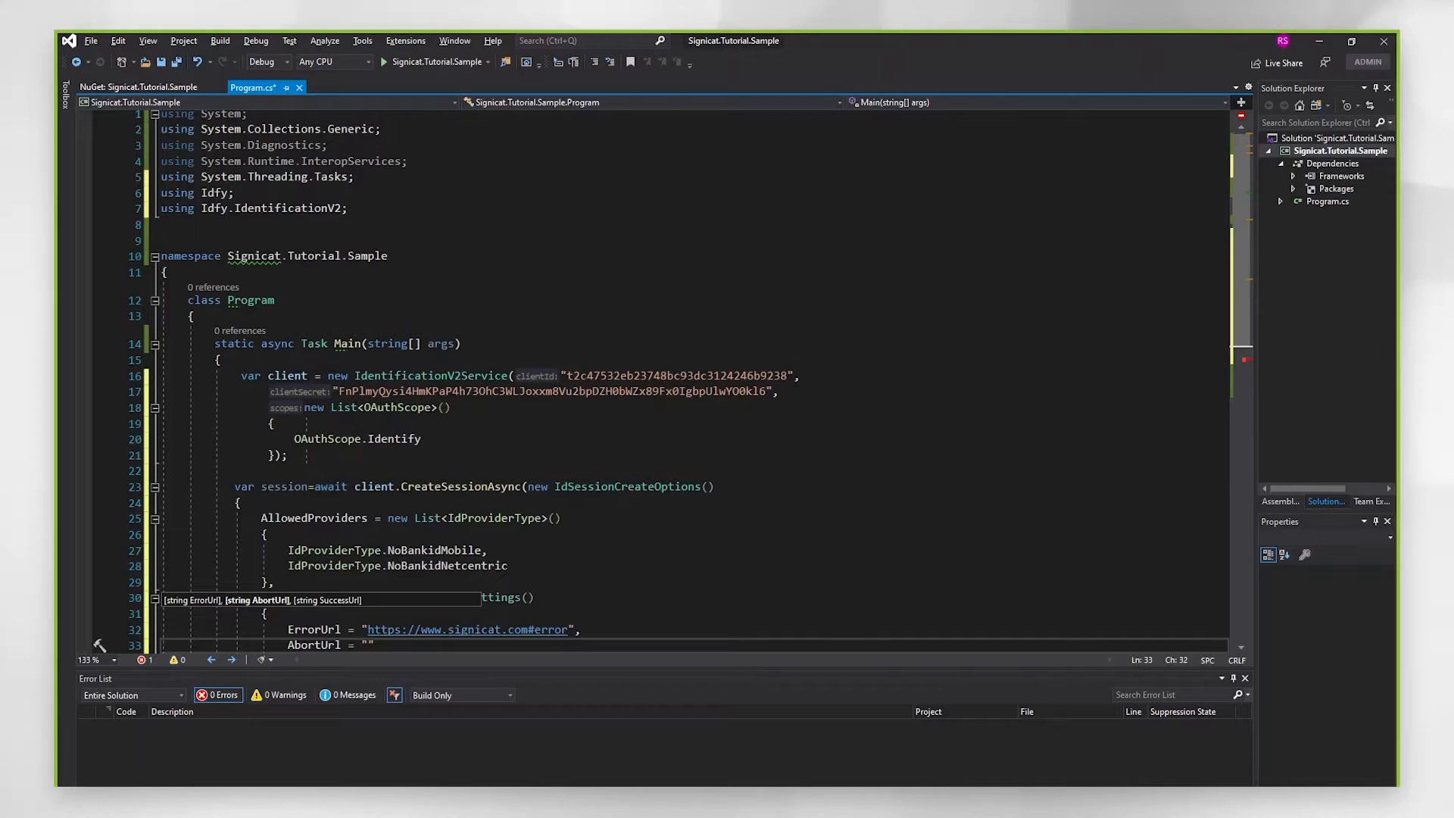
{"action": "type", "text": "https://www."}
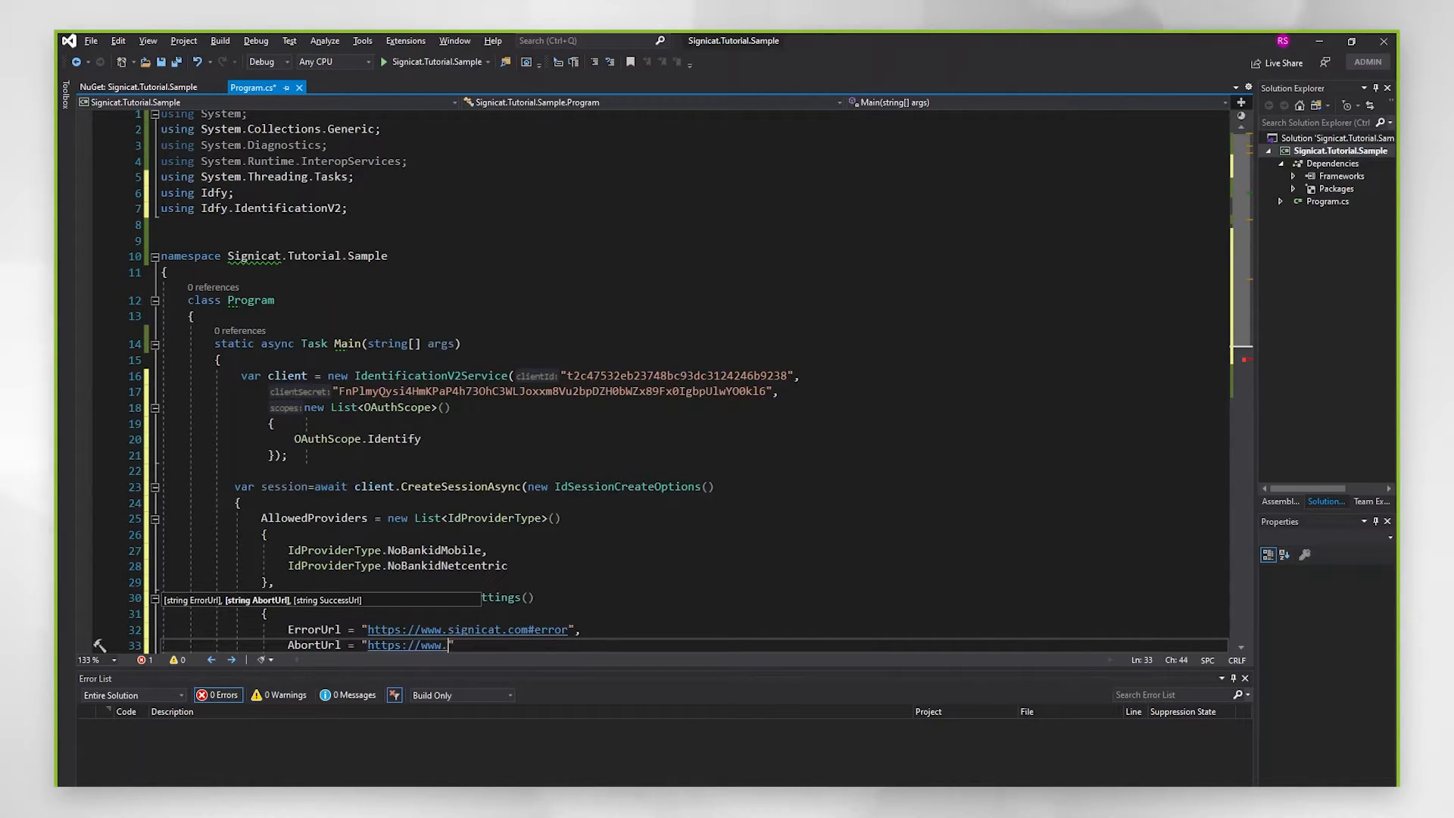
{"action": "type", "text": "signicat.com"}
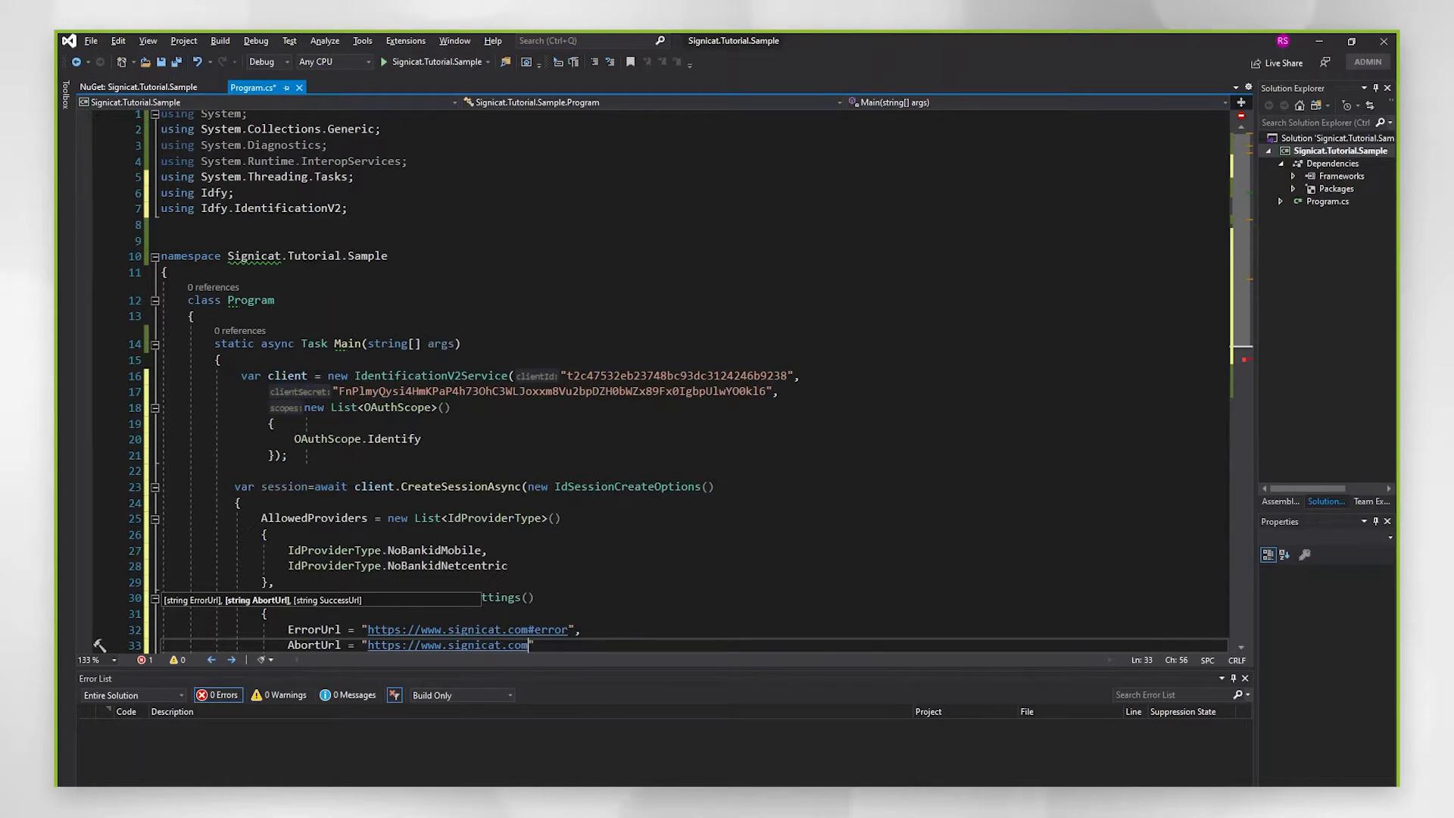
{"action": "type", "text": "#"}
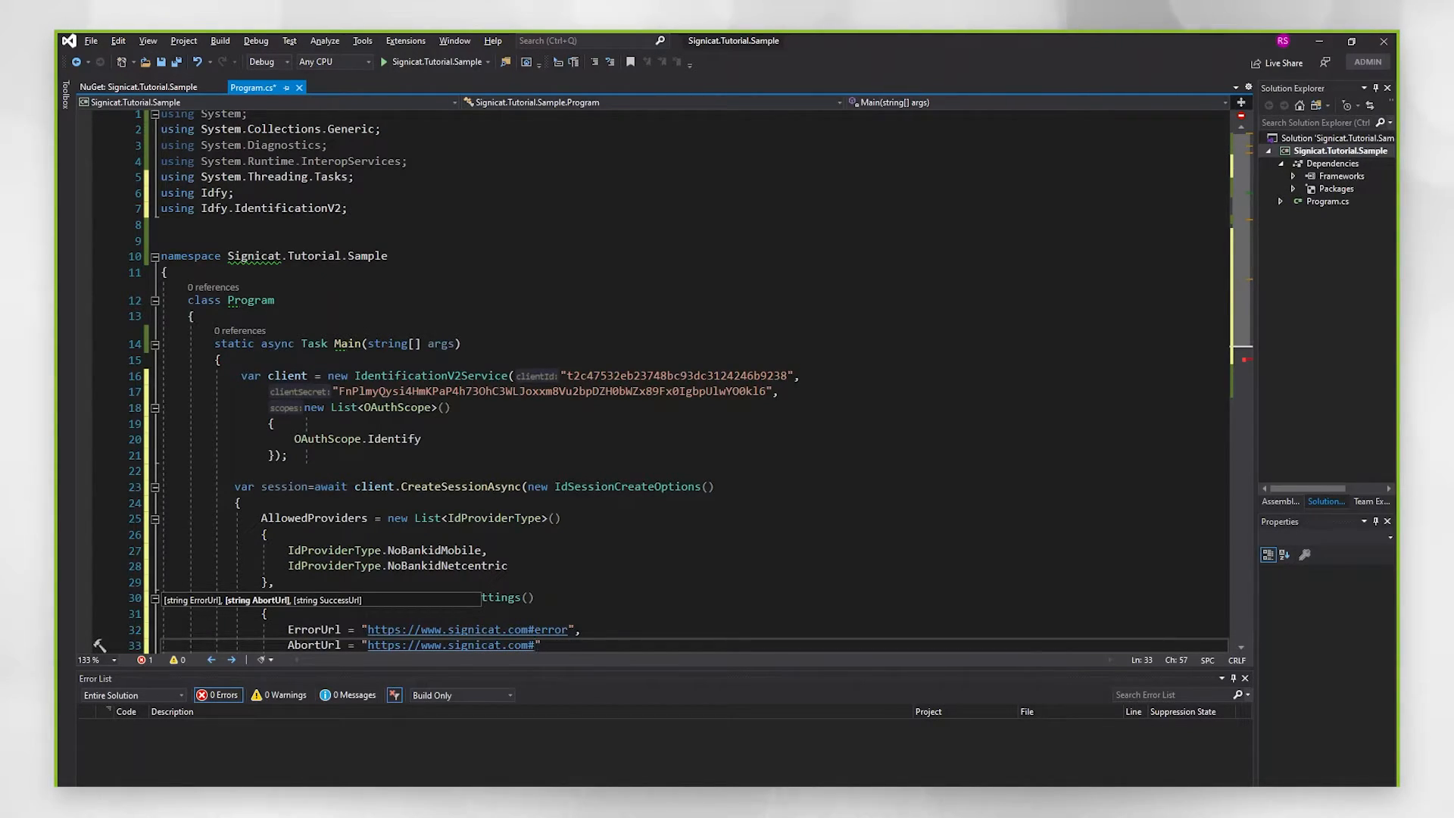
{"action": "type", "text": "abort"}
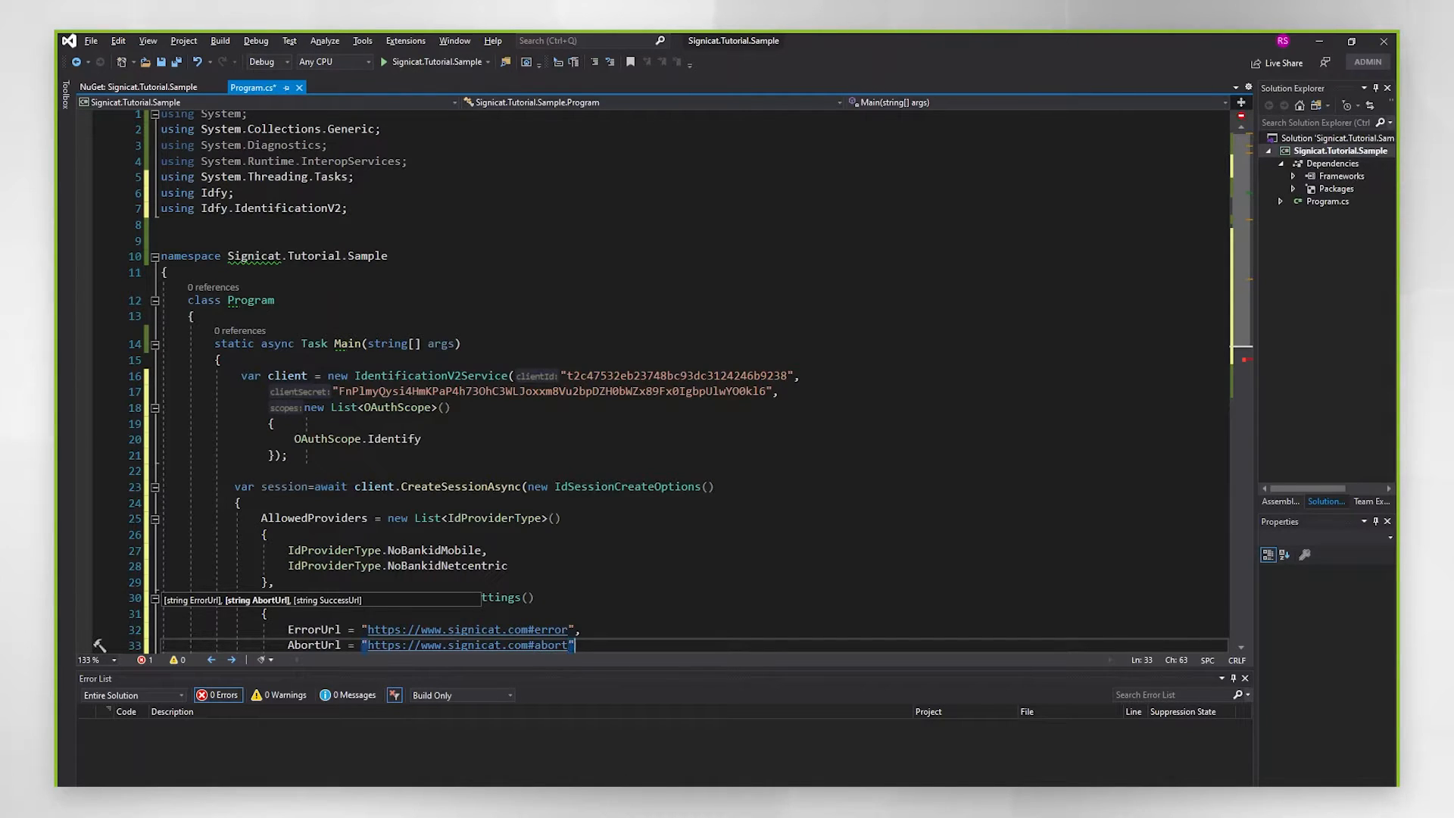
{"action": "key", "text": "Enter"}
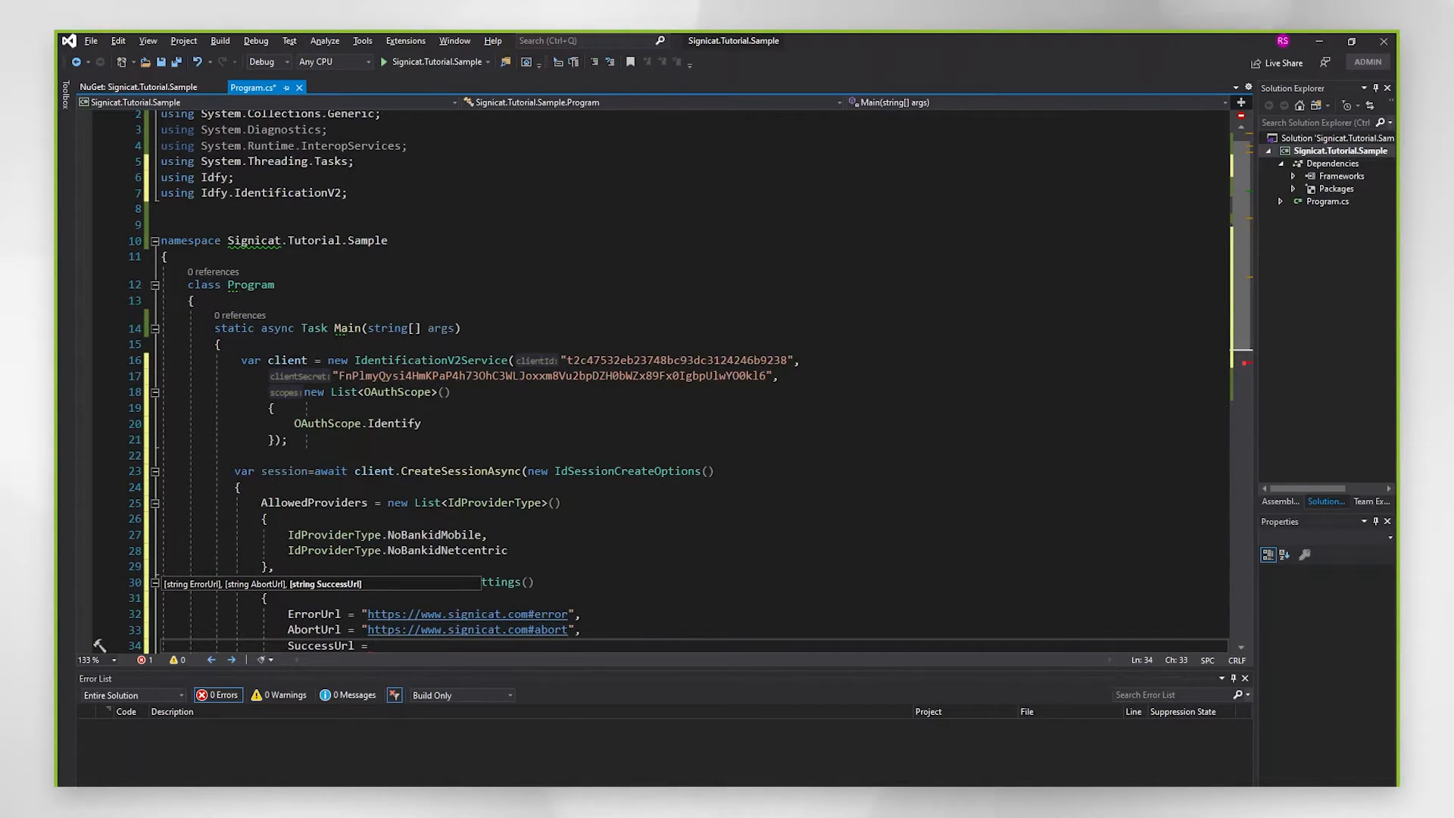
{"action": "type", "text": "\"https"}
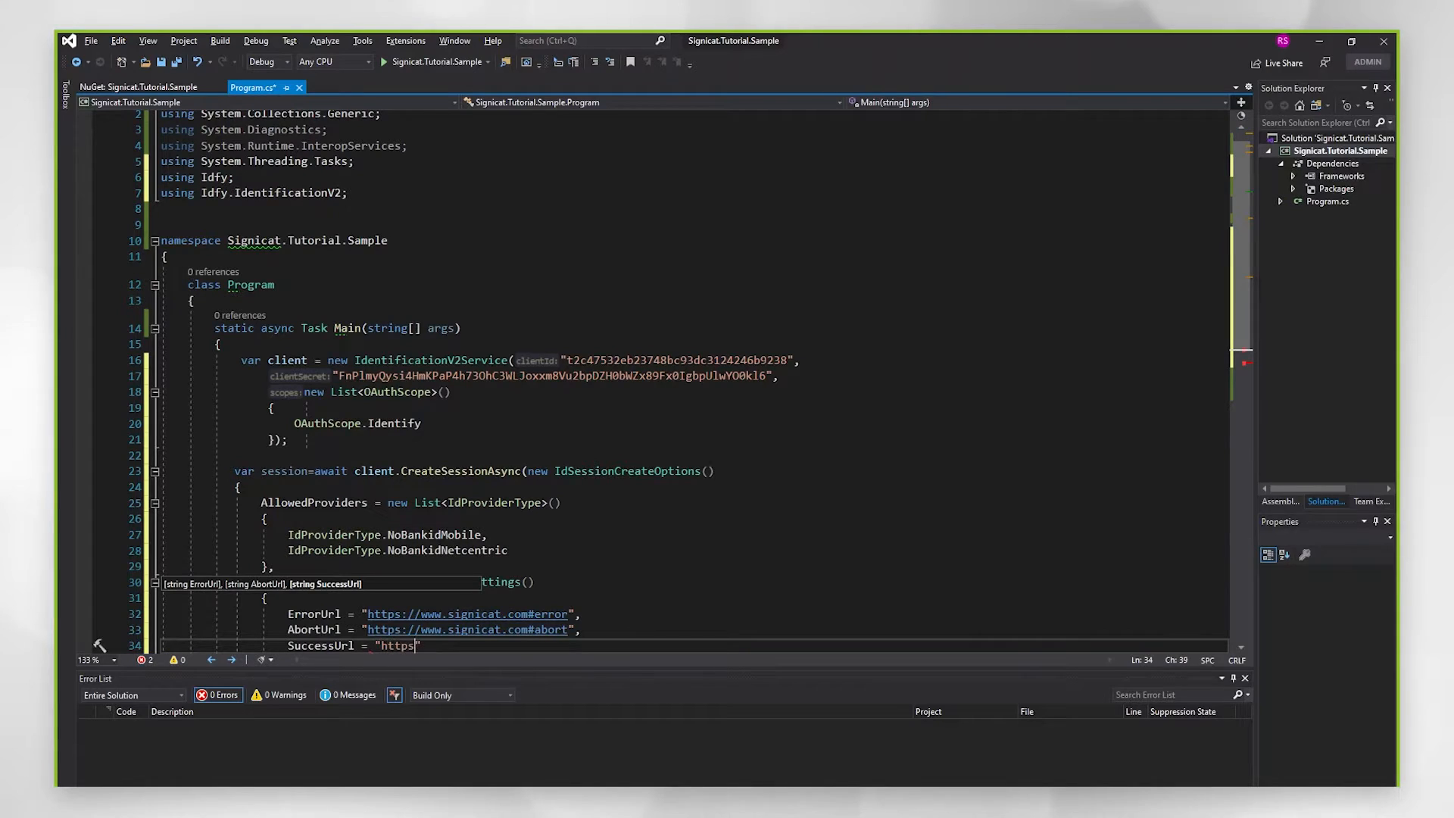
{"action": "type", "text": "://www"}
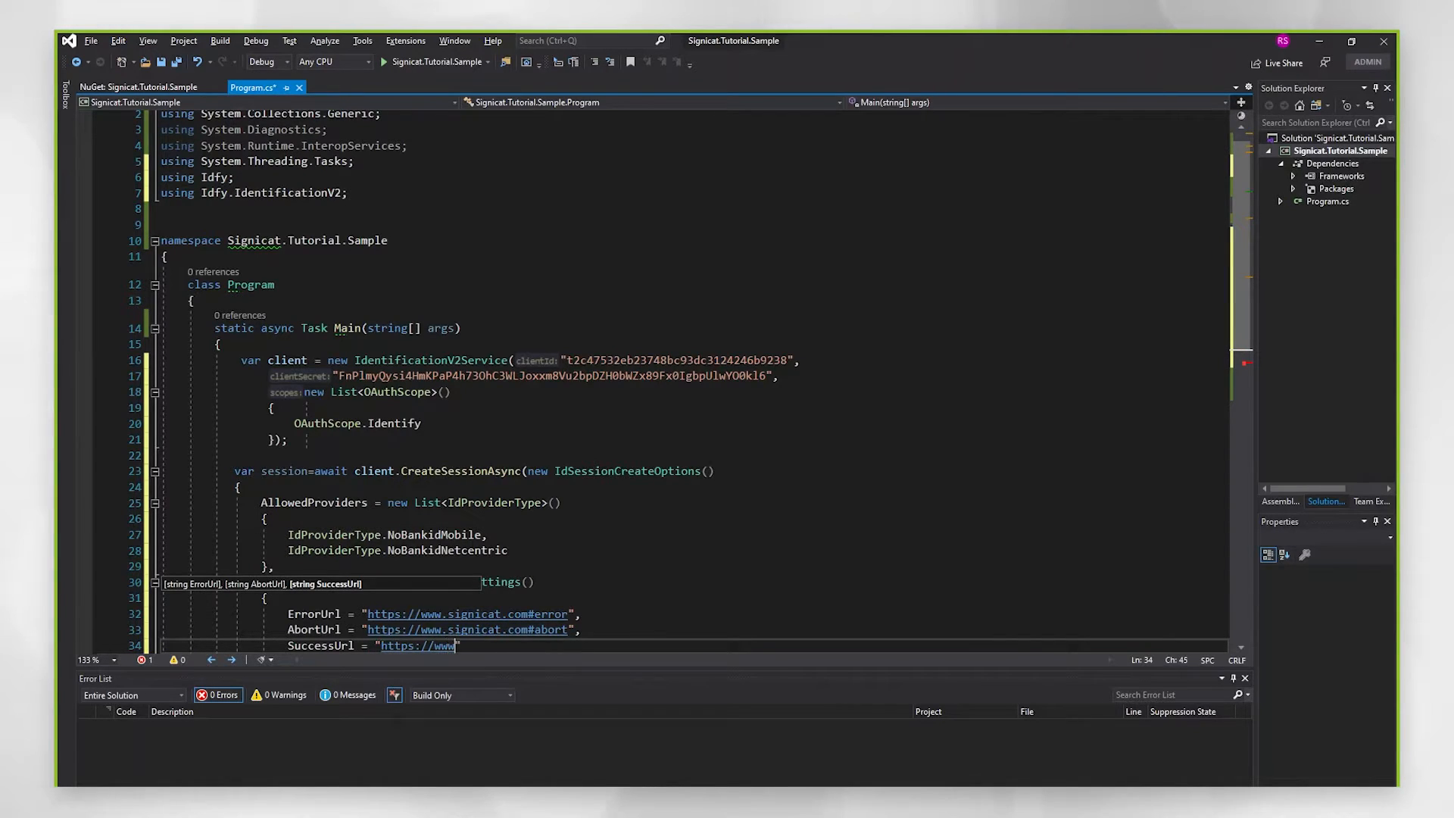
{"action": "type", "text": ".signicat.com"}
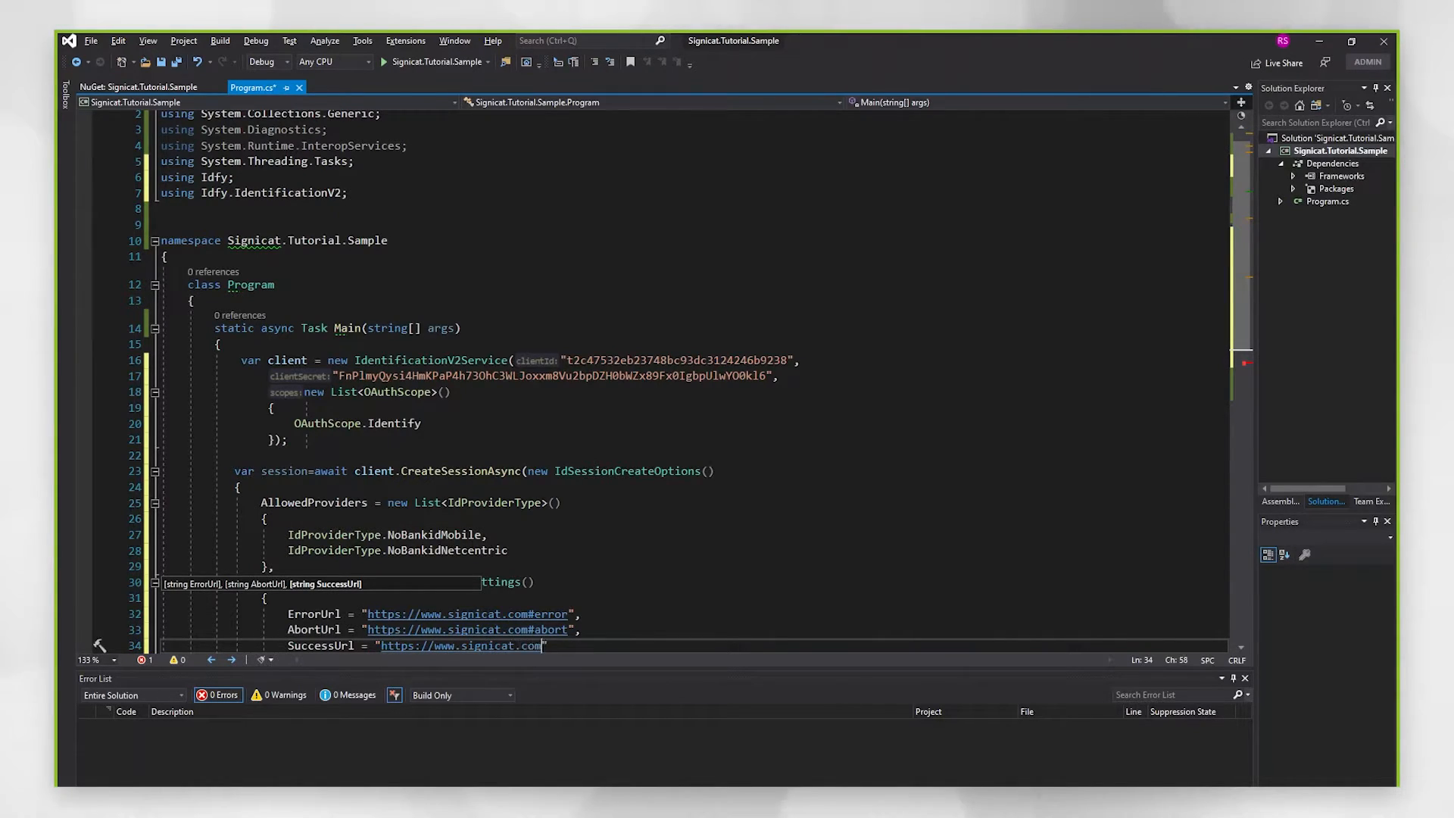
{"action": "type", "text": "#success"}
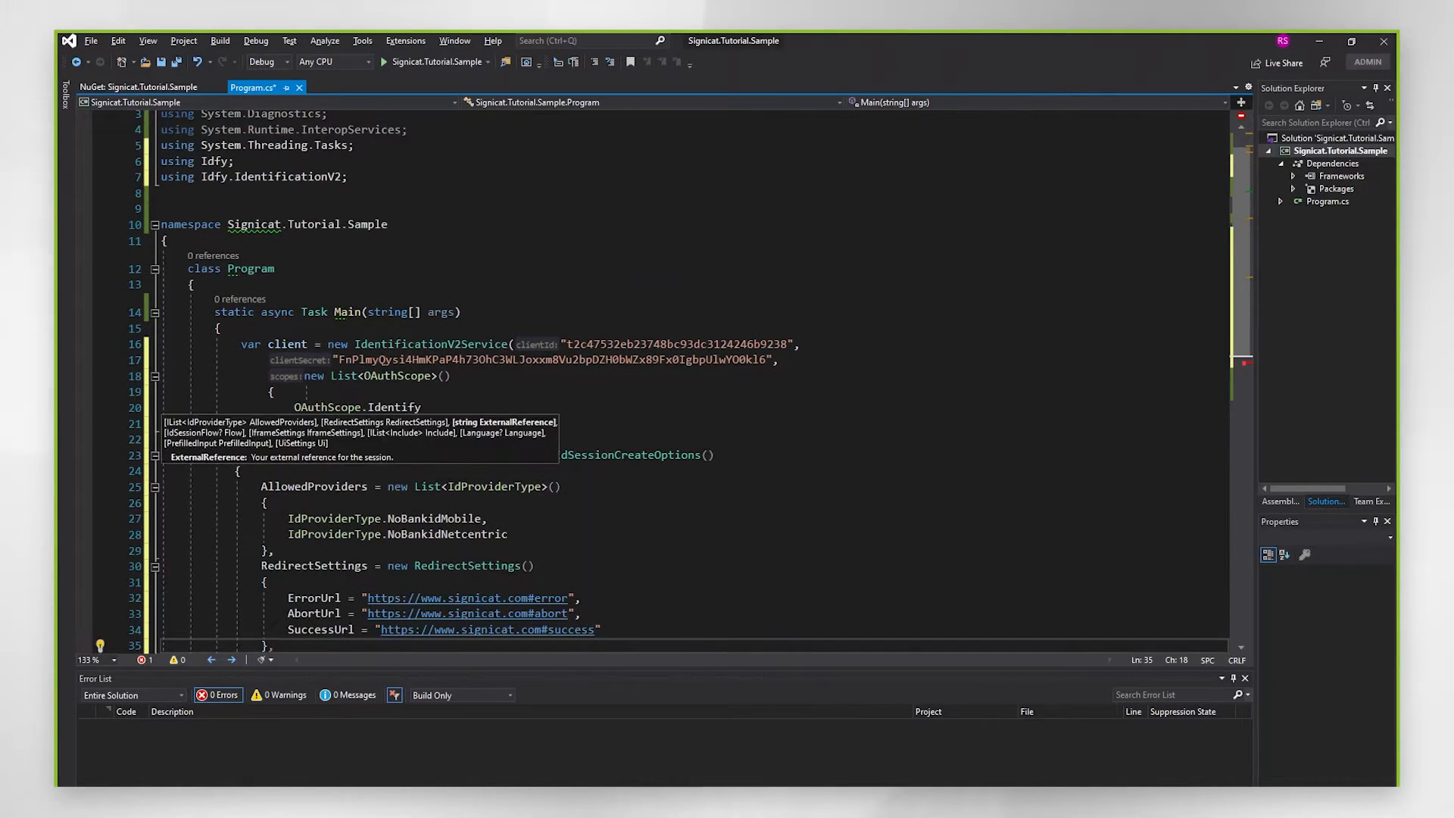
{"action": "type", "text": "ExternalReference ="}
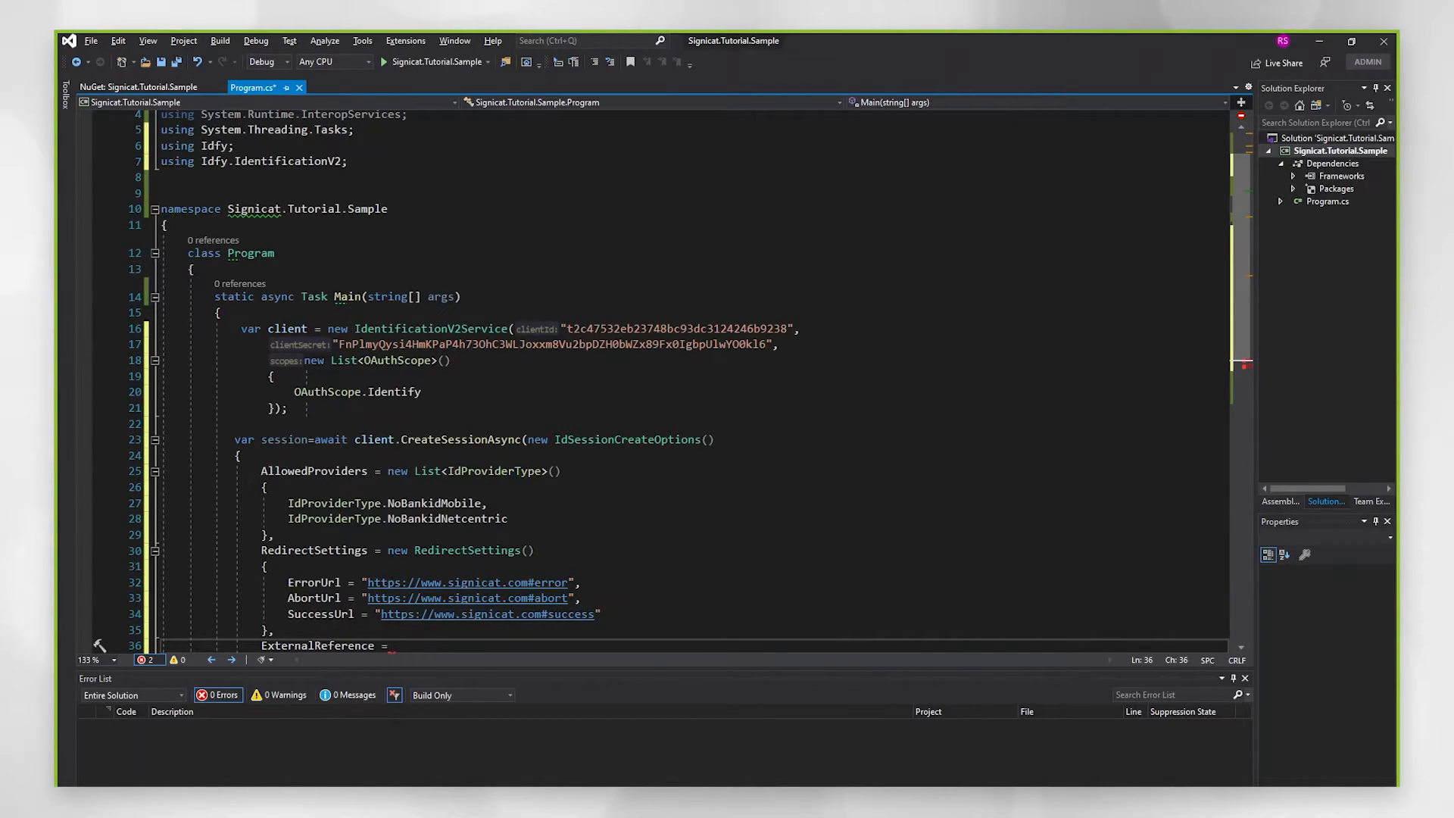
{"action": "type", "text": "Gud"}
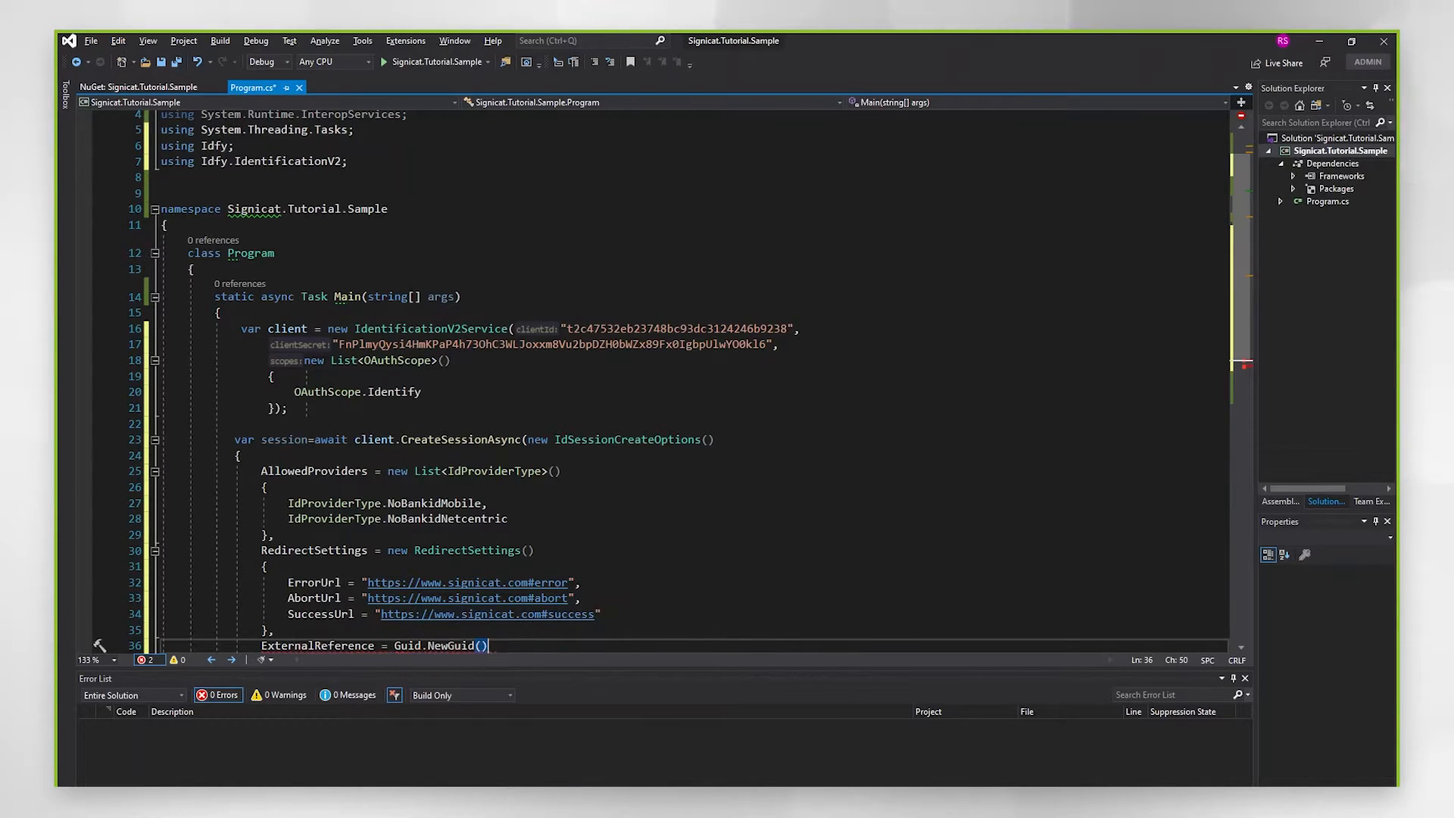
{"action": "type", "text": ".ToString(\"n\"),"}
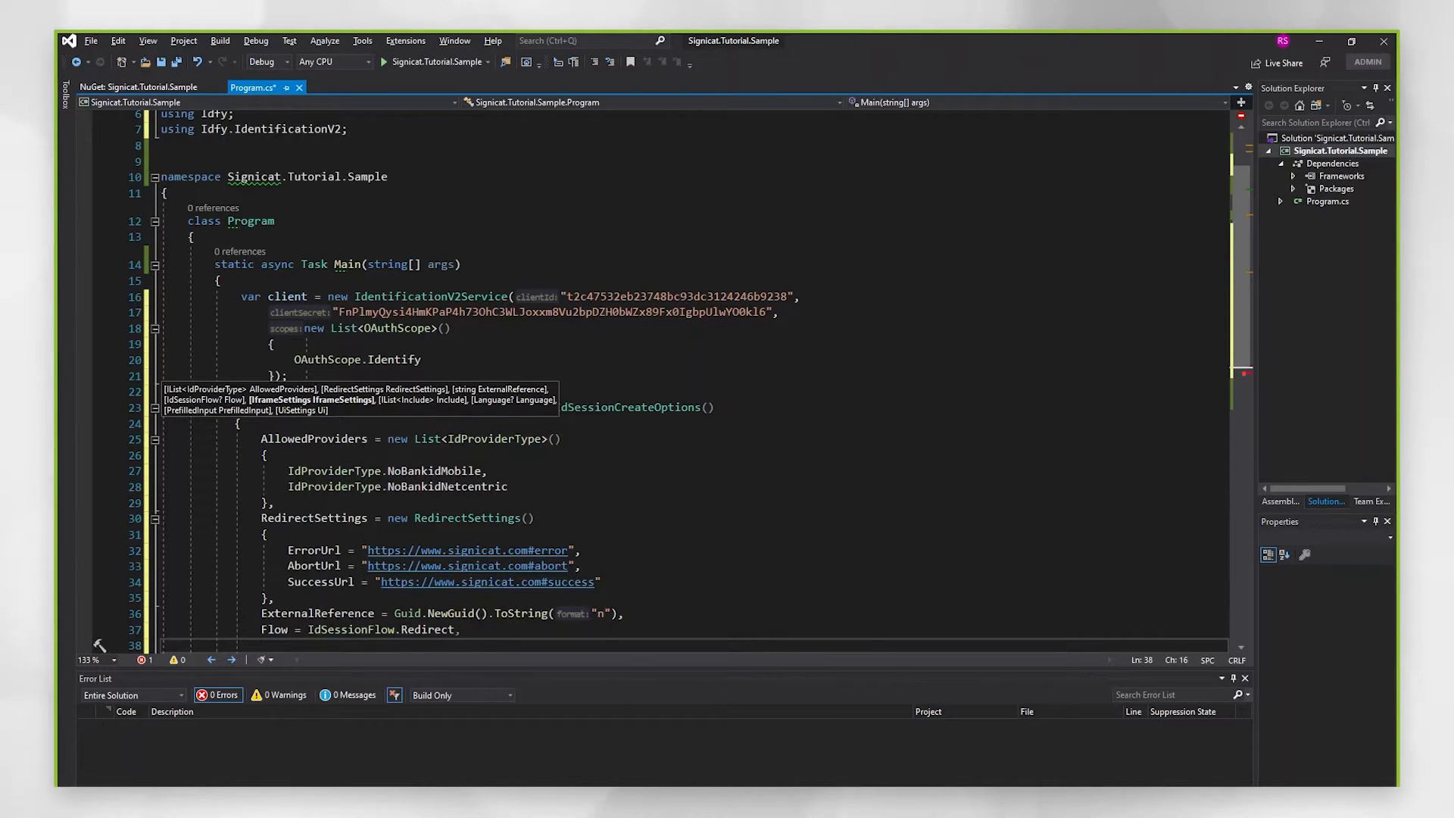
Set Language = Language.En and an Include list with Include.Nin and Include.Name
{"action": "scroll", "scroll_direction": "down", "scroll_amount": 3}
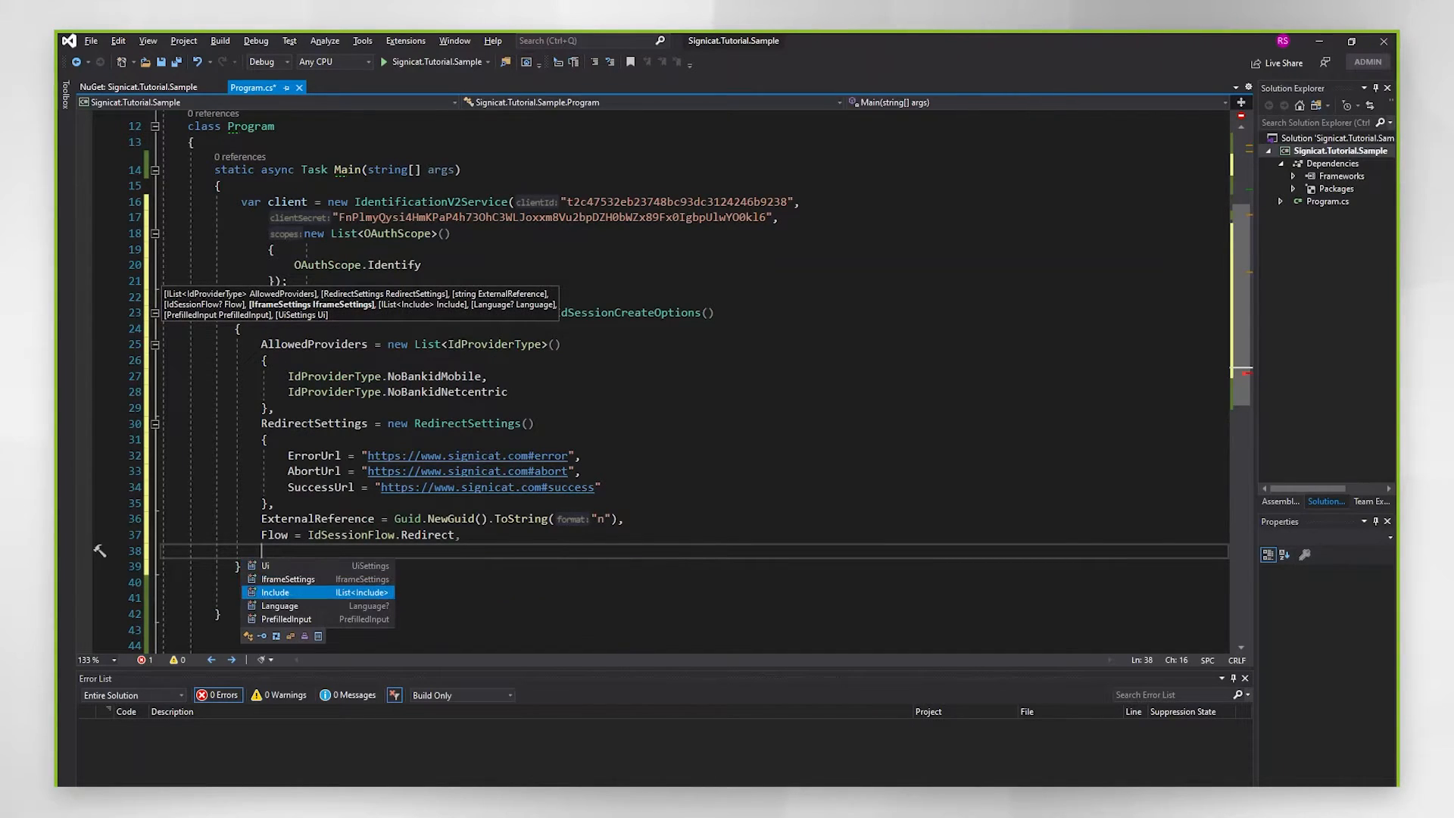
{"action": "type", "text": "Language = Language.En,"}
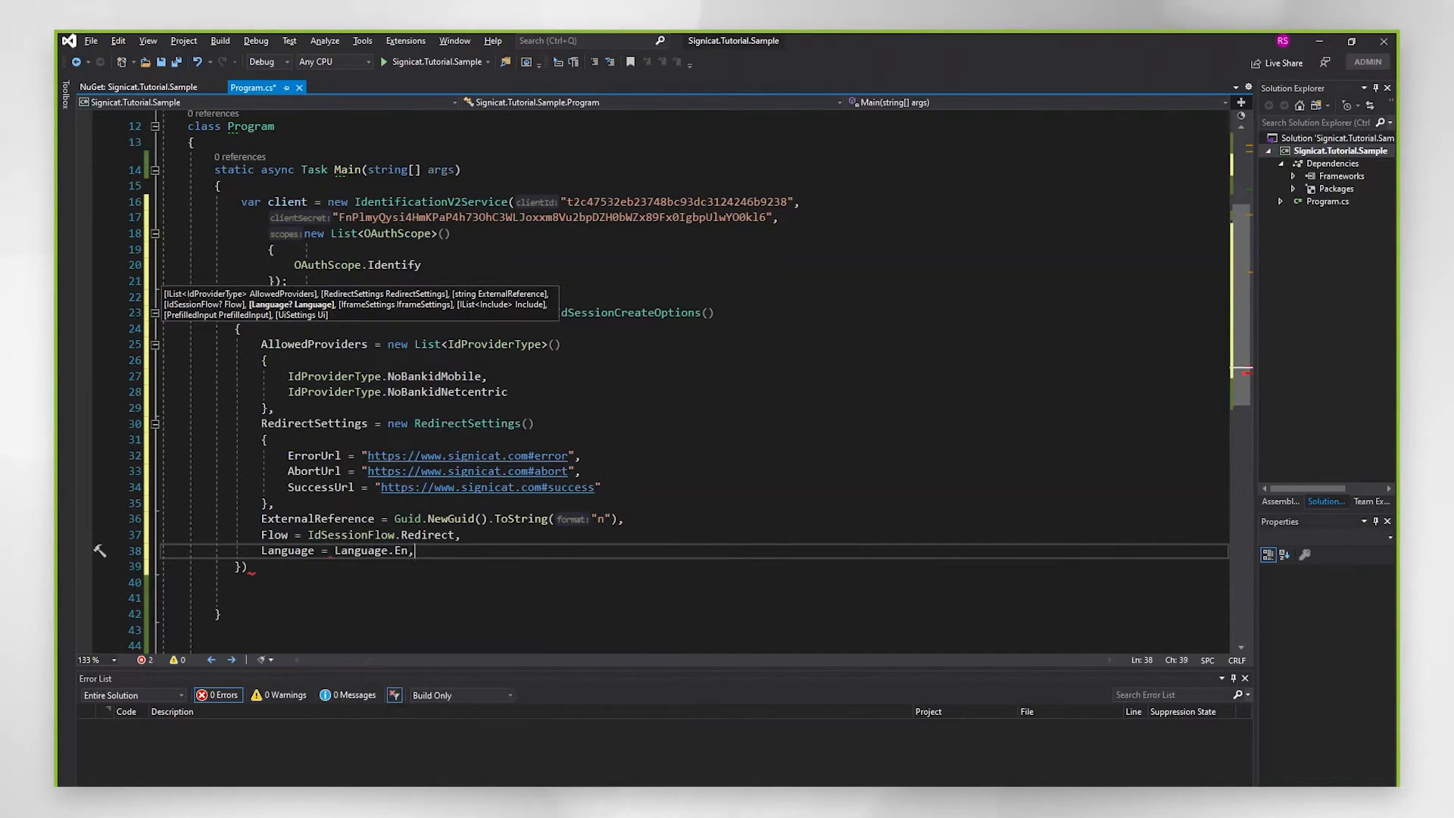
{"action": "key", "text": "Enter"}
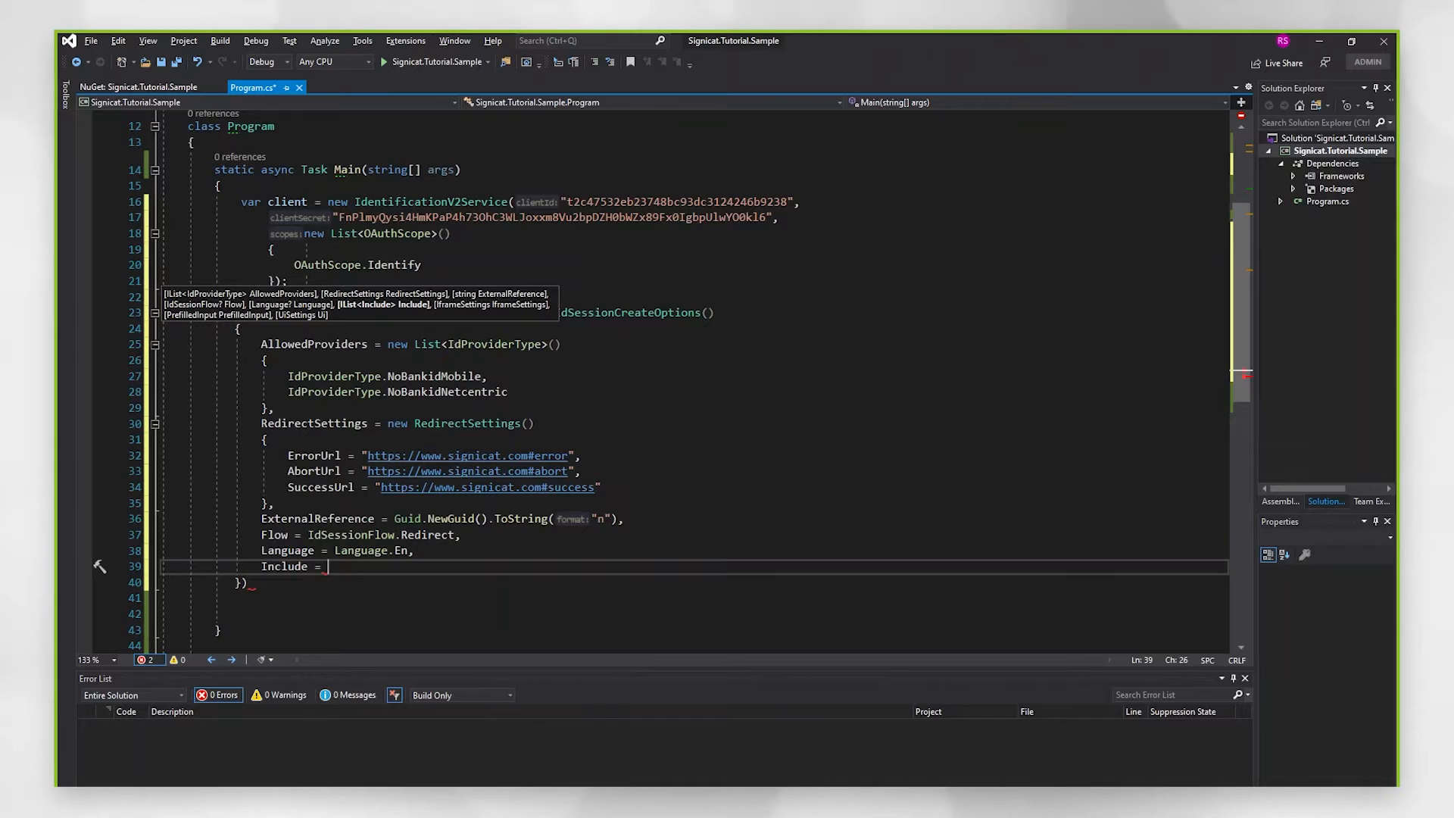
{"action": "type", "text": "new List<Include>()"}
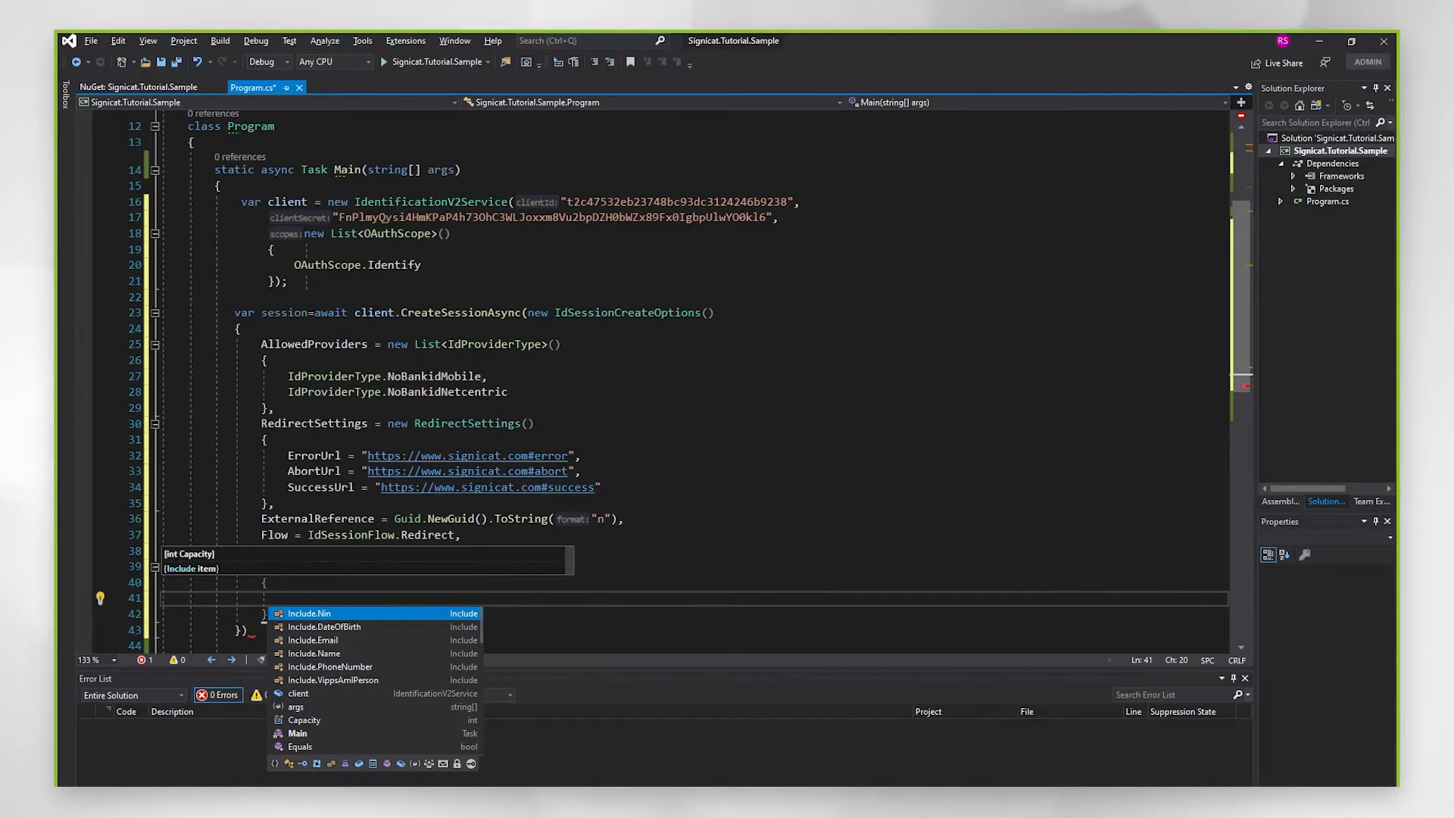
{"action": "mouse_move", "coordinate": [312, 639]}
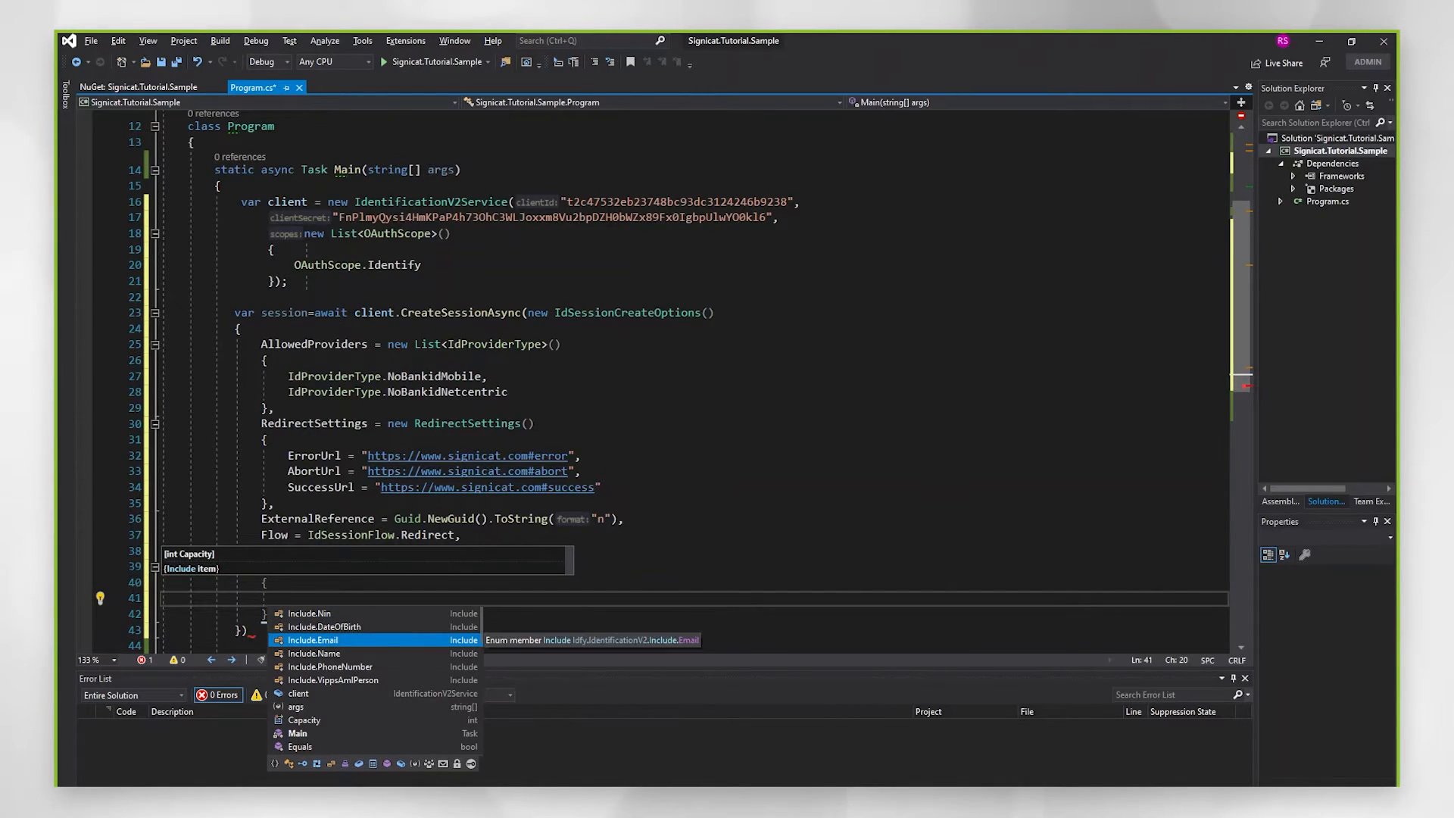
{"action": "key", "text": "Down"}
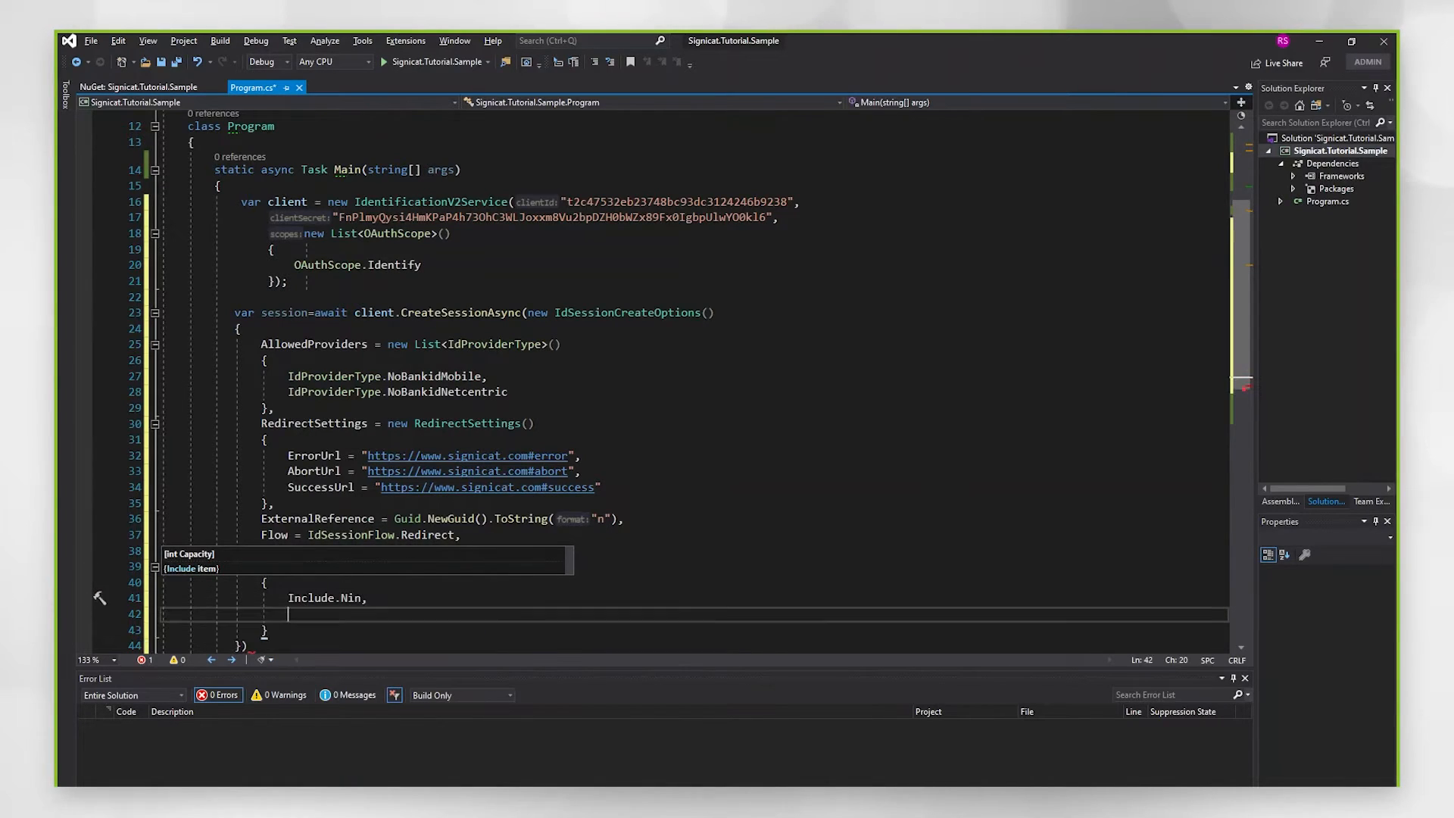
{"action": "type", "text": "Include.Name,"}
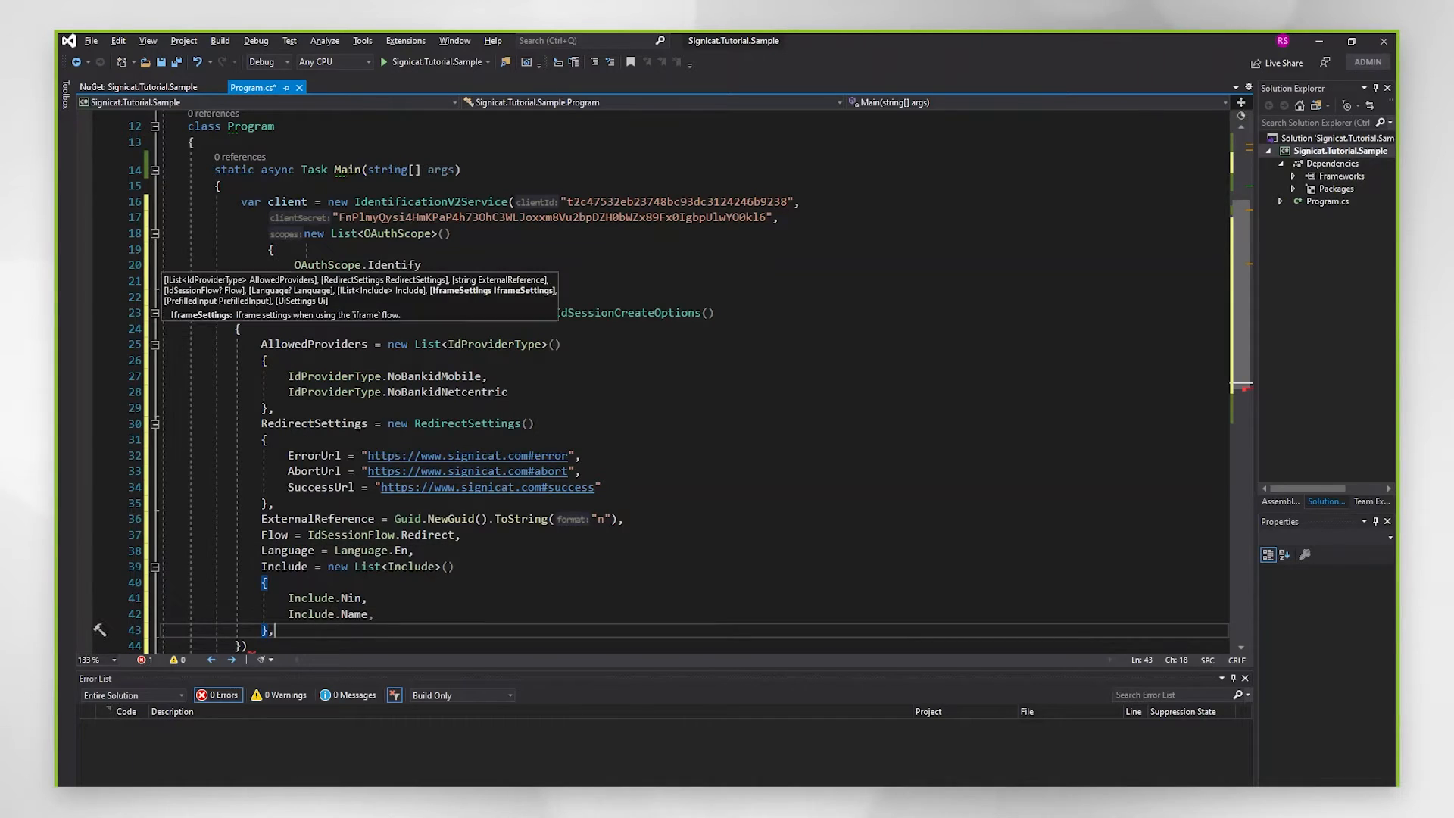
Add Ui = new UiSettings with the default ColorTheme and ThemeMode.Dark
{"action": "type", "text": "Ui ="}
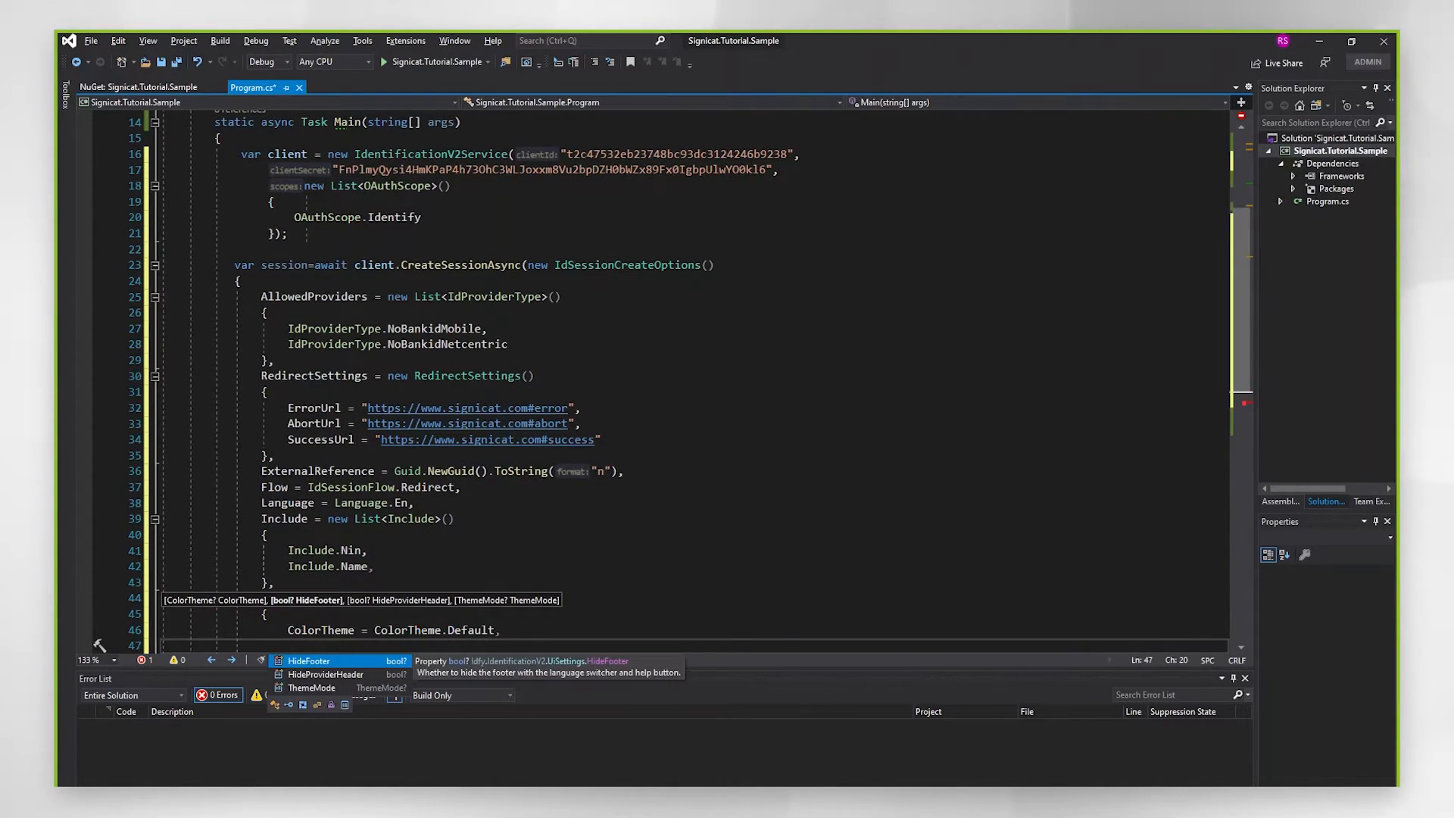
{"action": "type", "text": "ThemeMode = ThemeMode.Dark"}
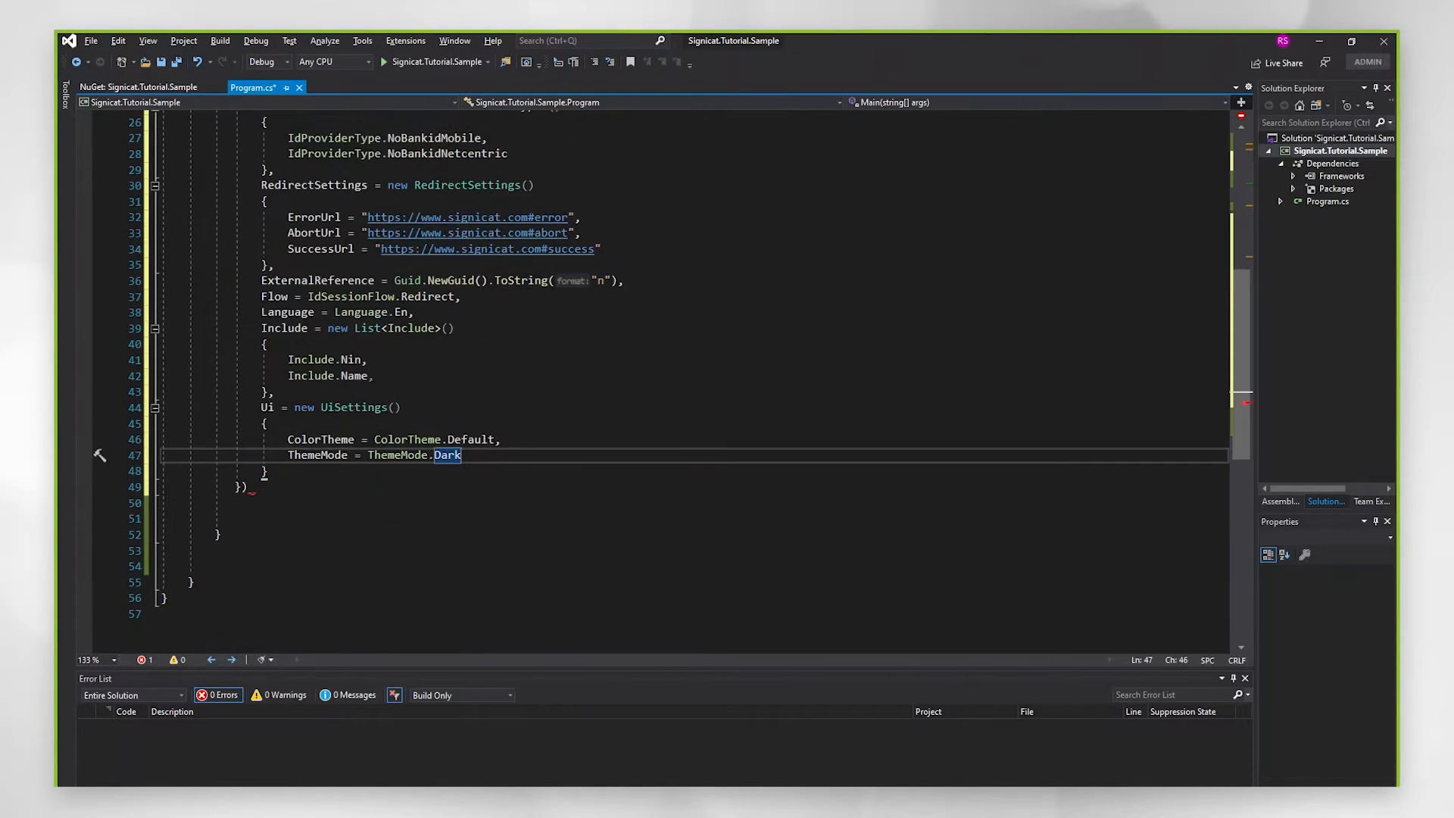
Call OpenUrl(session.Url) then Console.ReadLine() to wait for the login
{"action": "type", "text": ";"}
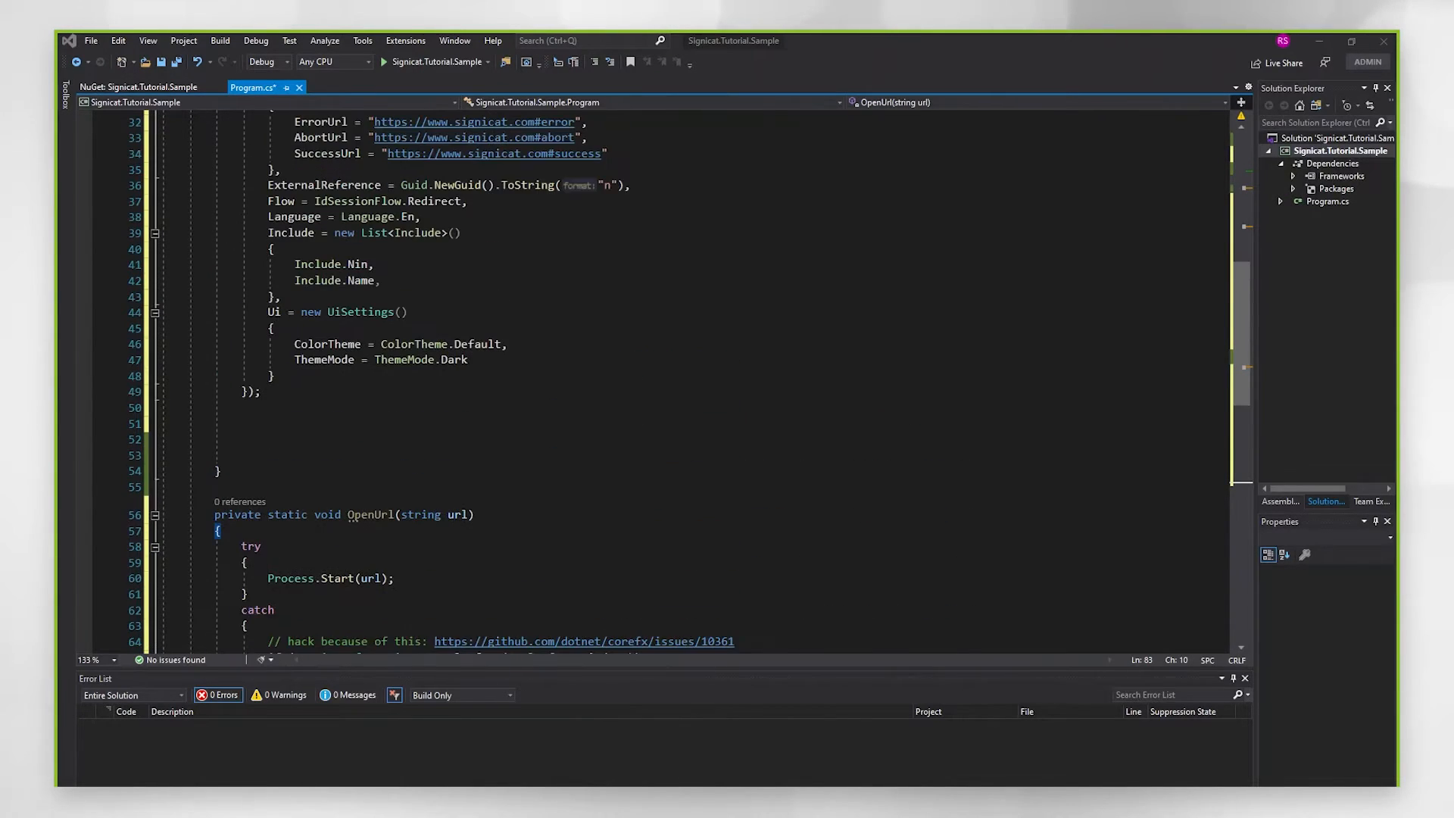
{"action": "type", "text": "OpenUrl(session.Url);"}
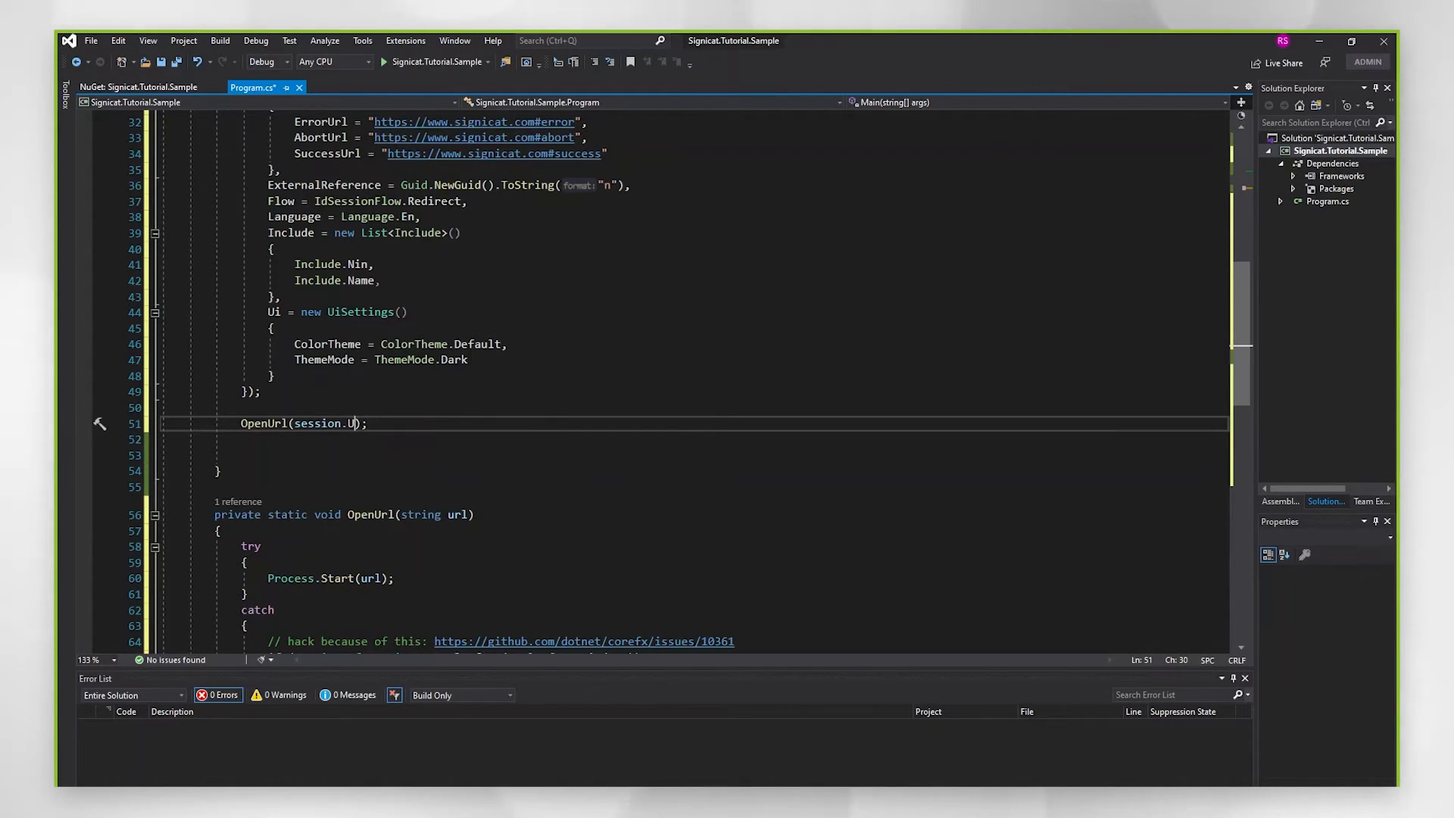
{"action": "type", "text": "i"}
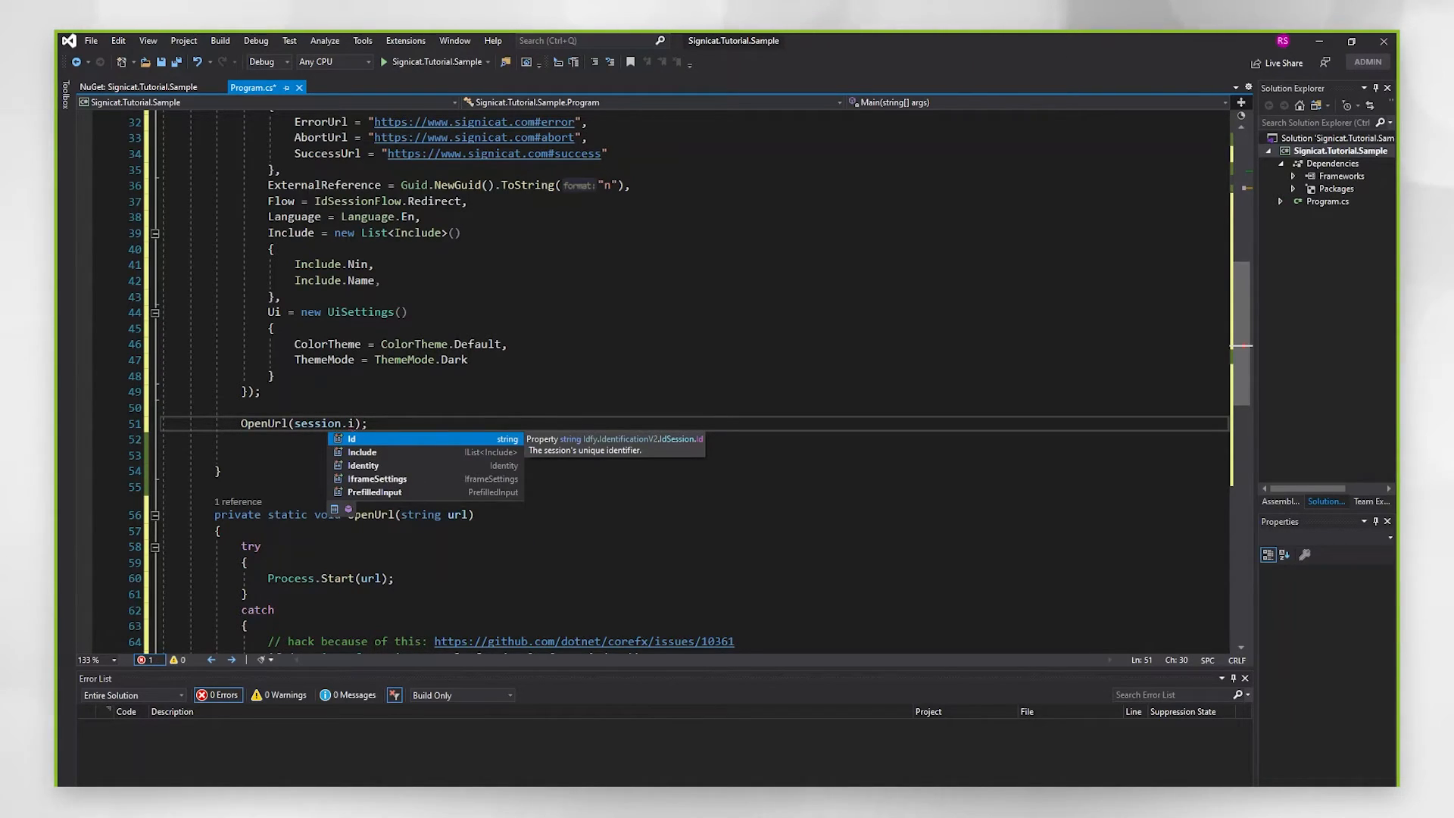
{"action": "key", "text": "Backspace"}
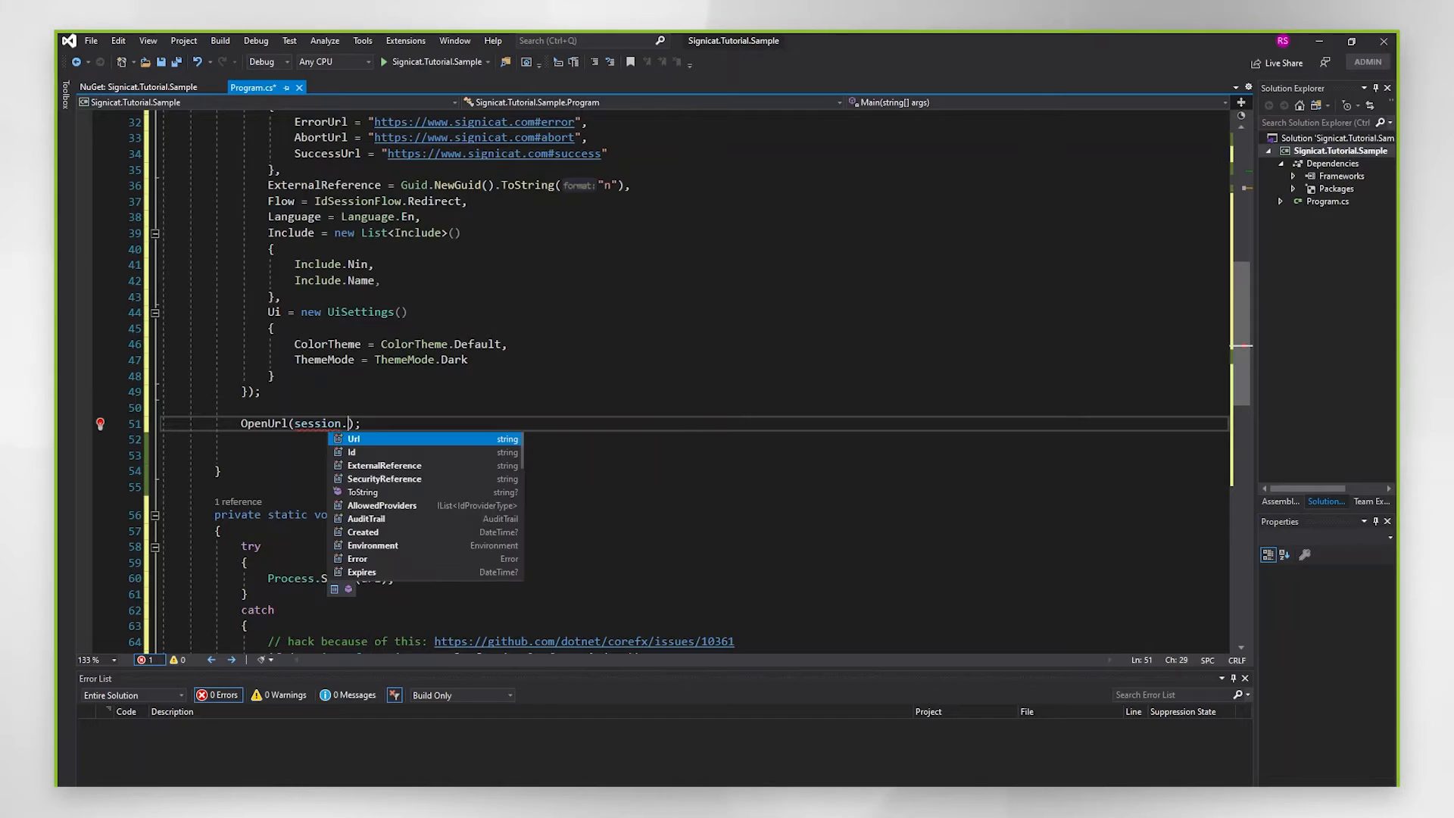
{"action": "key", "text": "Enter"}
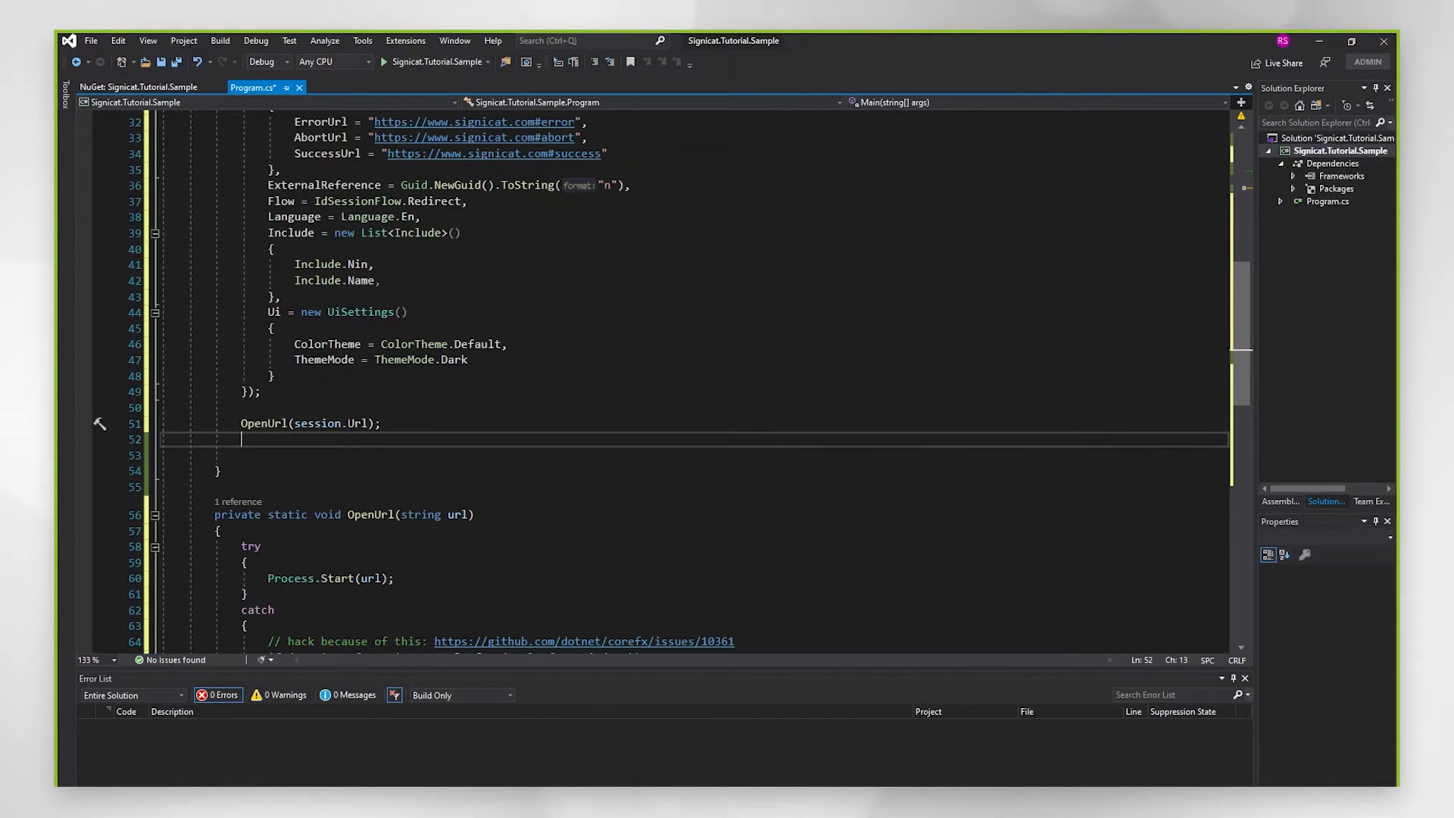
{"action": "type", "text": "C"}
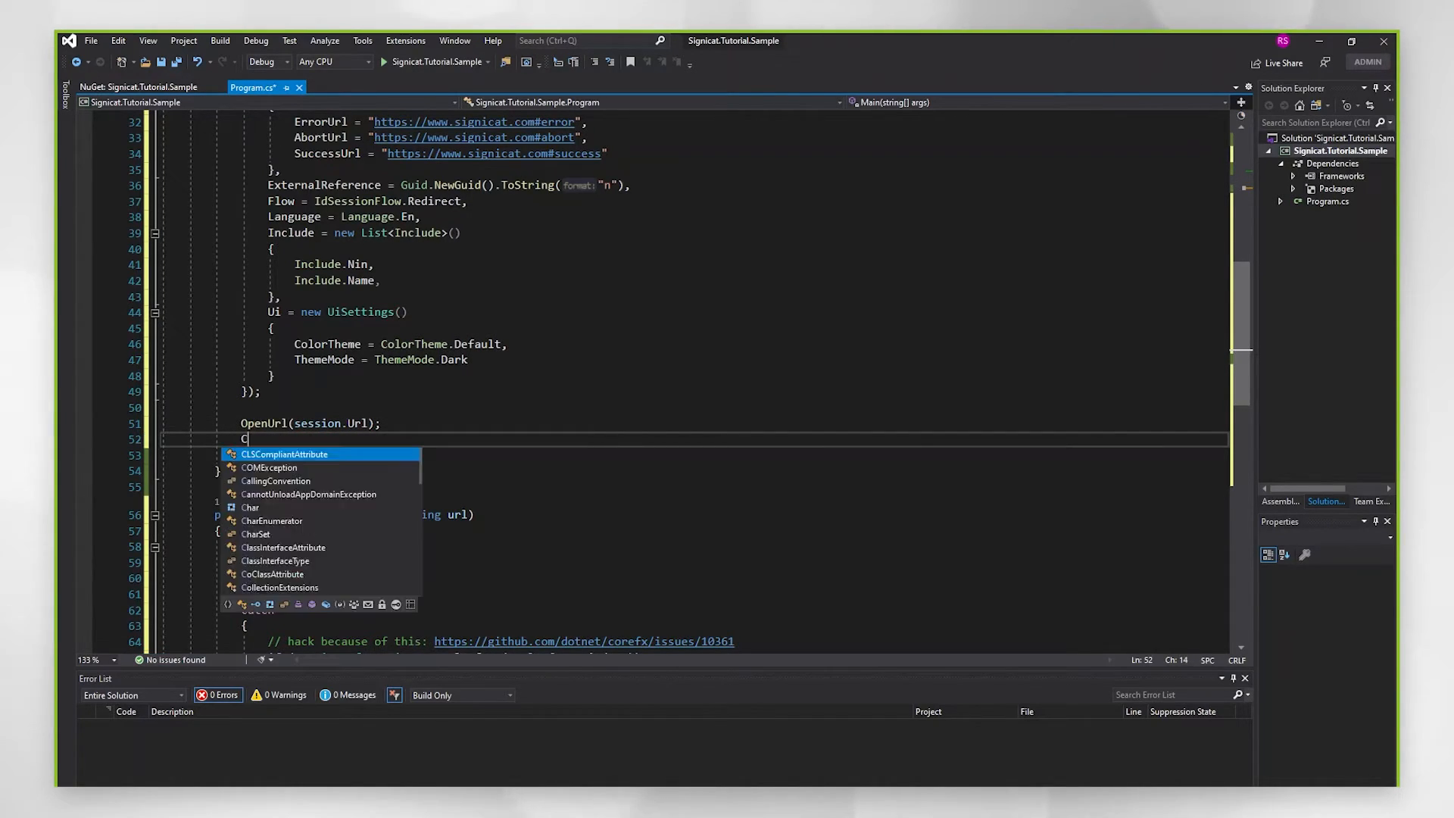
{"action": "type", "text": "onsole.ReadLine()"}
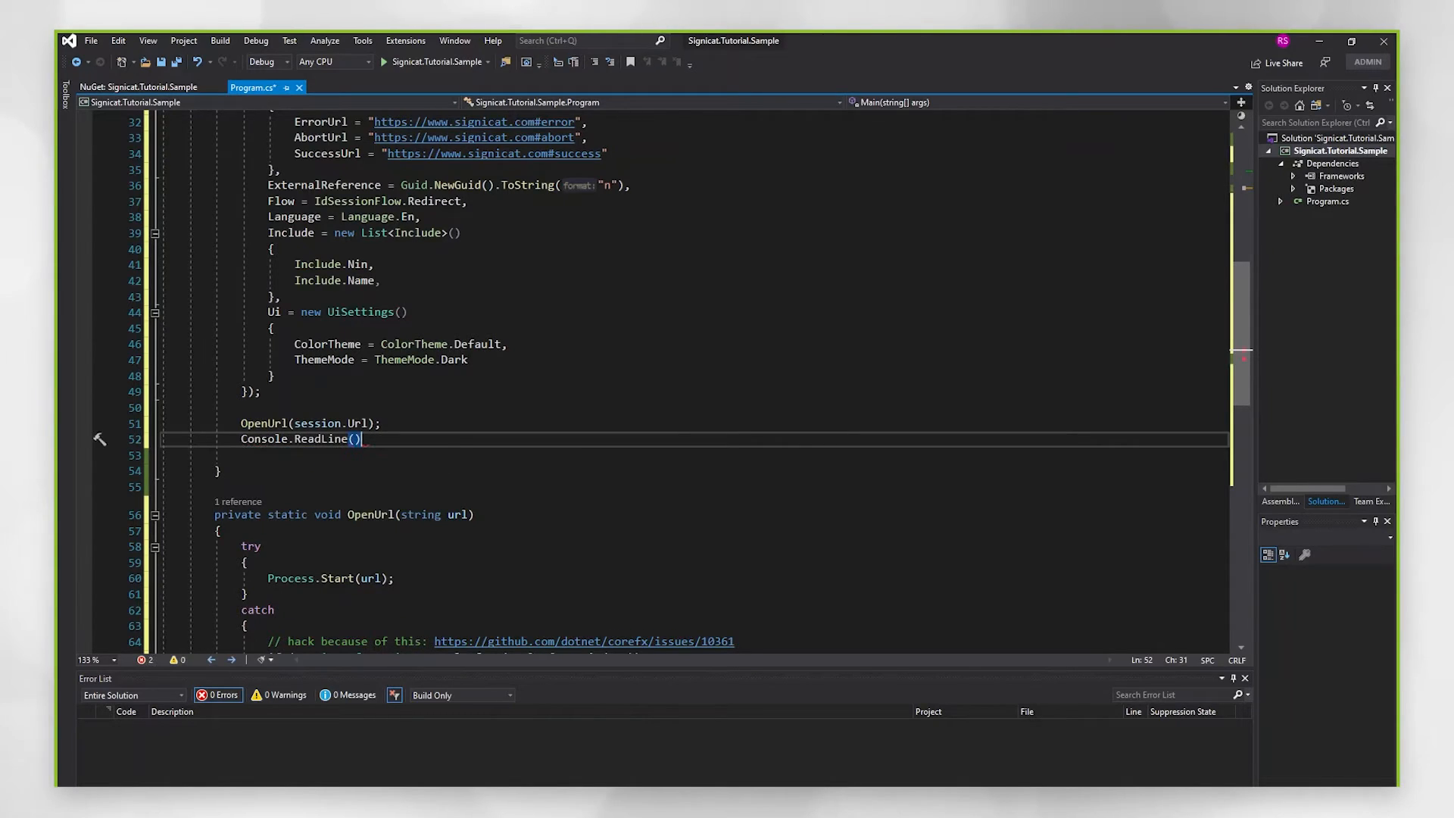
{"action": "key", "text": "Enter"}
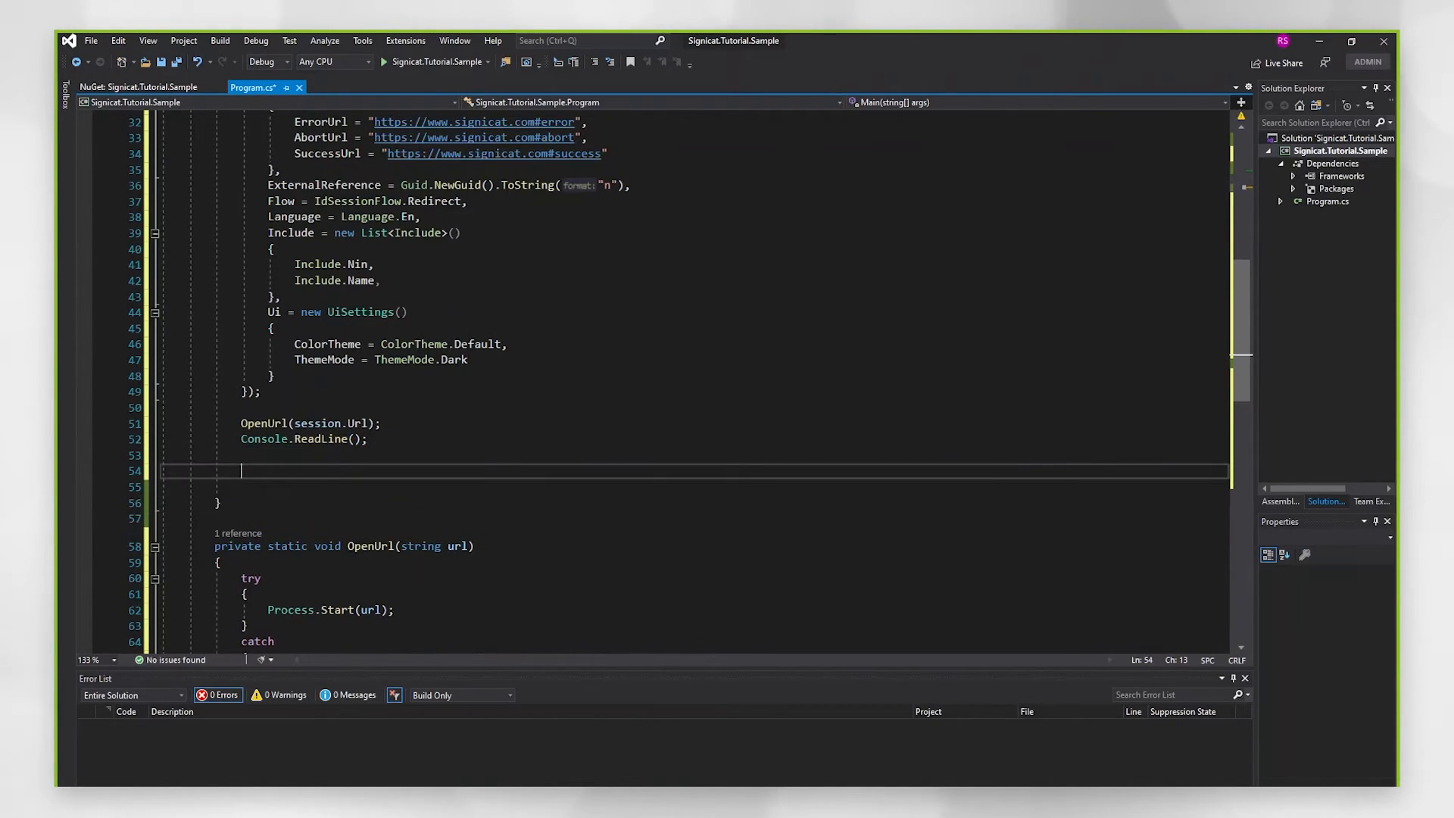
Fetch sessionCompleted via client.GetSessionAsync(session.Id) and print it as indented JSON with JsonConvert
{"action": "type", "text": "var se"}
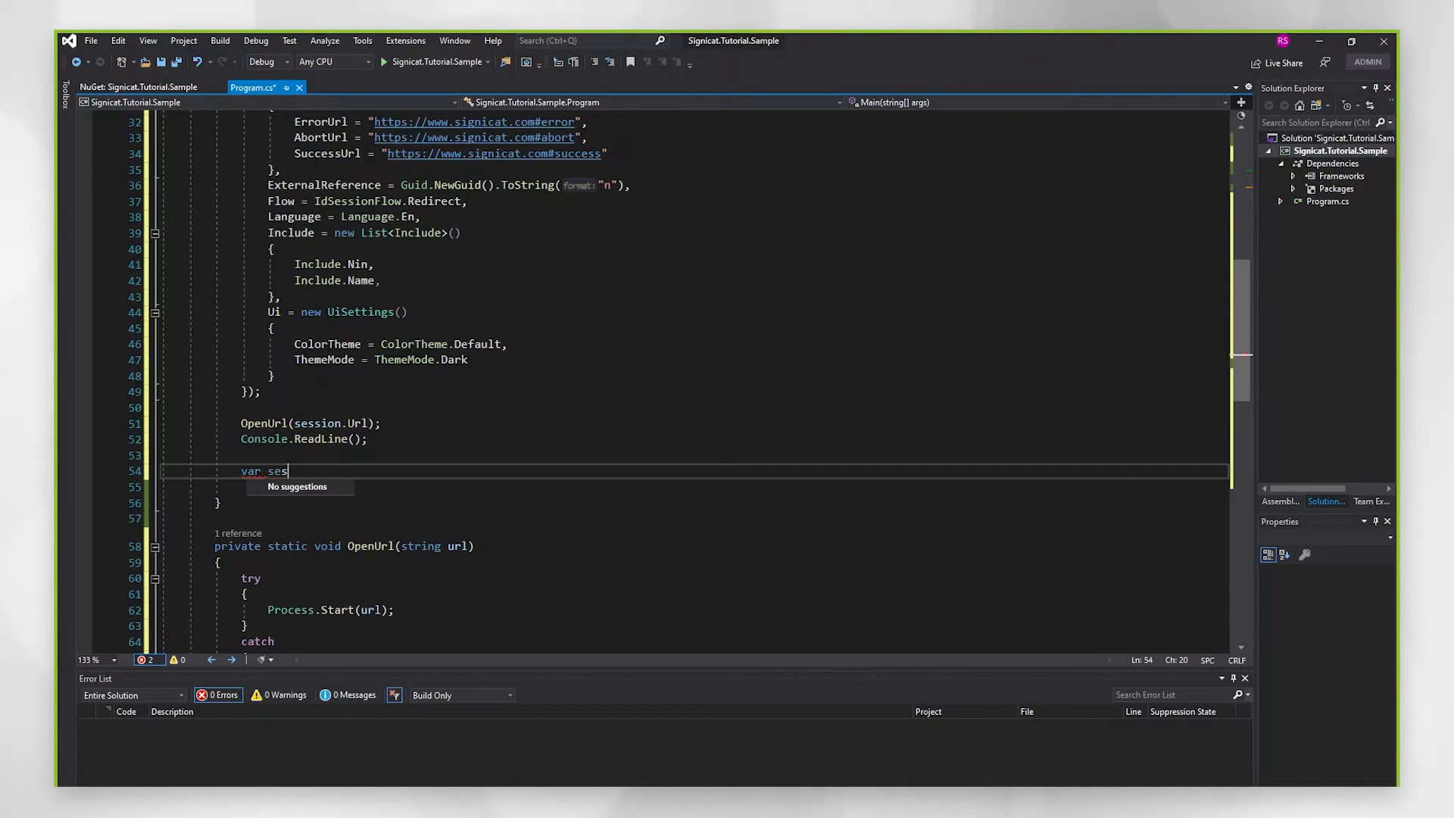
{"action": "type", "text": "sionC"}
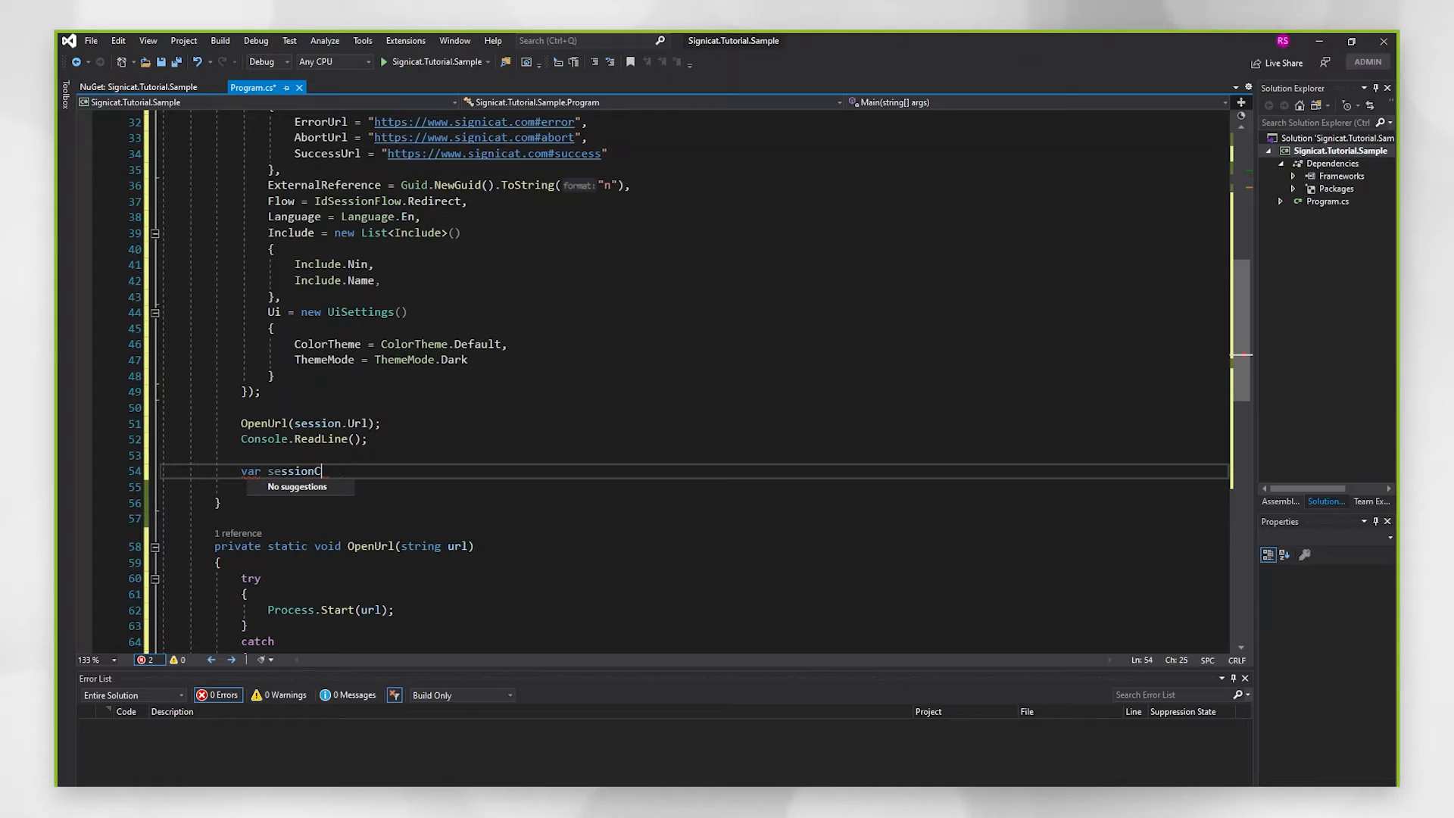
{"action": "type", "text": "Completed="}
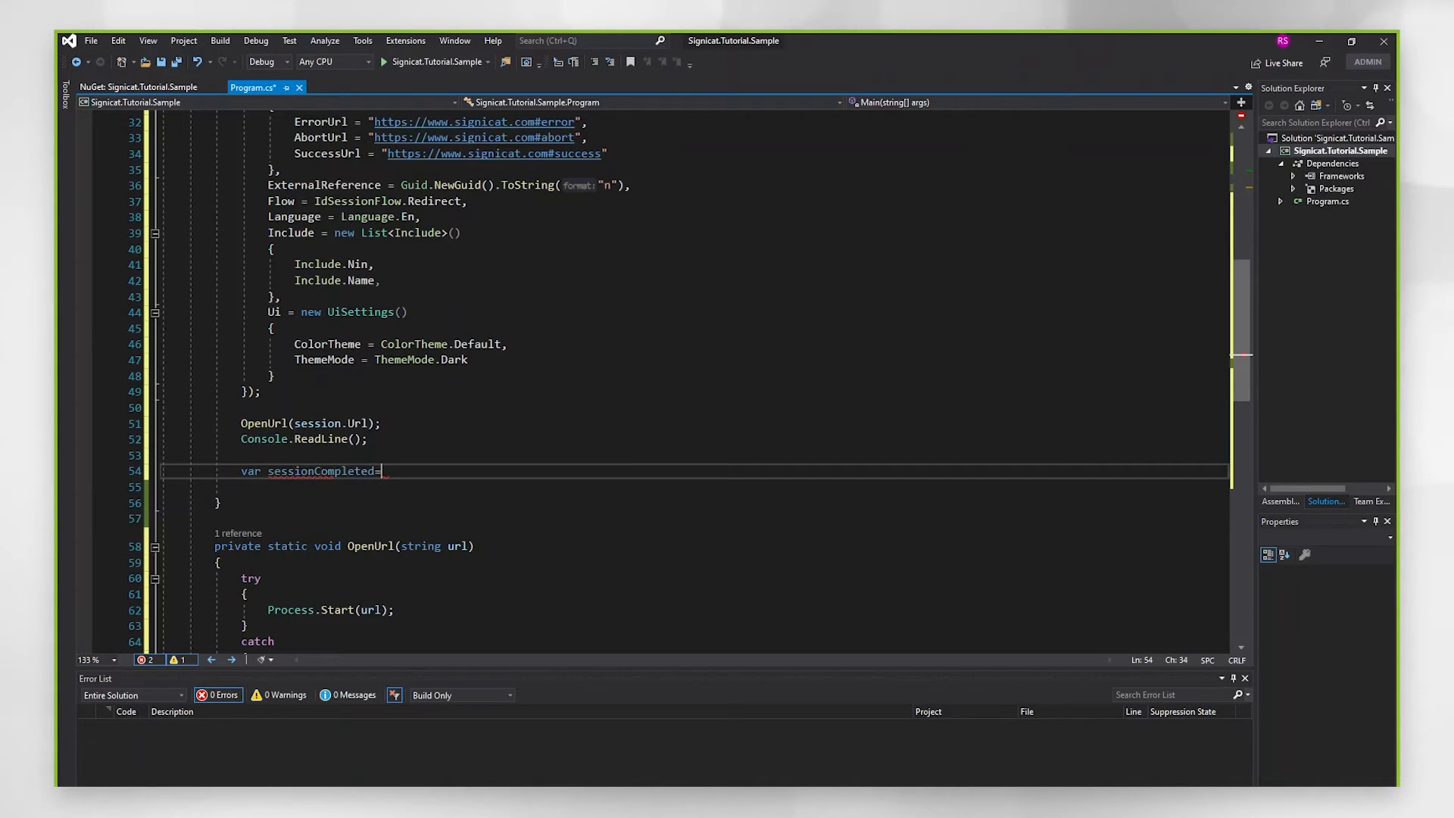
{"action": "type", "text": "await client"}
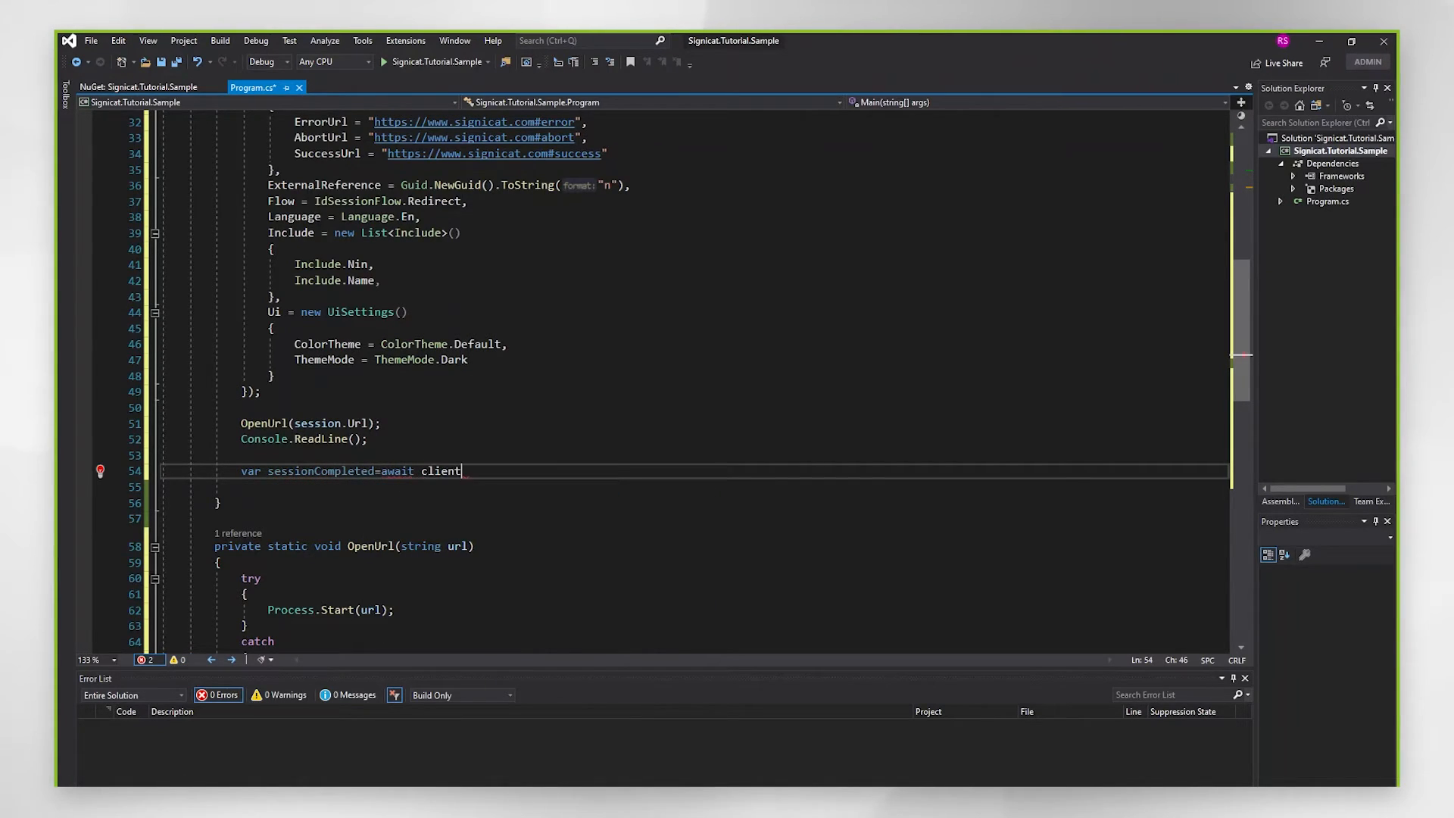
{"action": "type", "text": ".GetSessionAsync(session.Id);"}
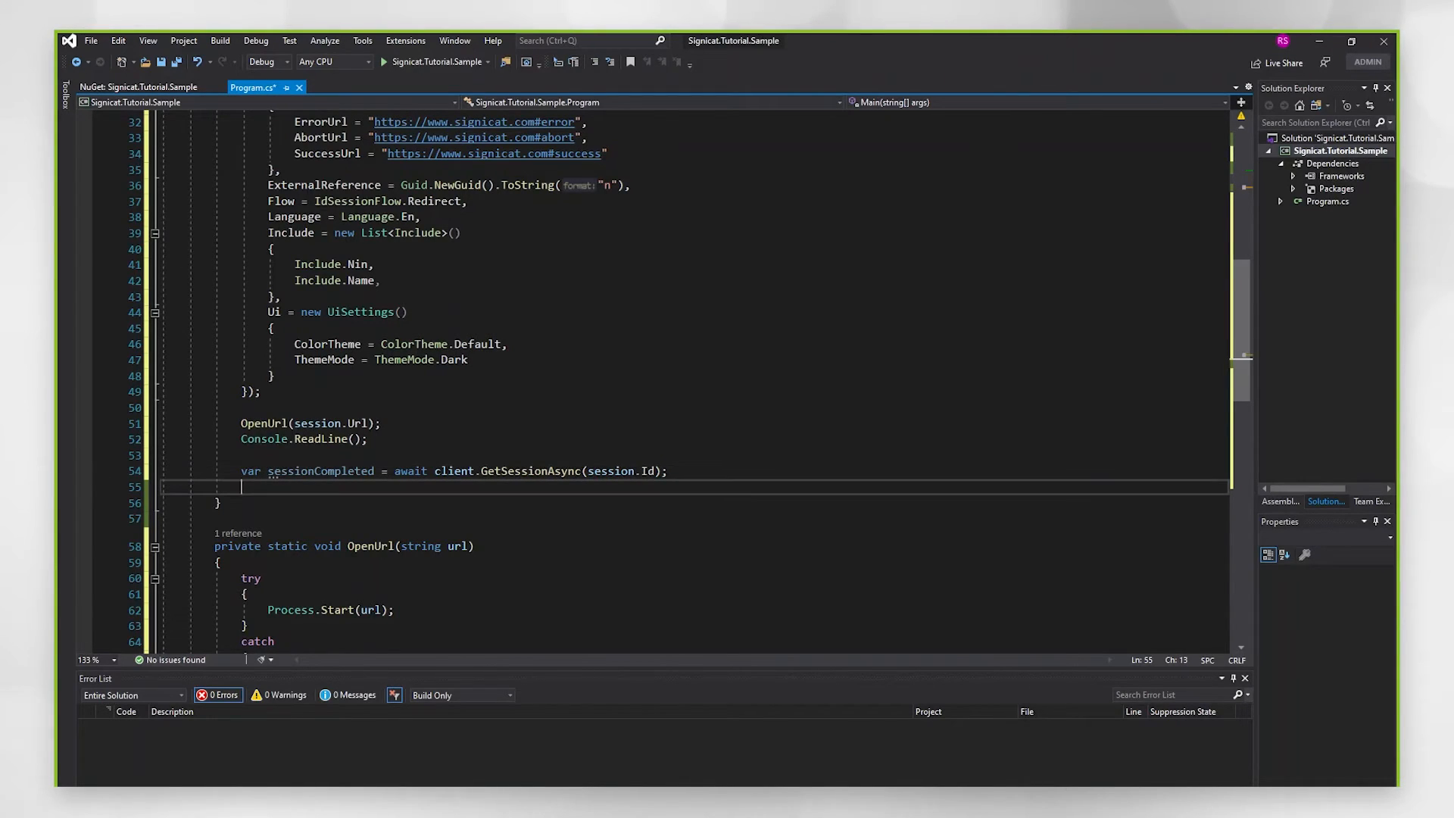
{"action": "type", "text": "Console.WriteLine(Newtonsoft.Json.JsonConvert.SerializeObject(sessionCompleted, Formatting.Indented));"}
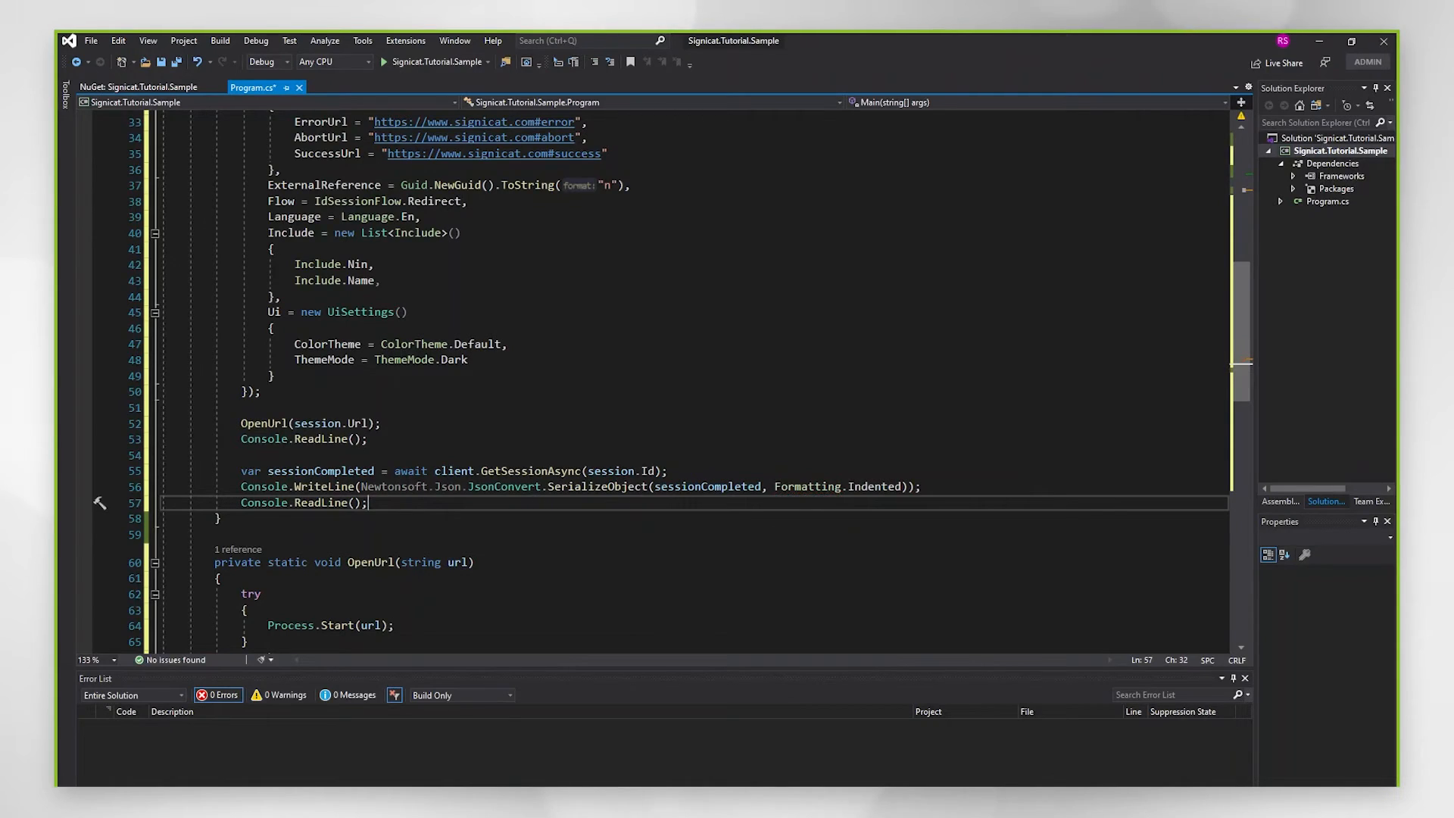
{"action": "key", "text": "Ctrl+S"}
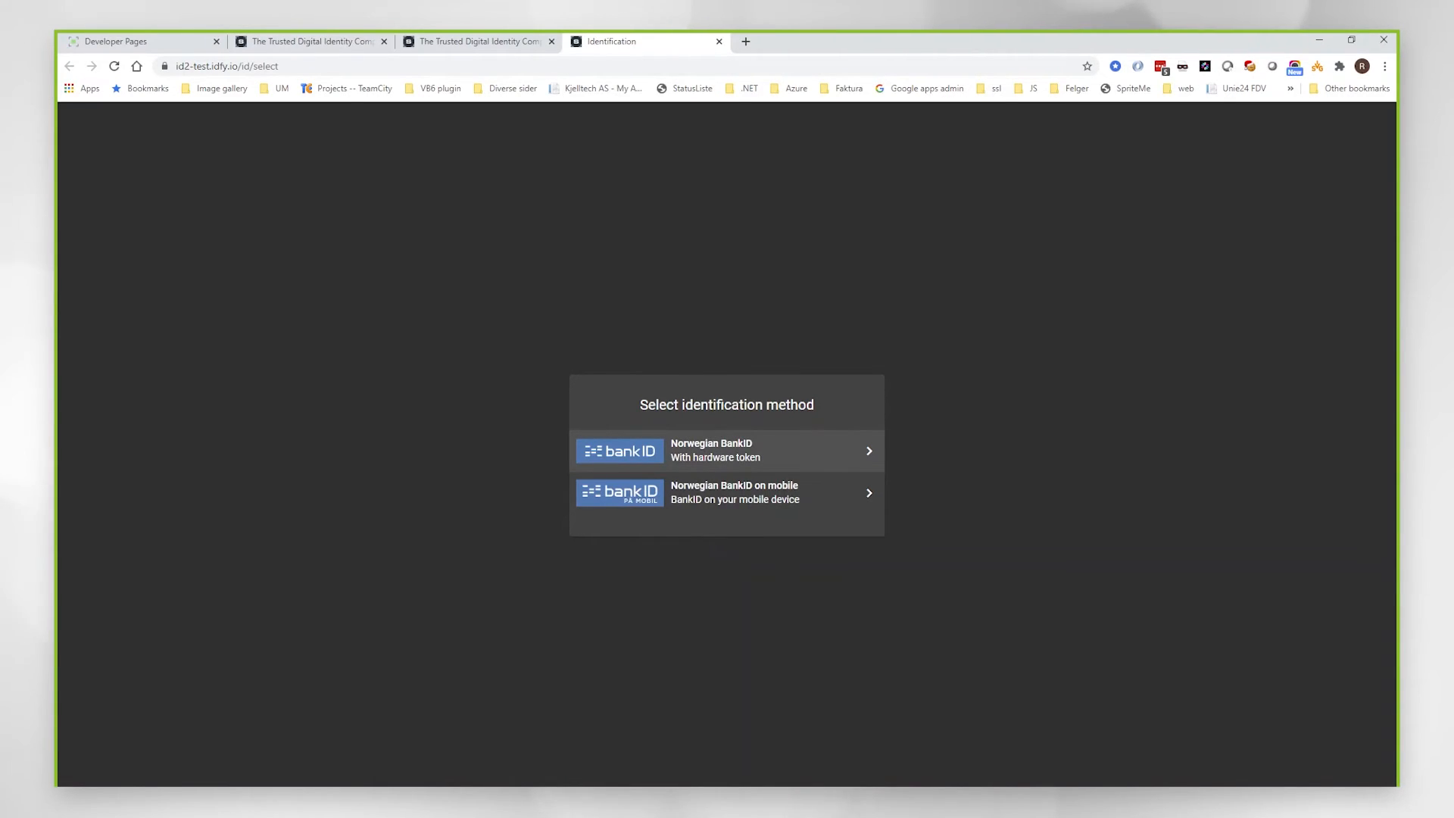
{"action": "left_click", "coordinate": [725, 451]}
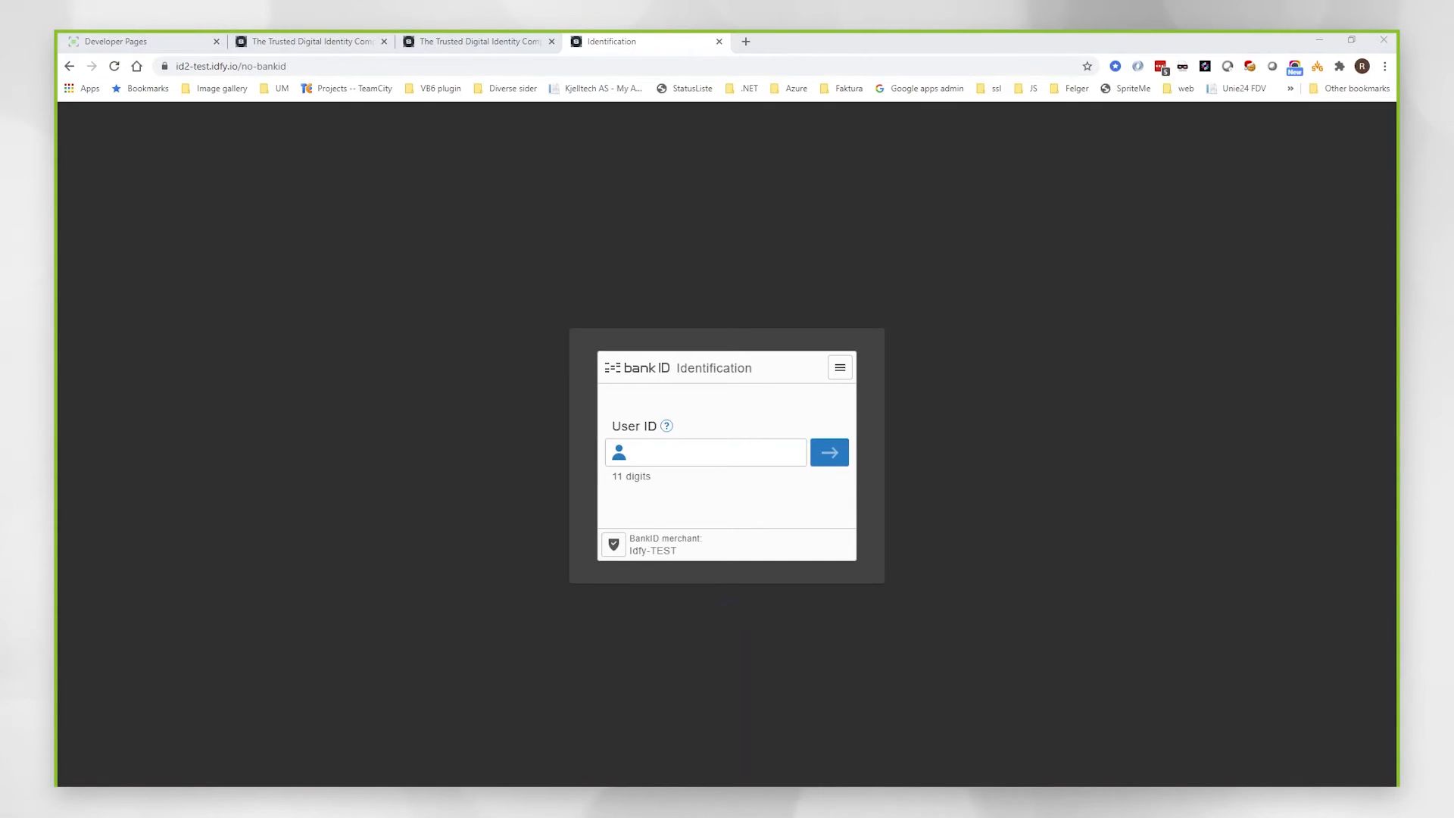
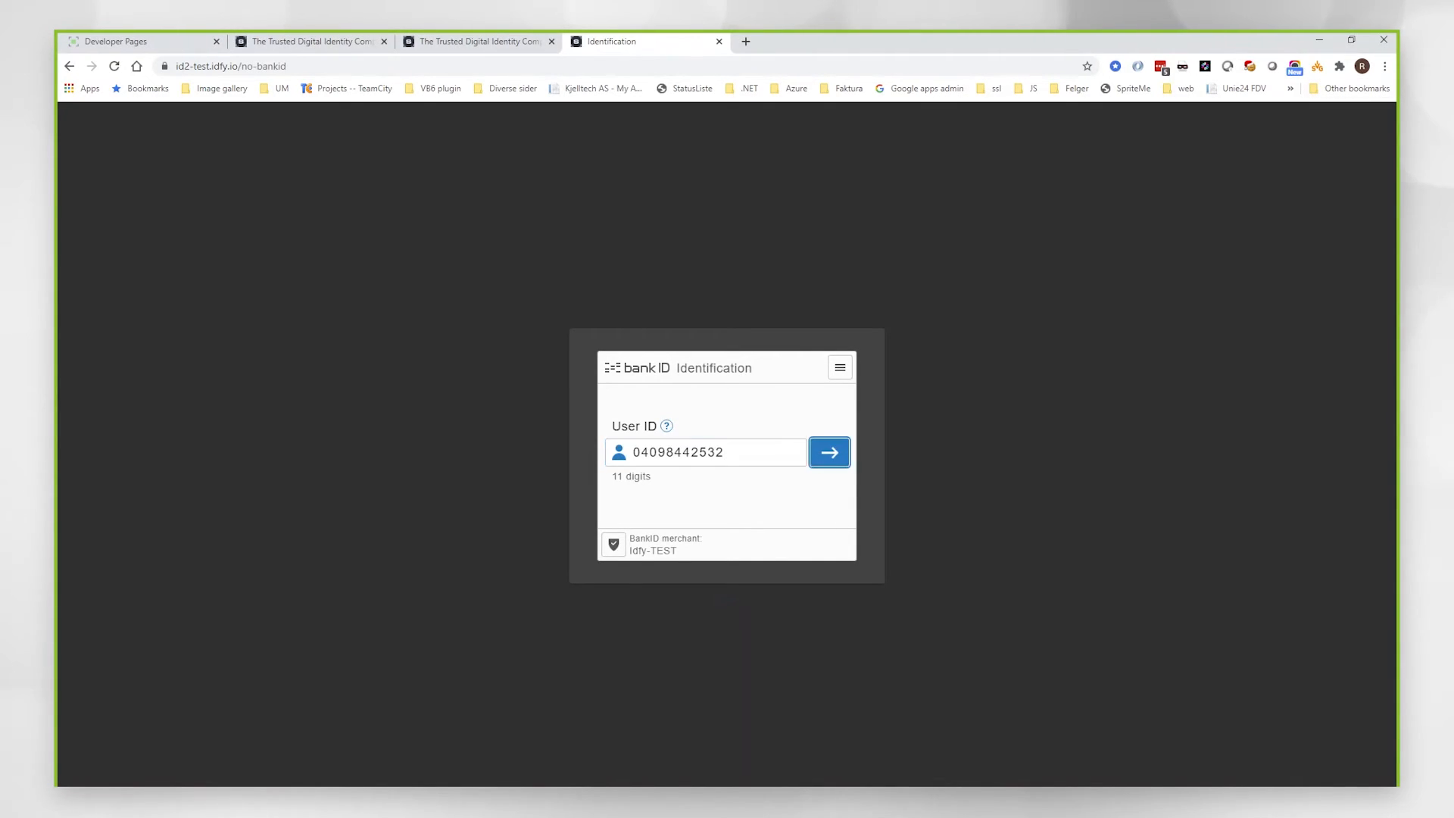
{"action": "left_click", "coordinate": [830, 451]}
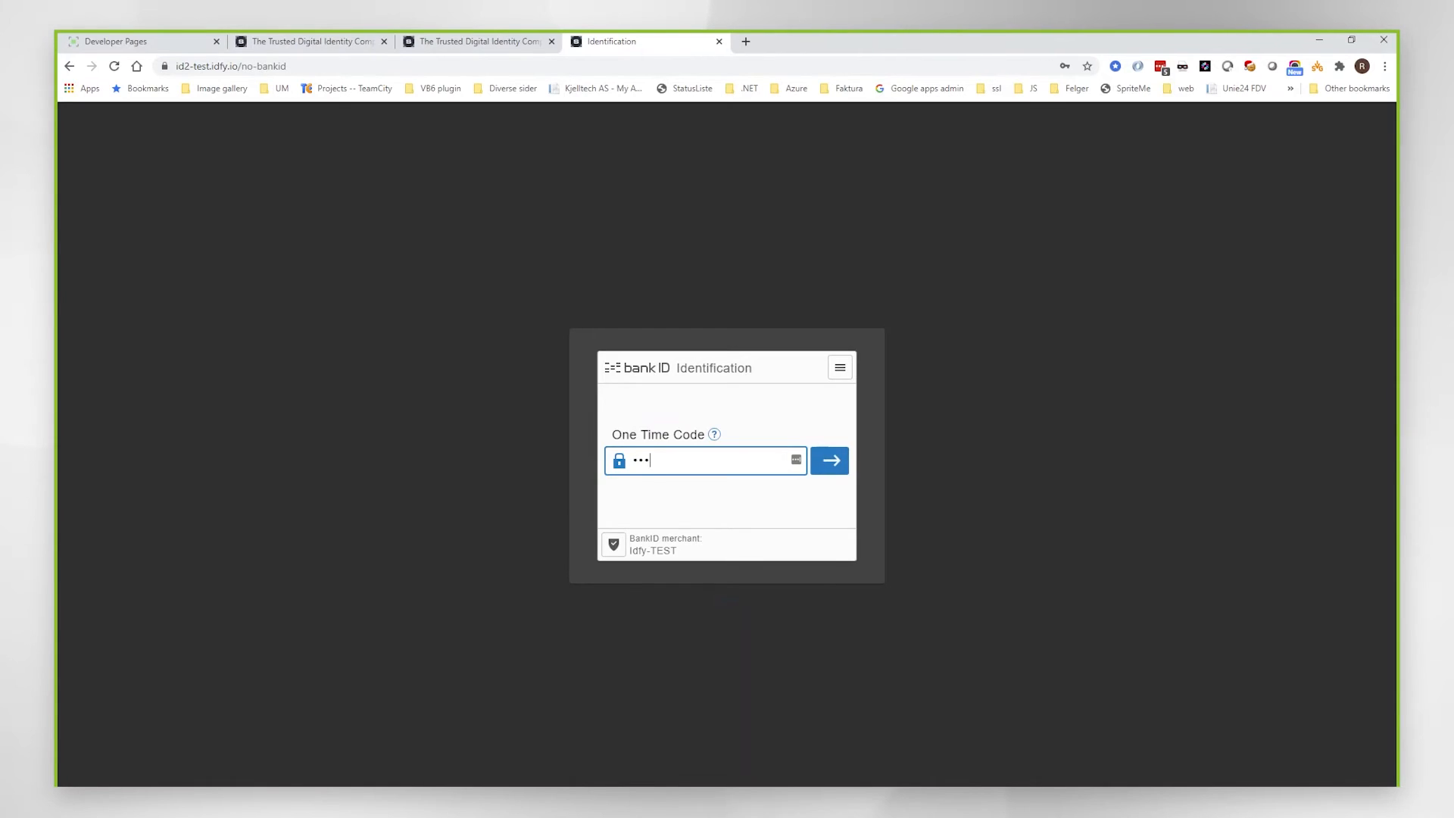
{"action": "left_click", "coordinate": [830, 460]}
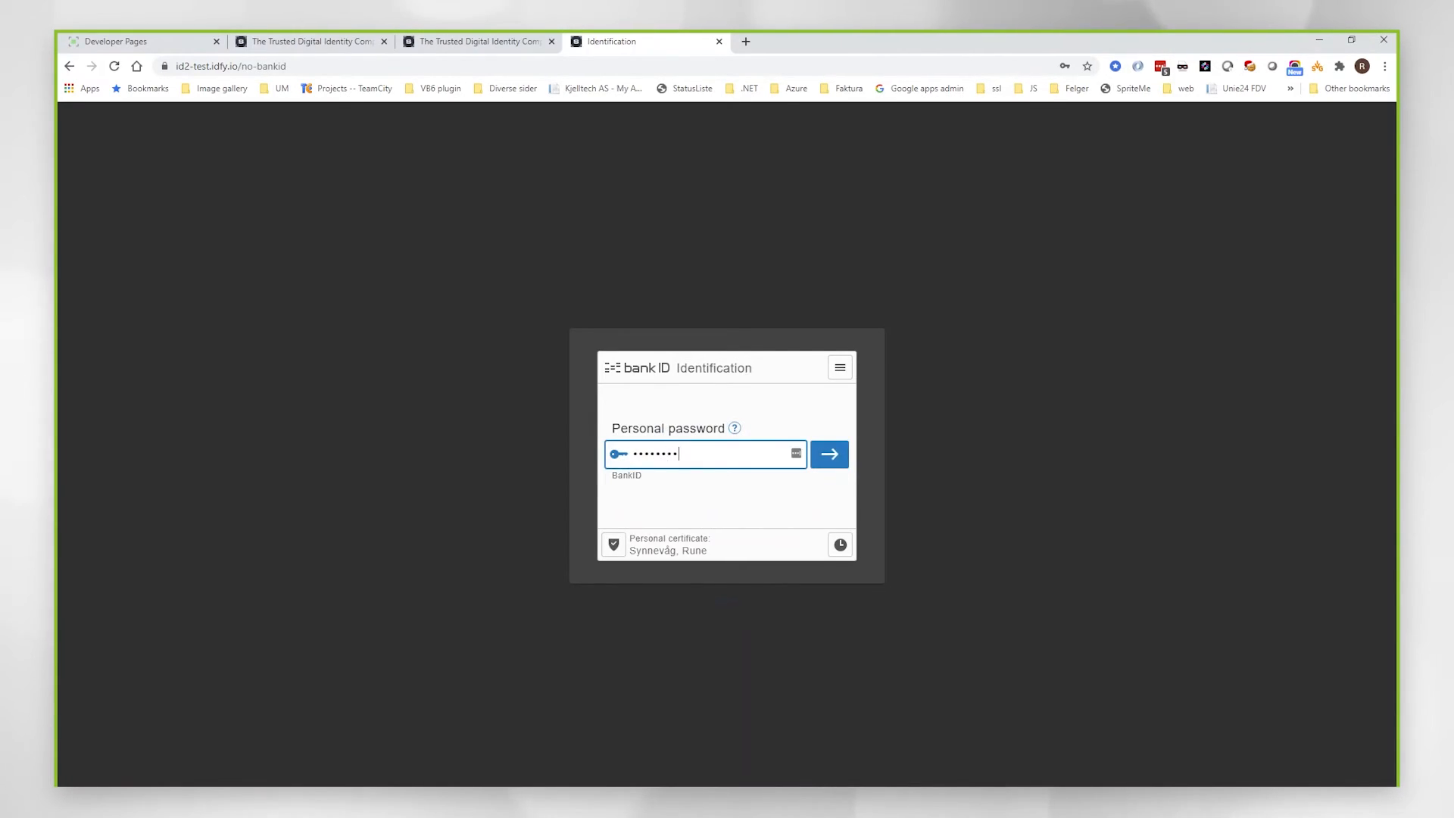
{"action": "left_click", "coordinate": [829, 454]}
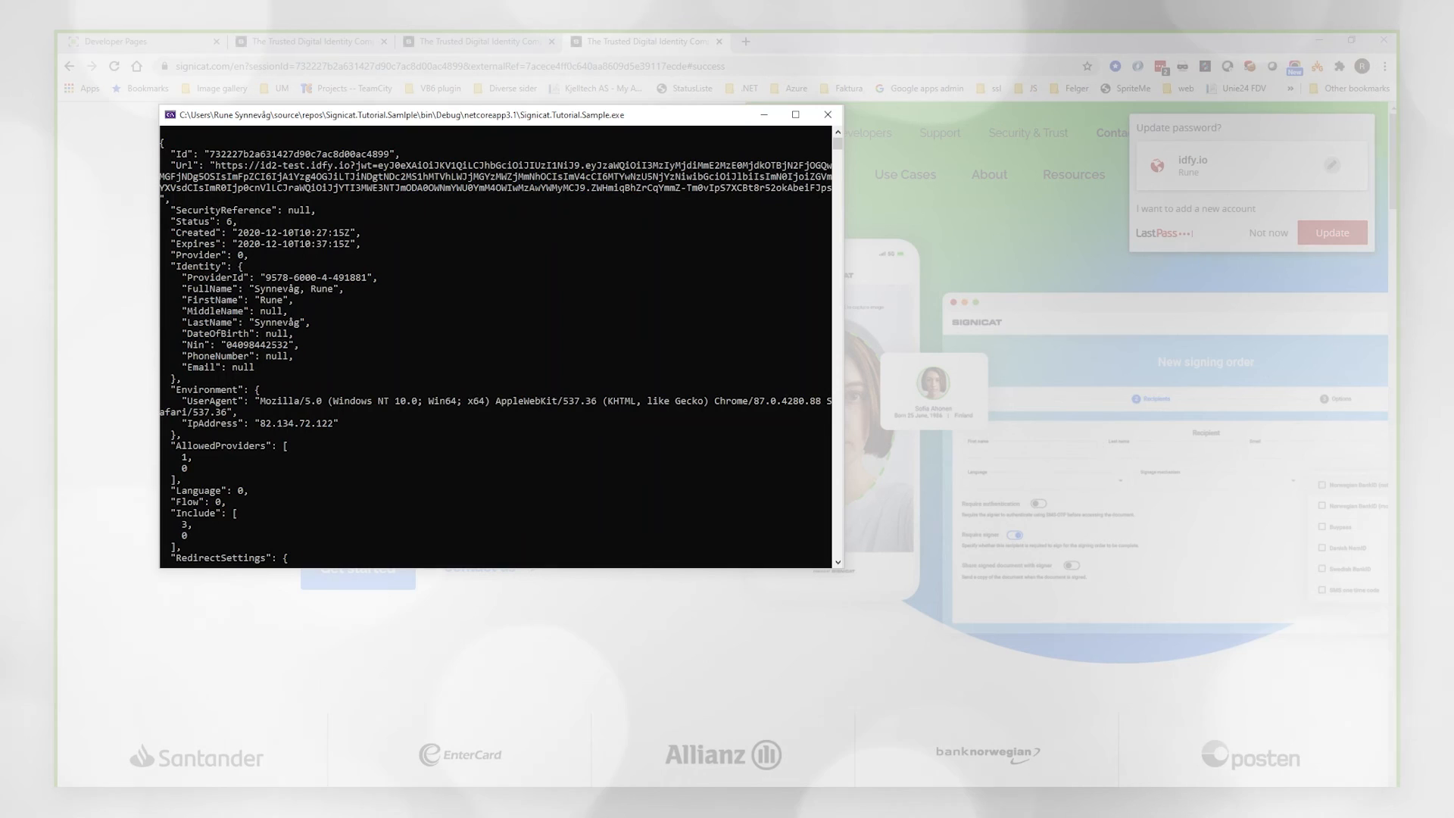
Scroll the console's session JSON through the redirect settings and audit-trail certificate block
{"action": "scroll", "scroll_direction": "down", "scroll_amount": 3}
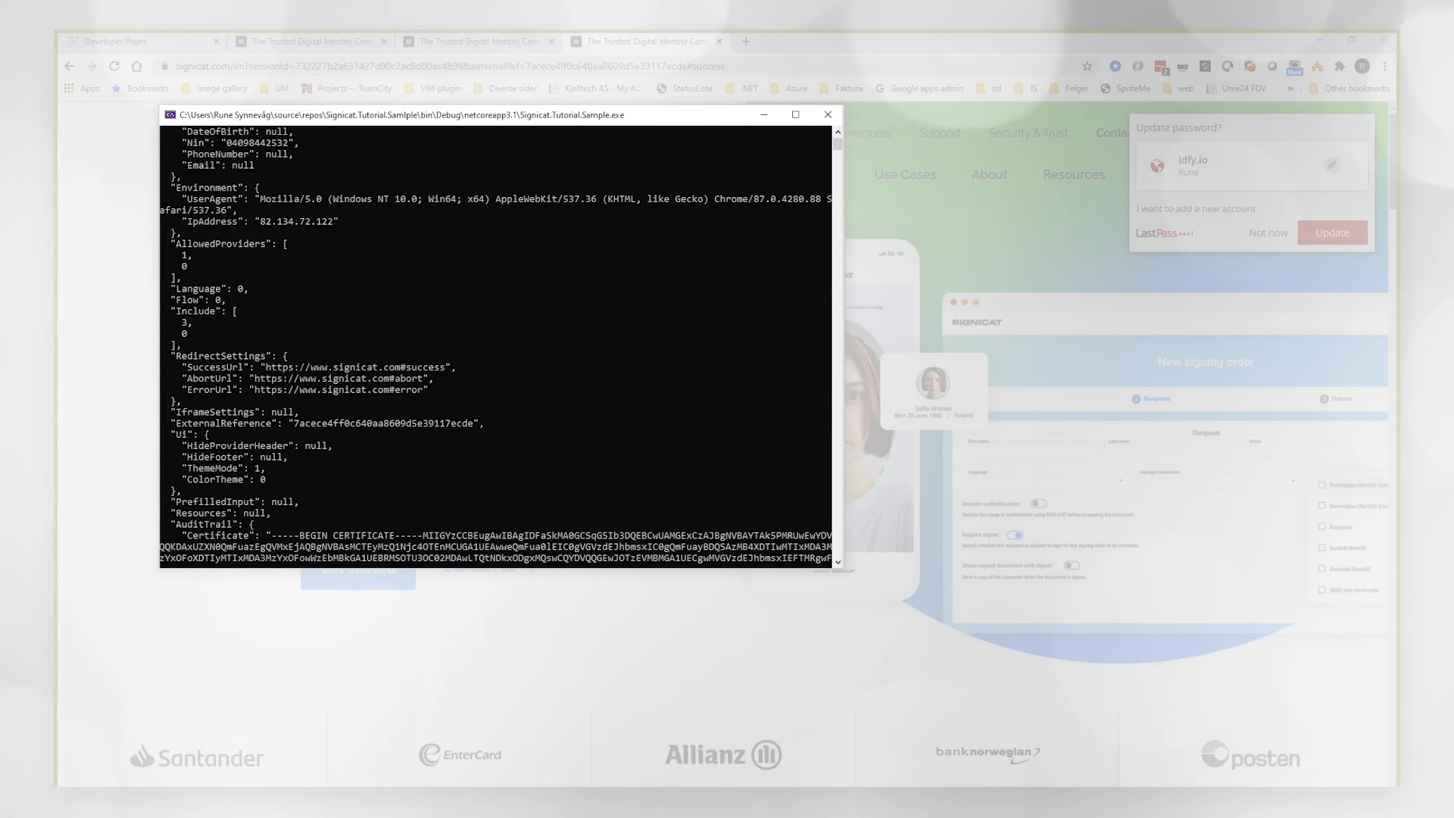
{"action": "scroll", "scroll_direction": "down", "scroll_amount": 3}
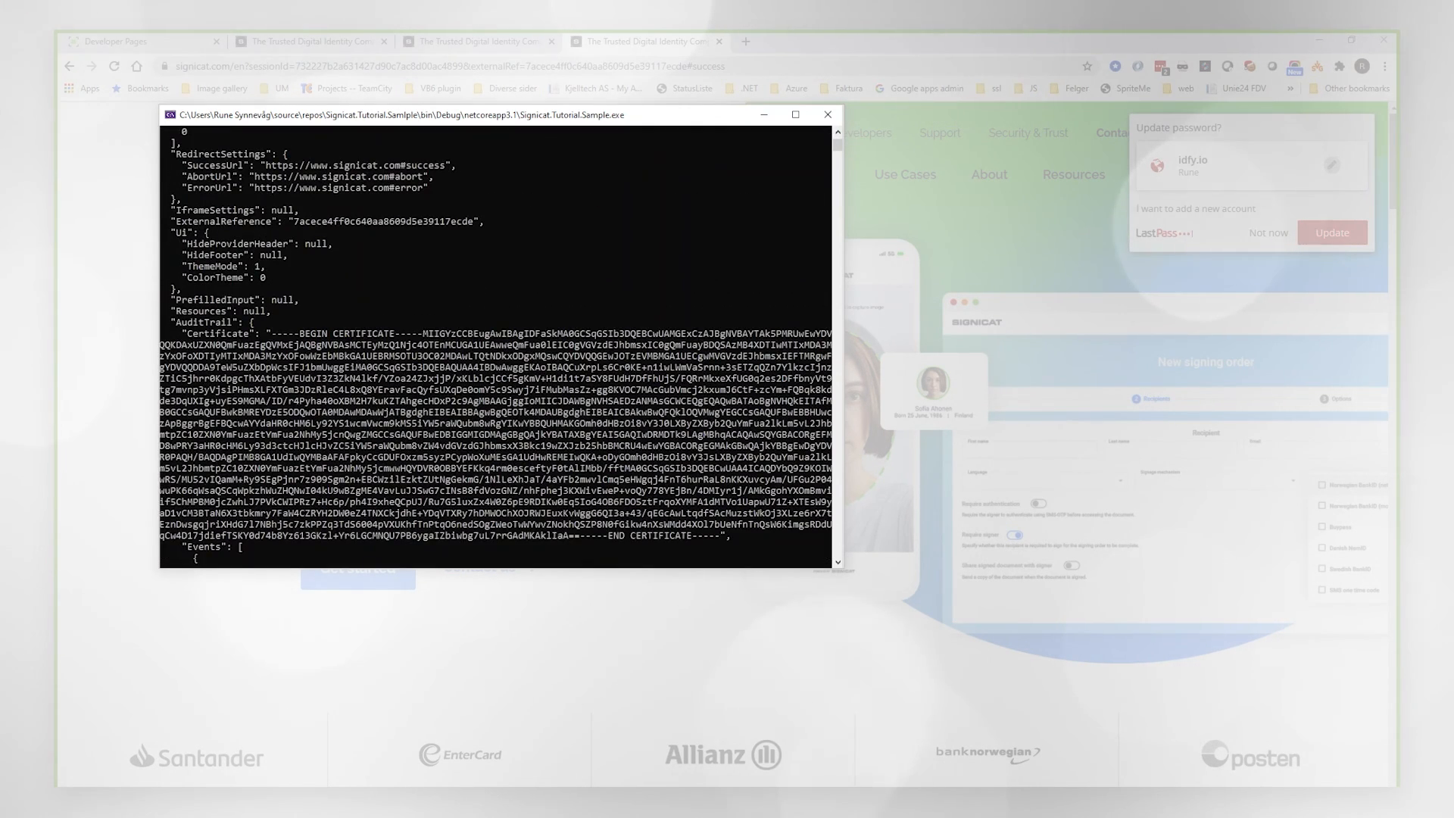